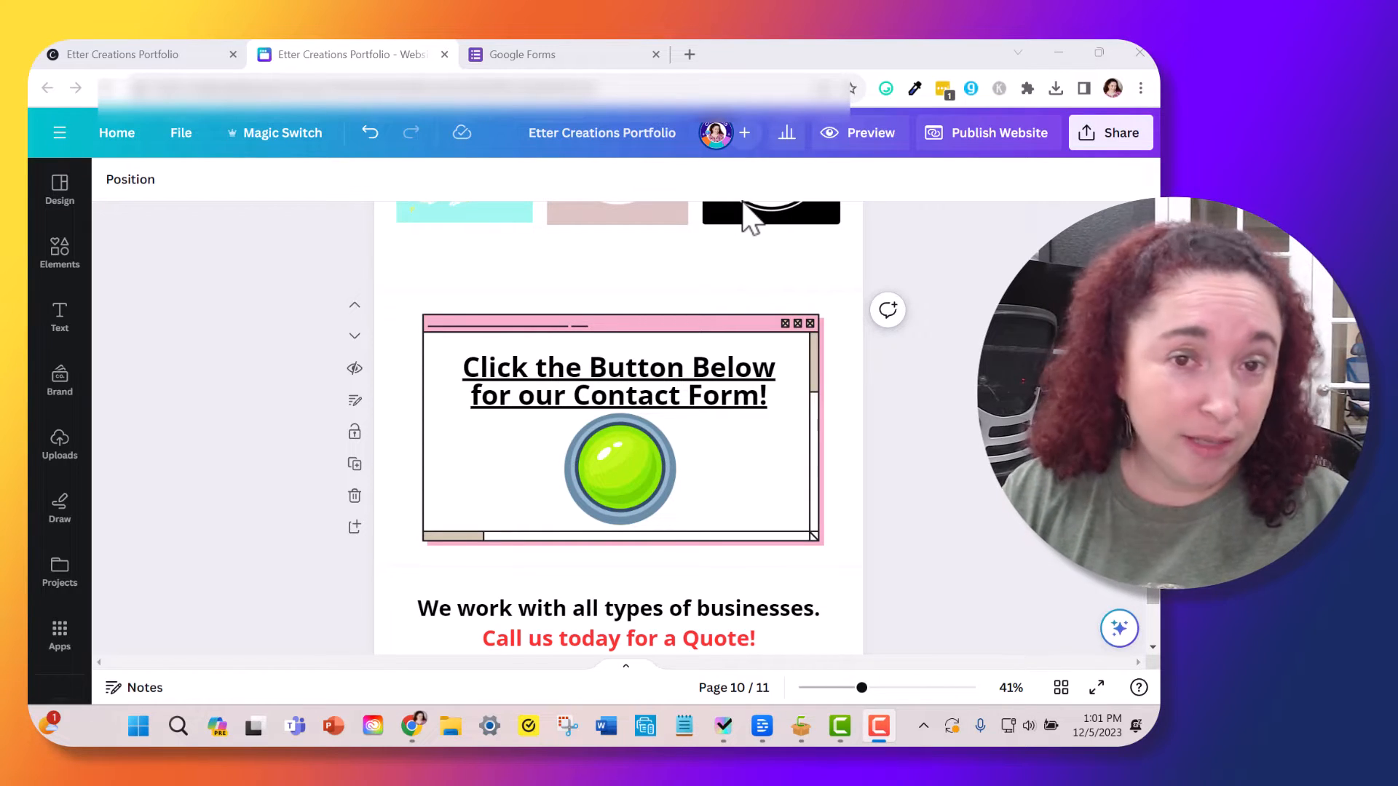
mouse_move(793, 174)
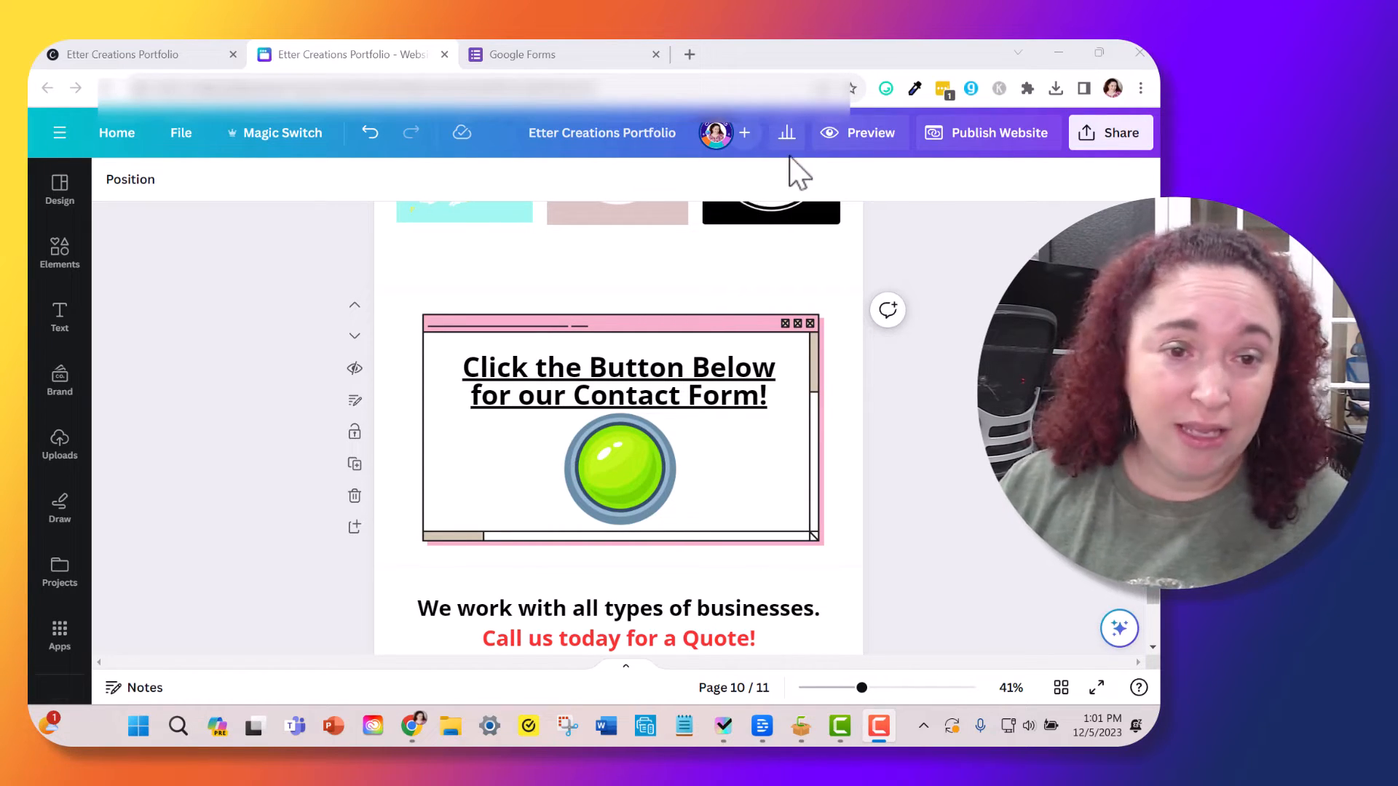
mouse_move(192, 156)
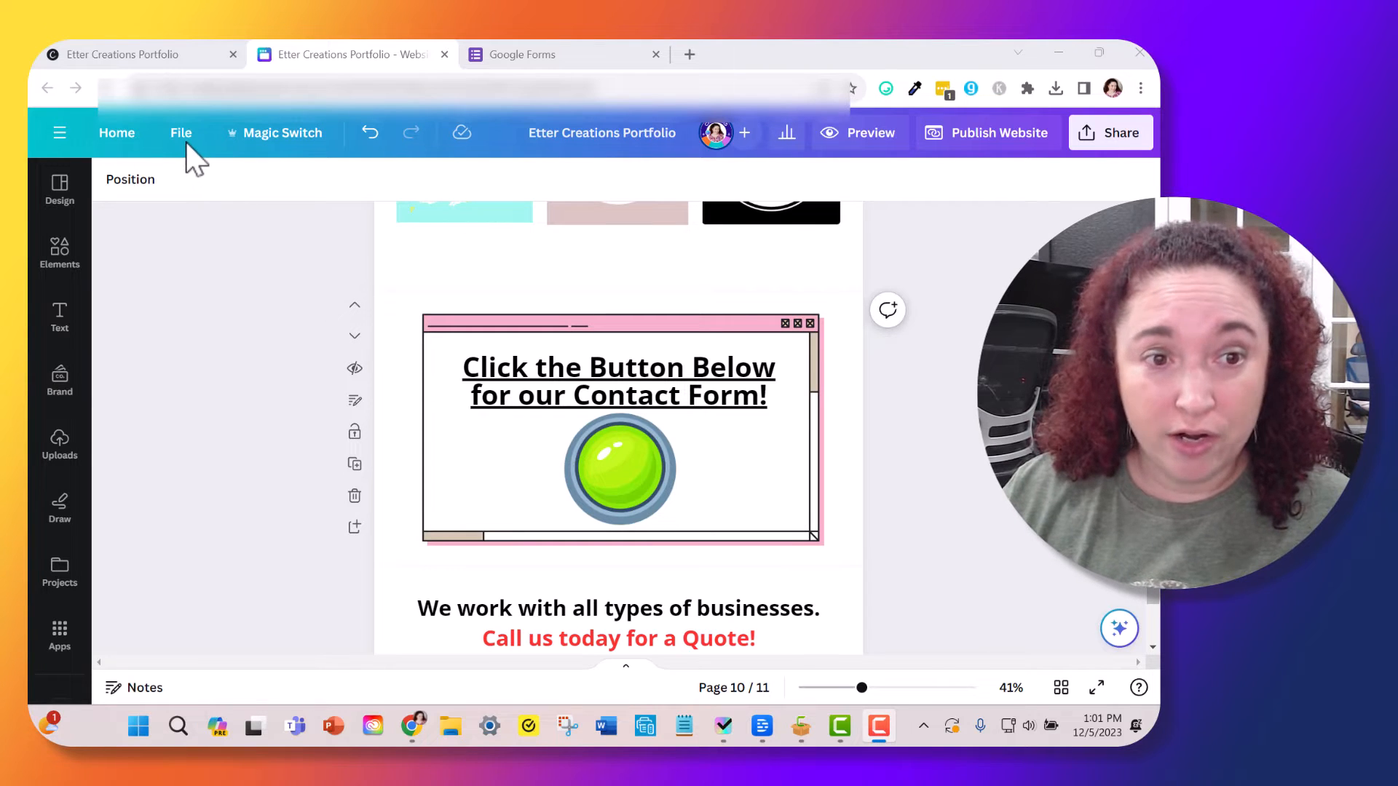
mouse_move(118, 584)
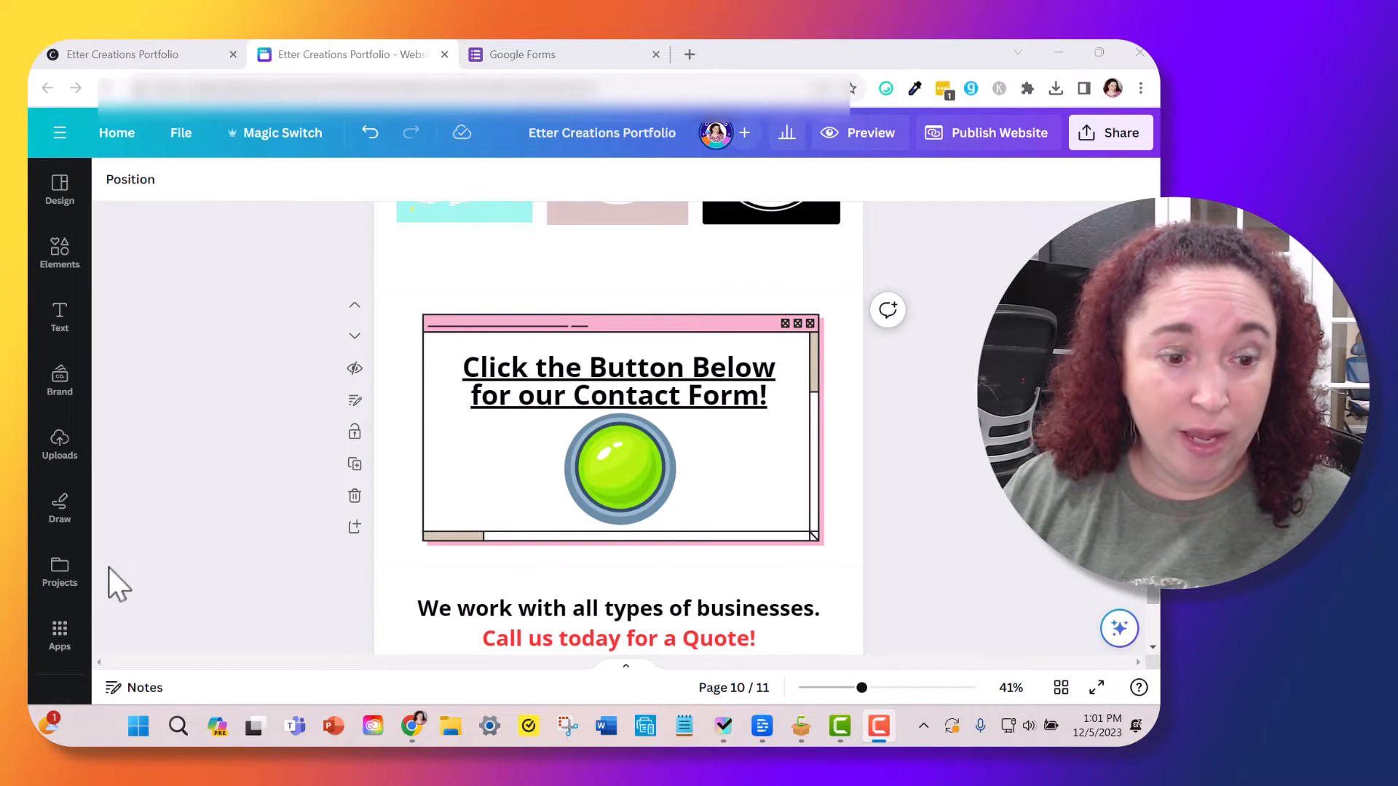
mouse_move(112, 672)
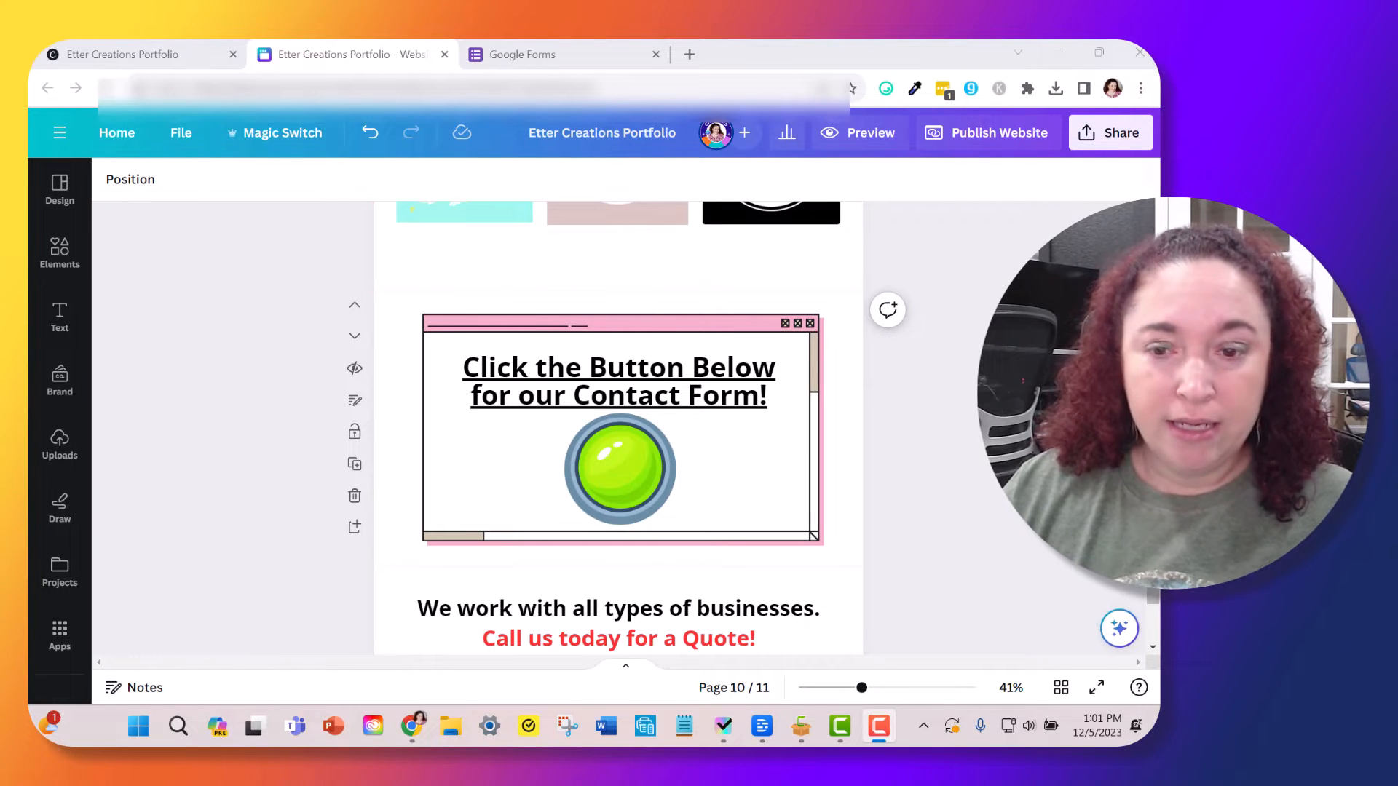
mouse_move(975, 458)
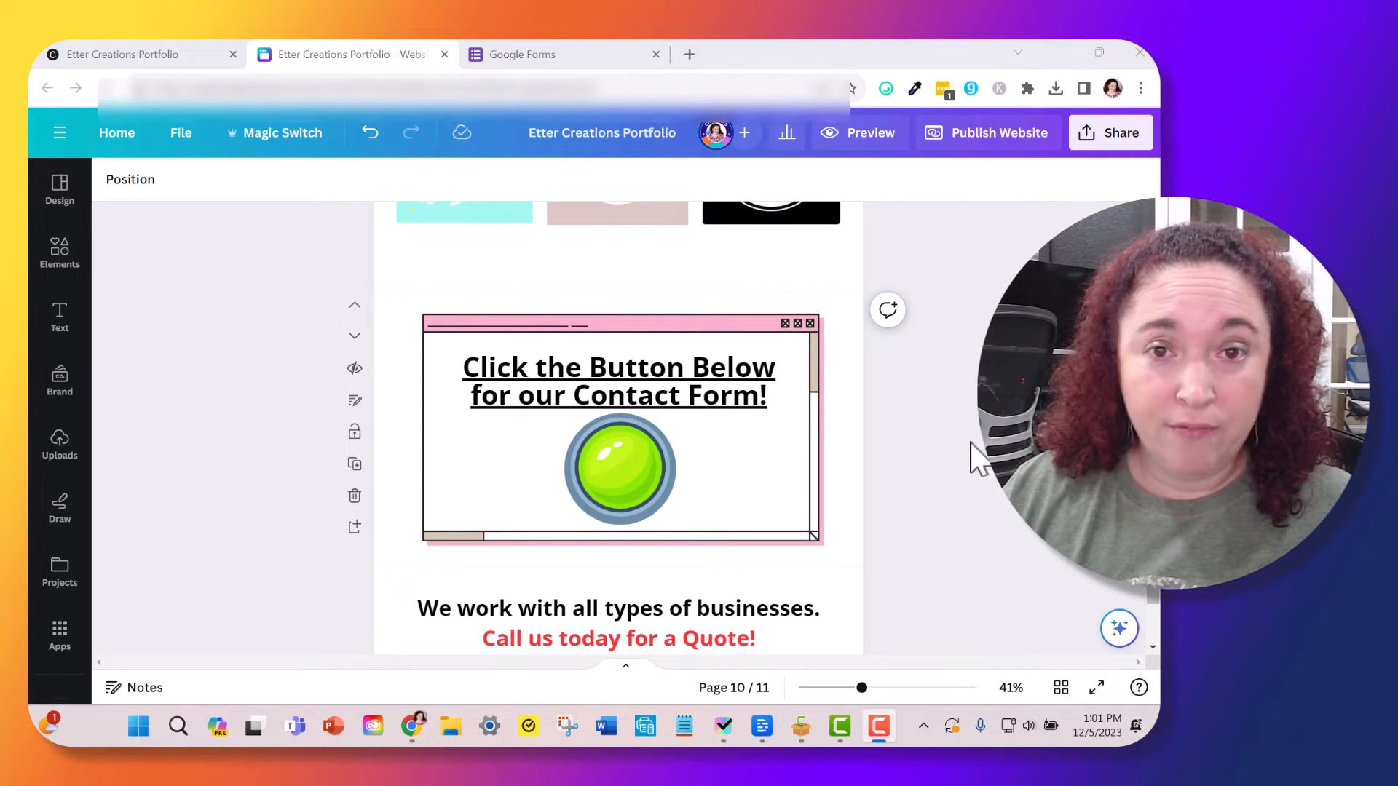
mouse_move(986, 478)
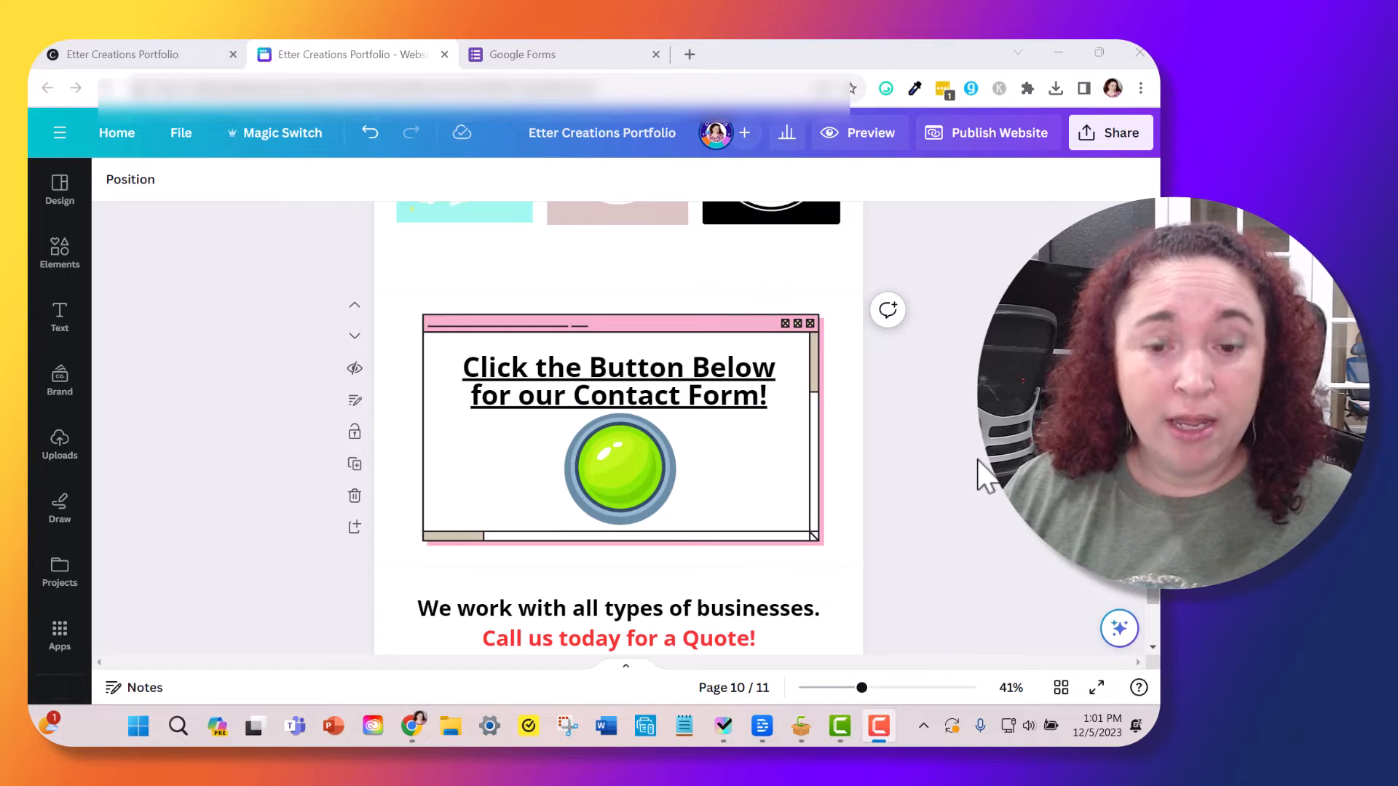
mouse_move(958, 517)
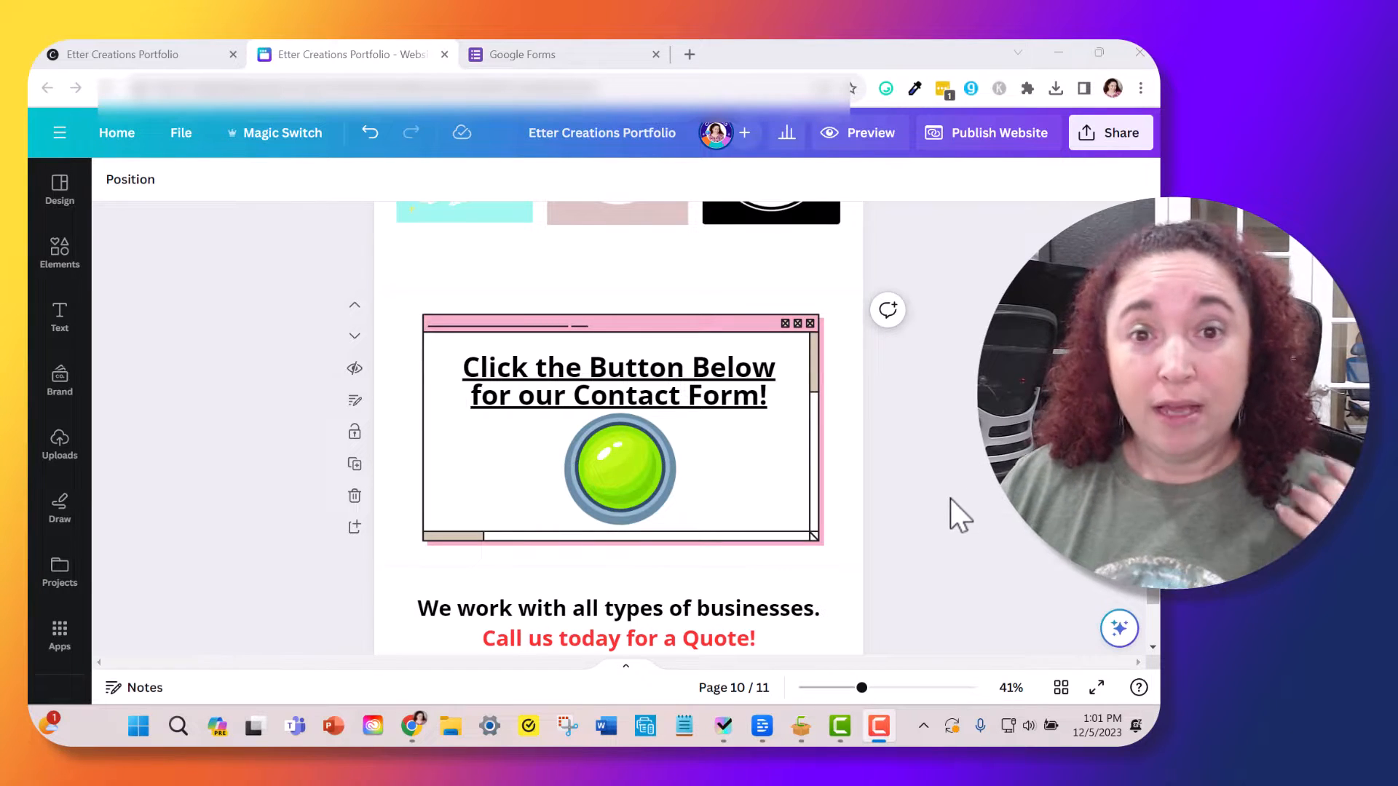
mouse_move(943, 525)
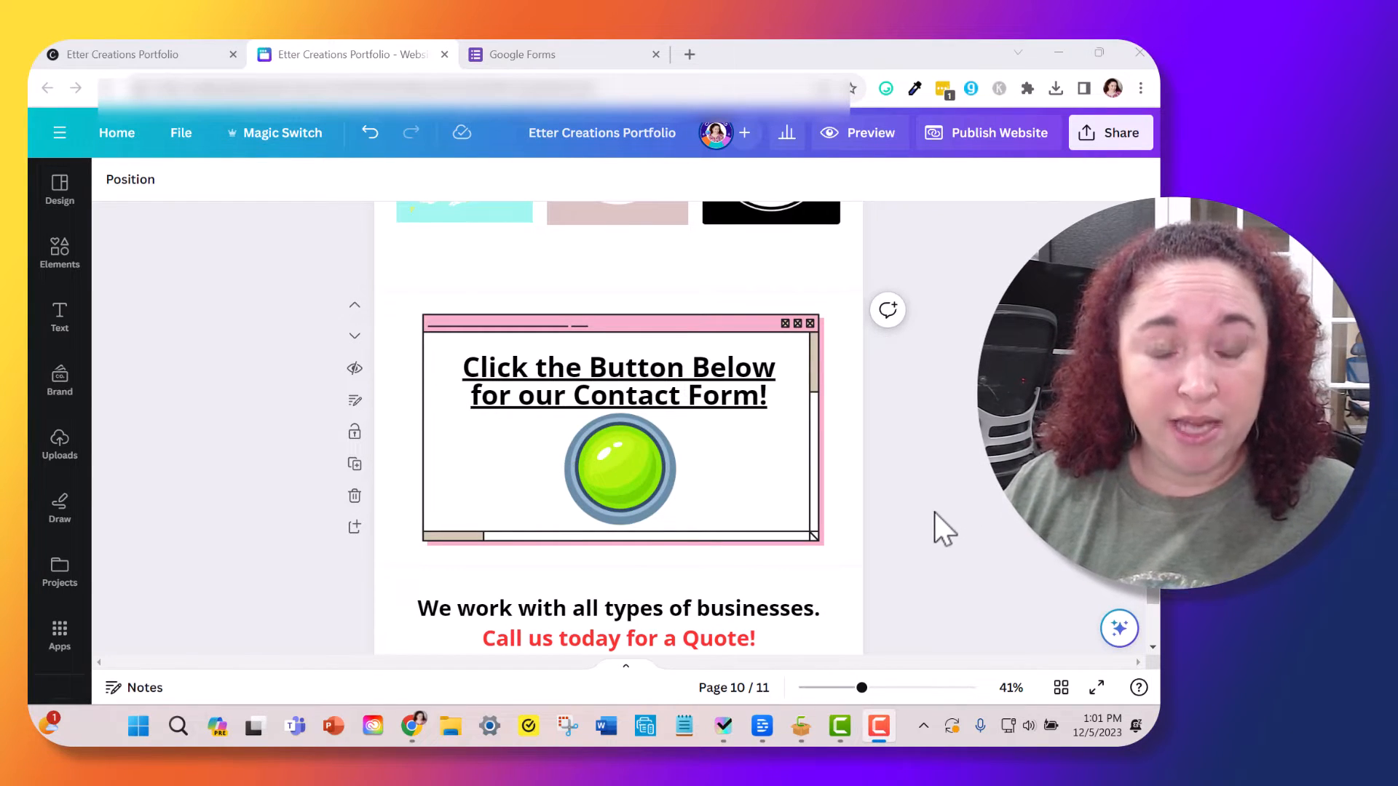
mouse_move(392, 450)
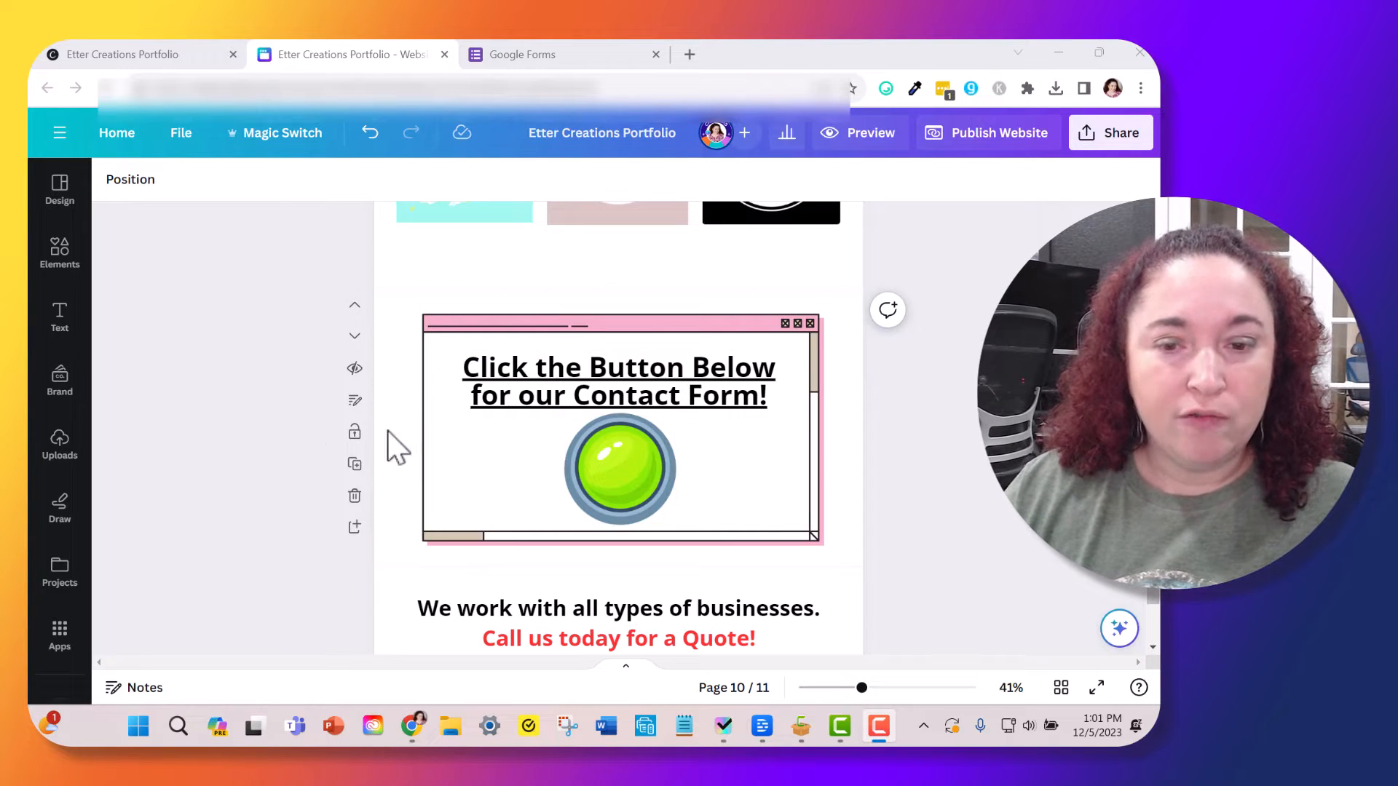
mouse_move(881, 472)
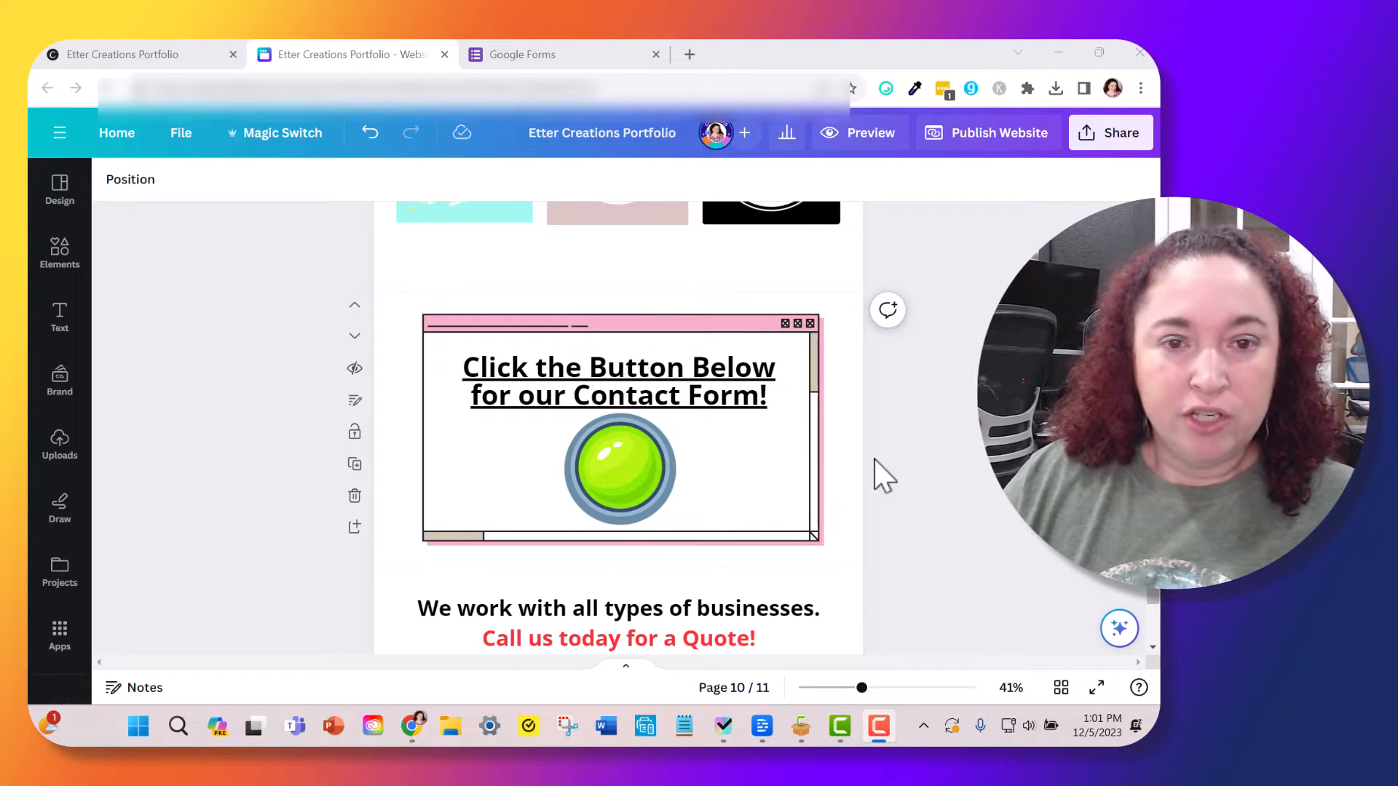
mouse_move(990, 472)
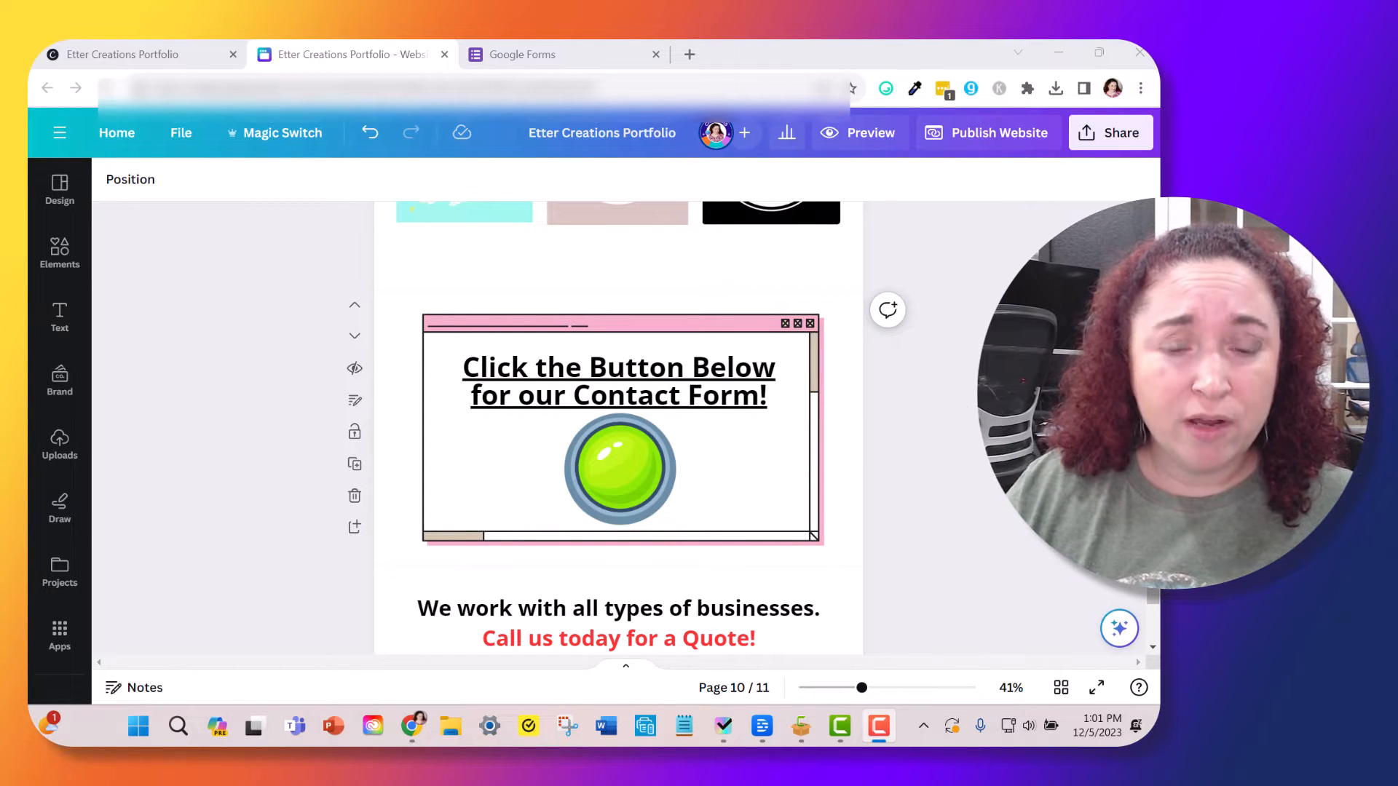
Step: Select the graphic's green button, check its link and look up similar round button graphics
click(619, 467)
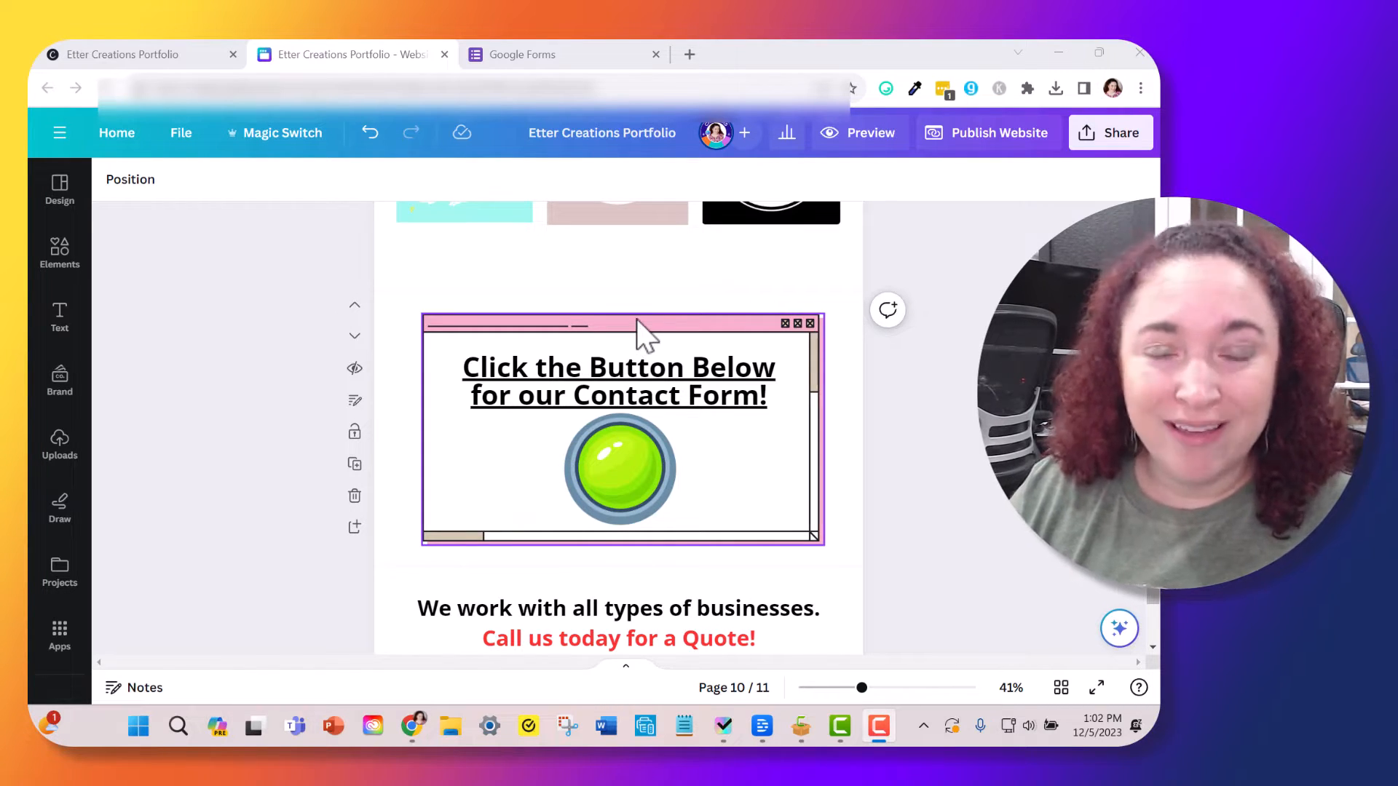
mouse_move(820, 410)
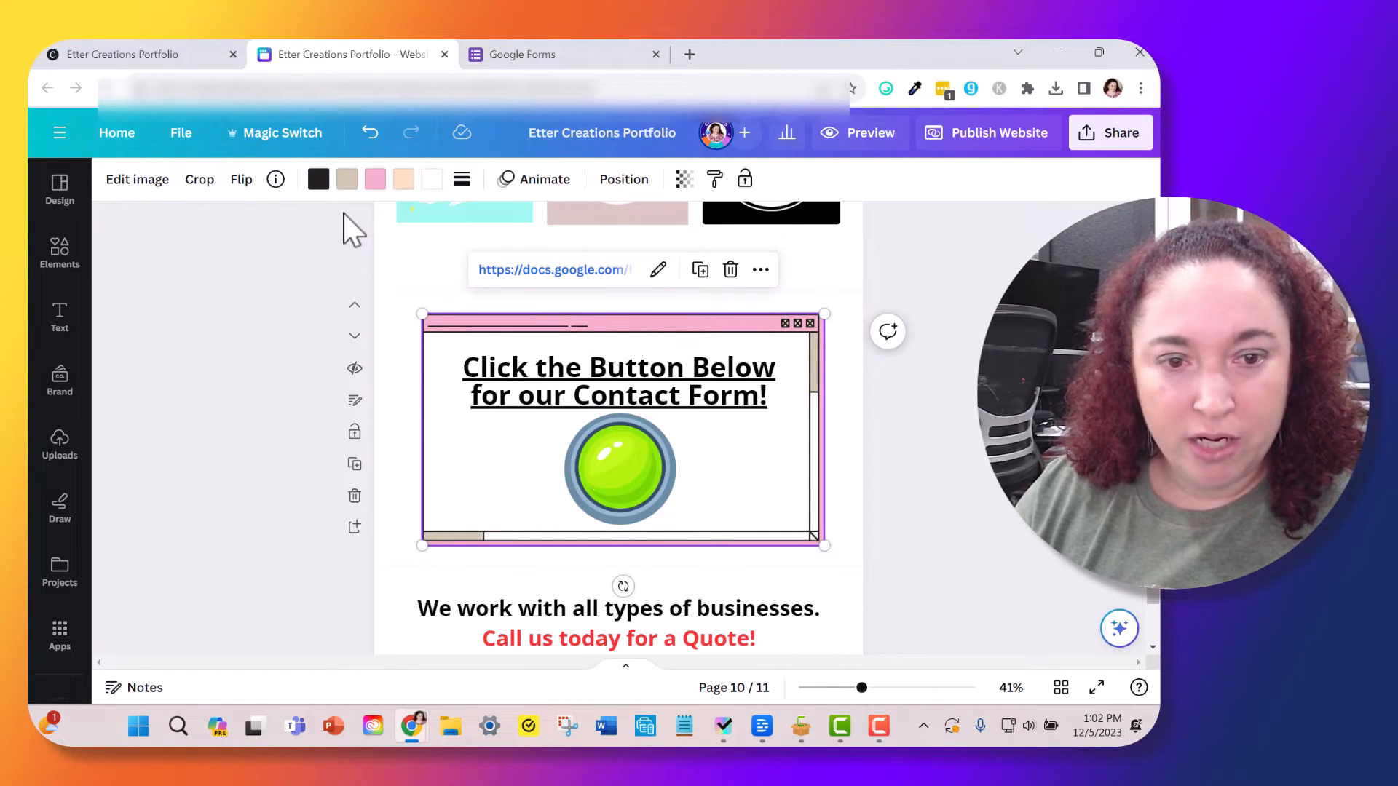
mouse_move(434, 259)
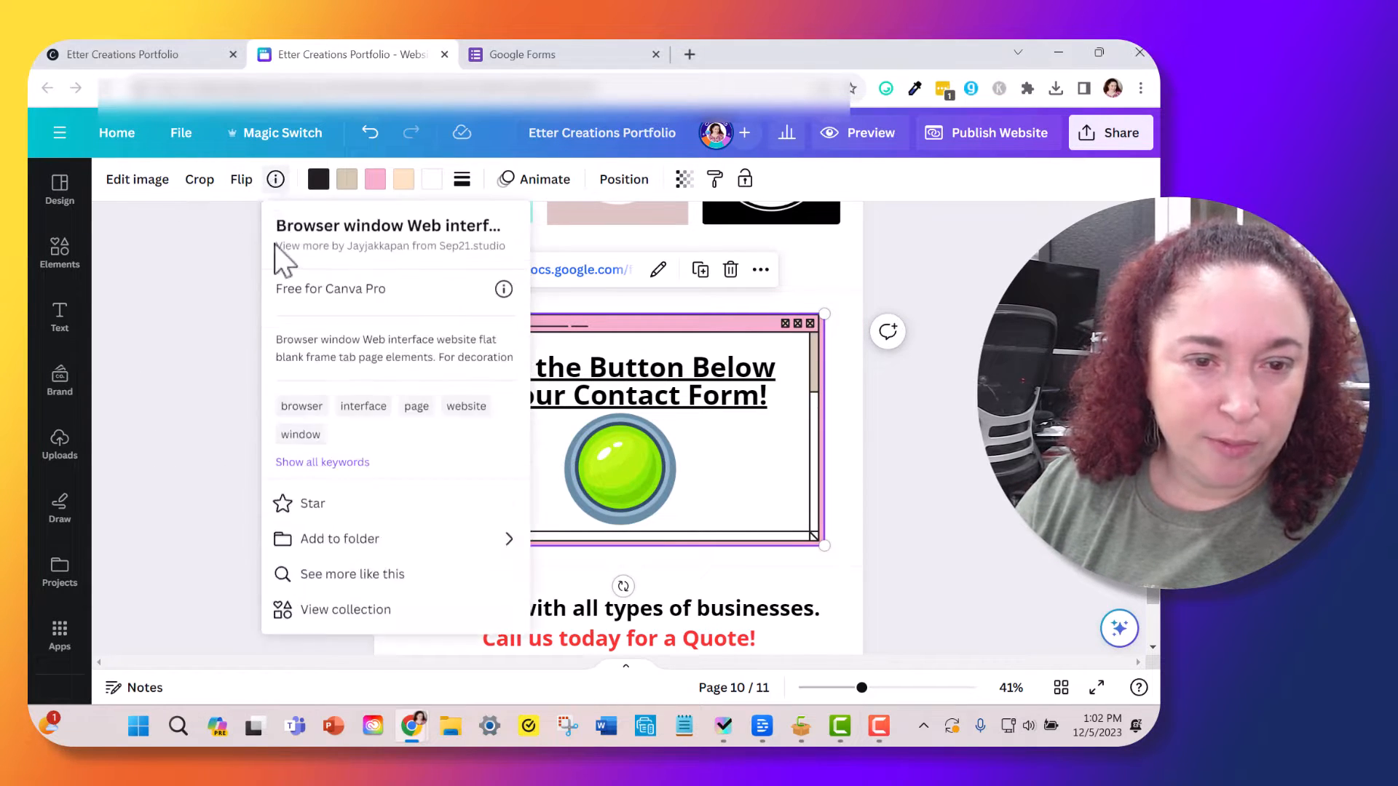
mouse_move(544, 302)
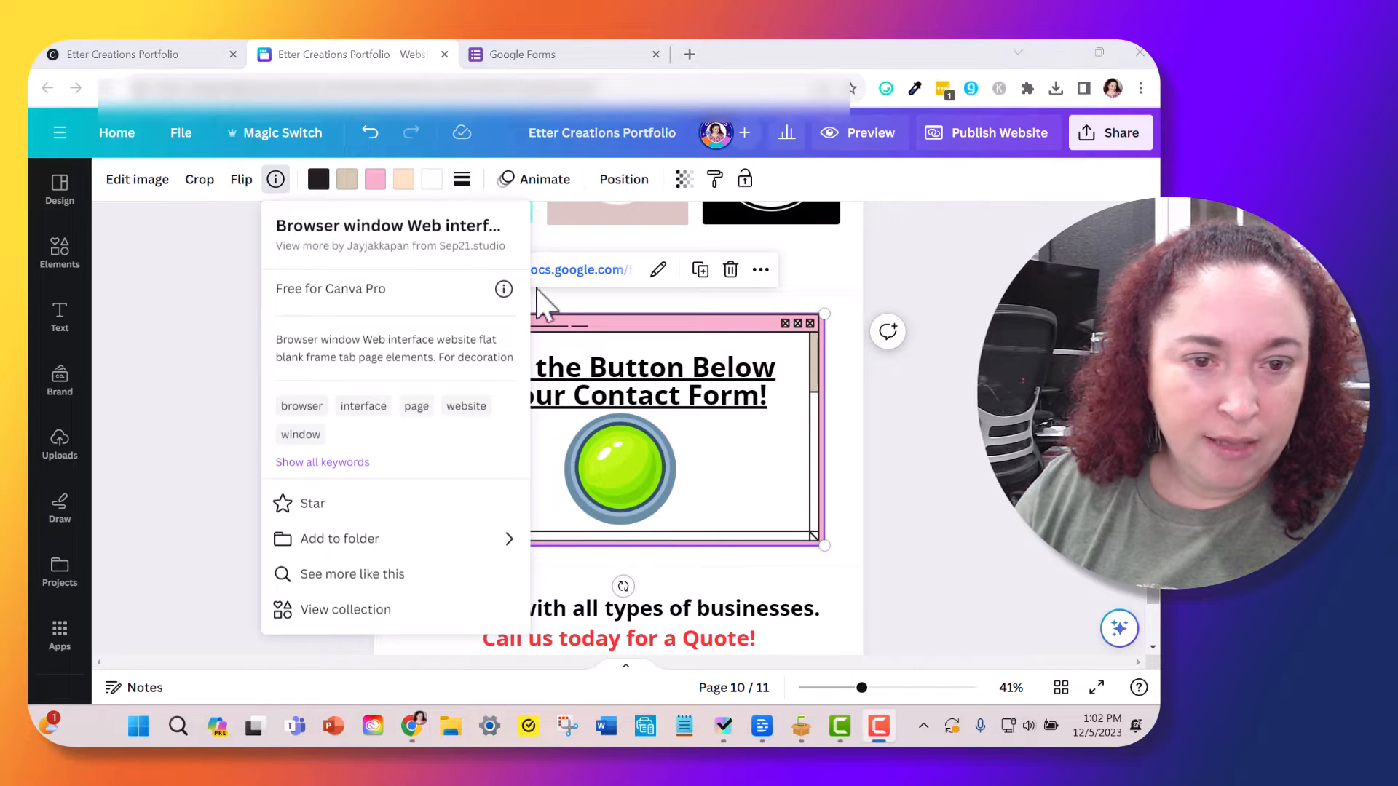
mouse_move(944, 273)
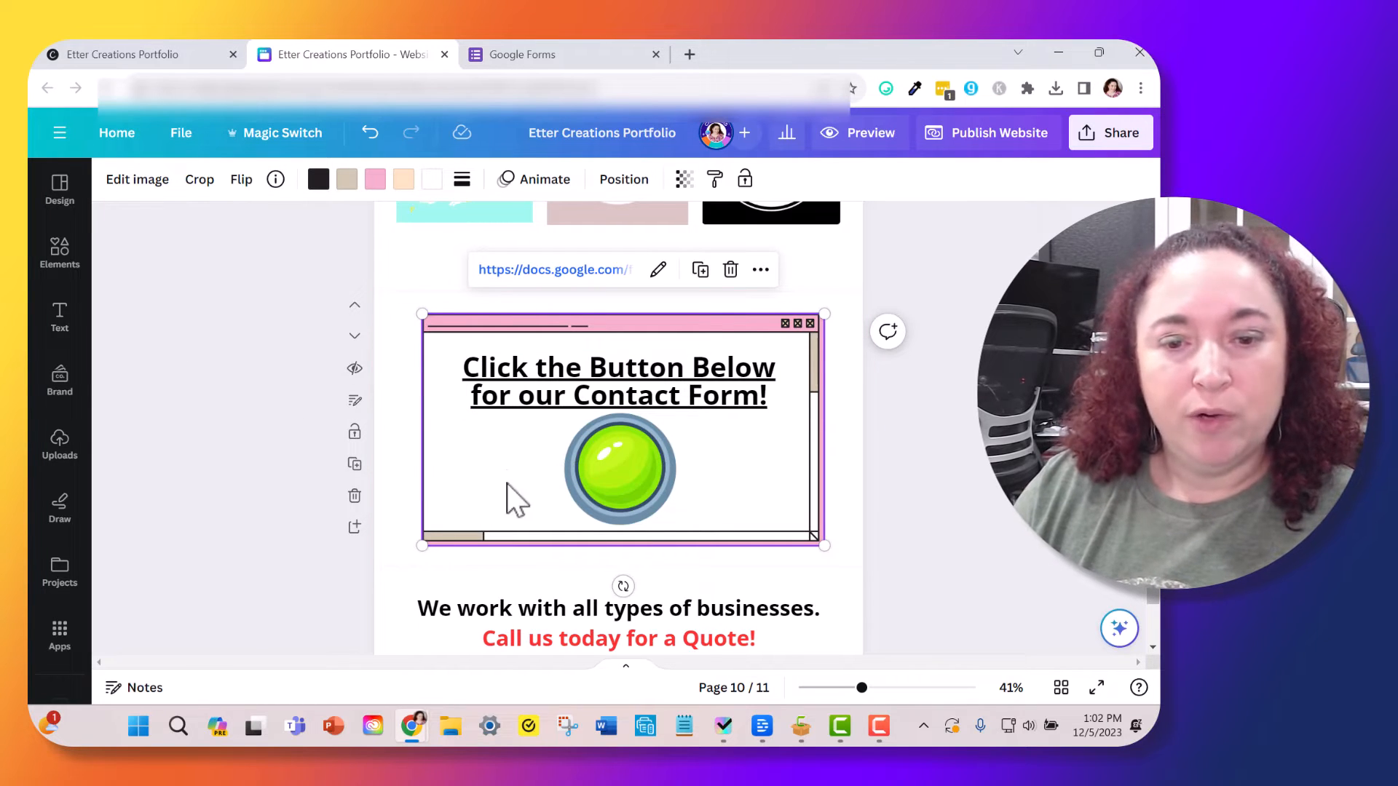
mouse_move(521, 201)
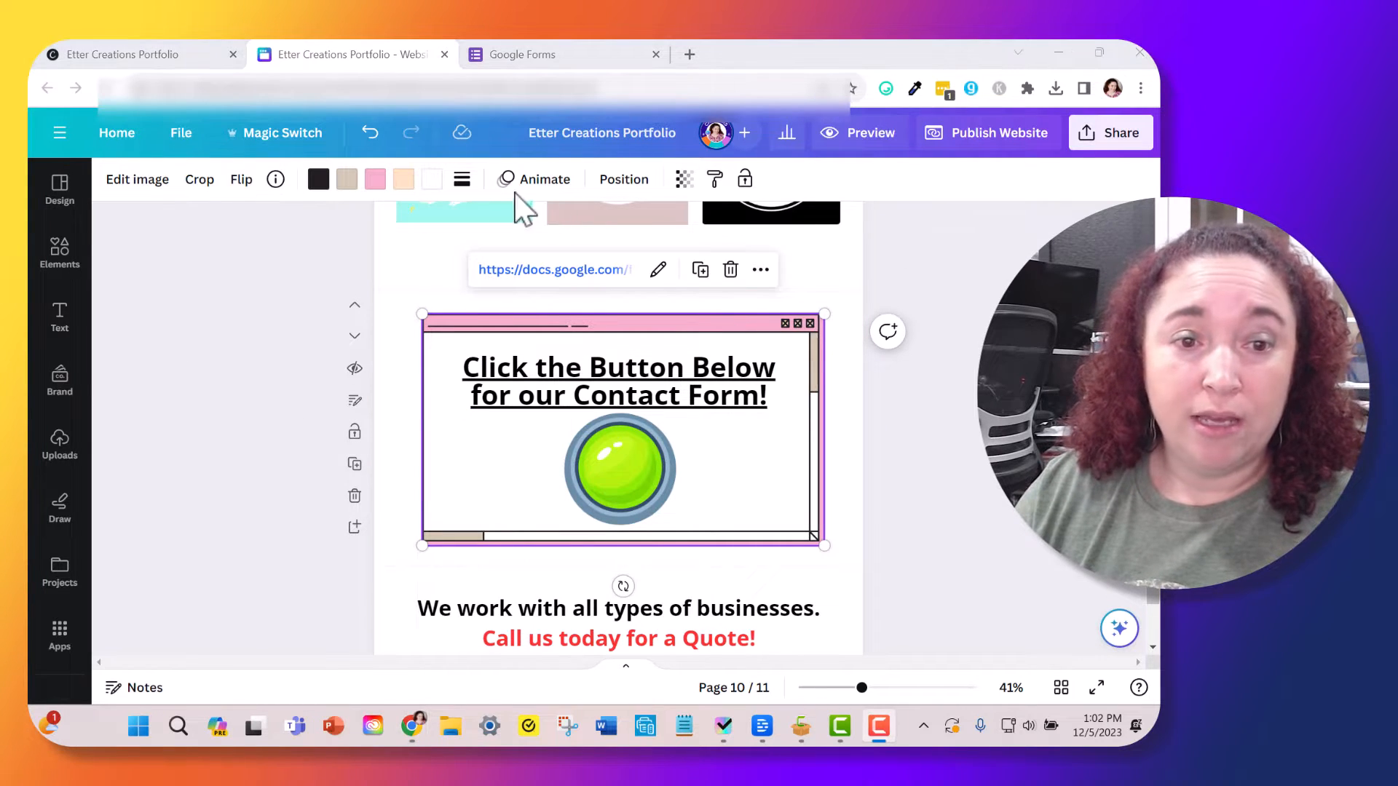
click(617, 467)
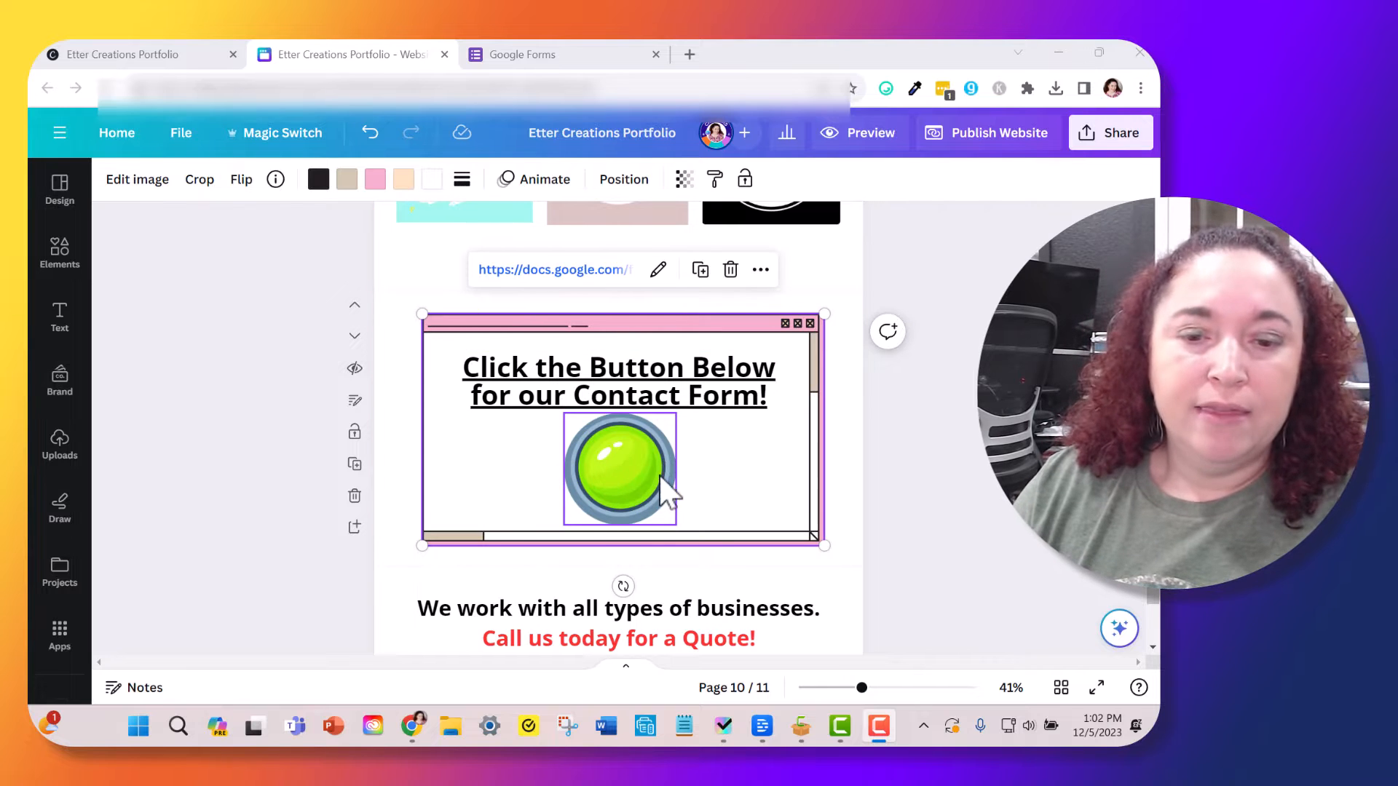
click(618, 468)
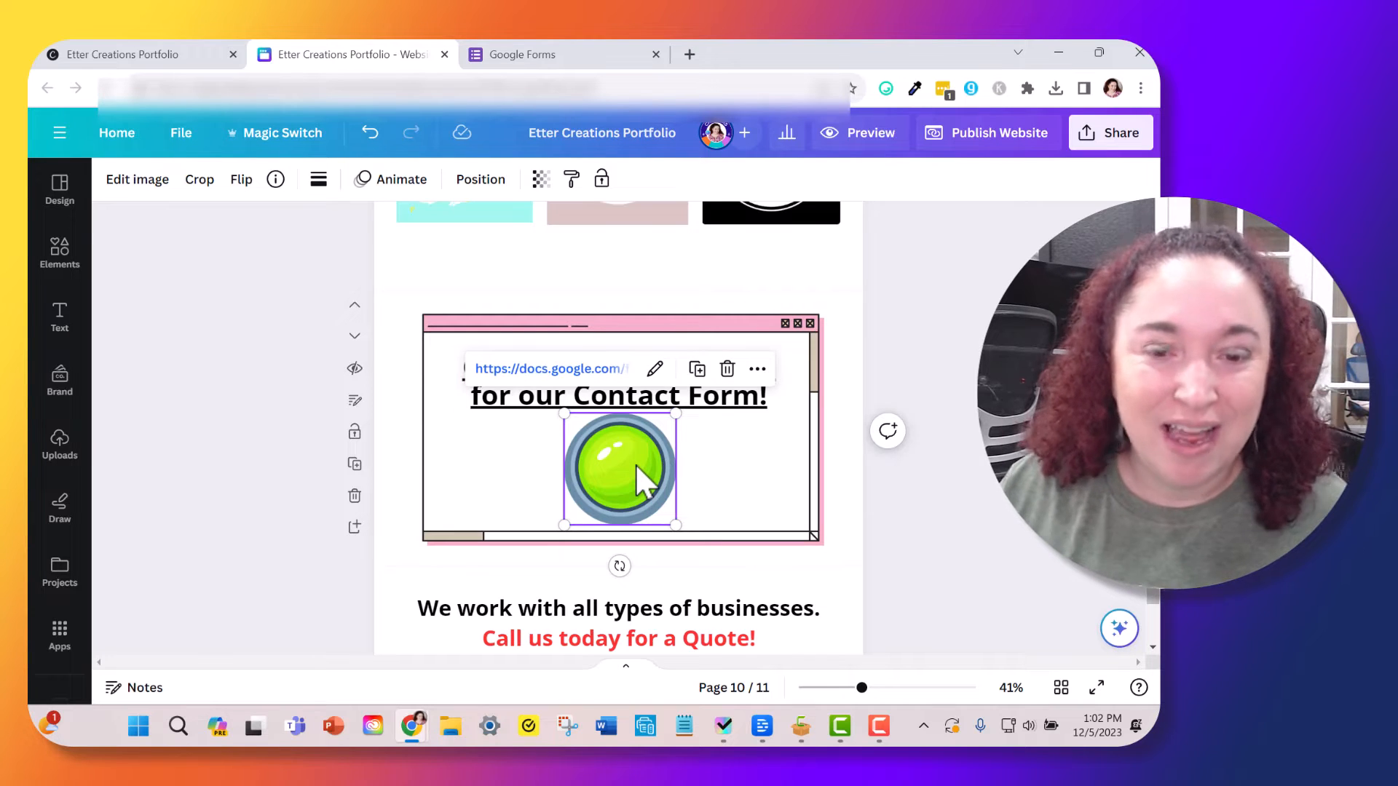
mouse_move(60, 253)
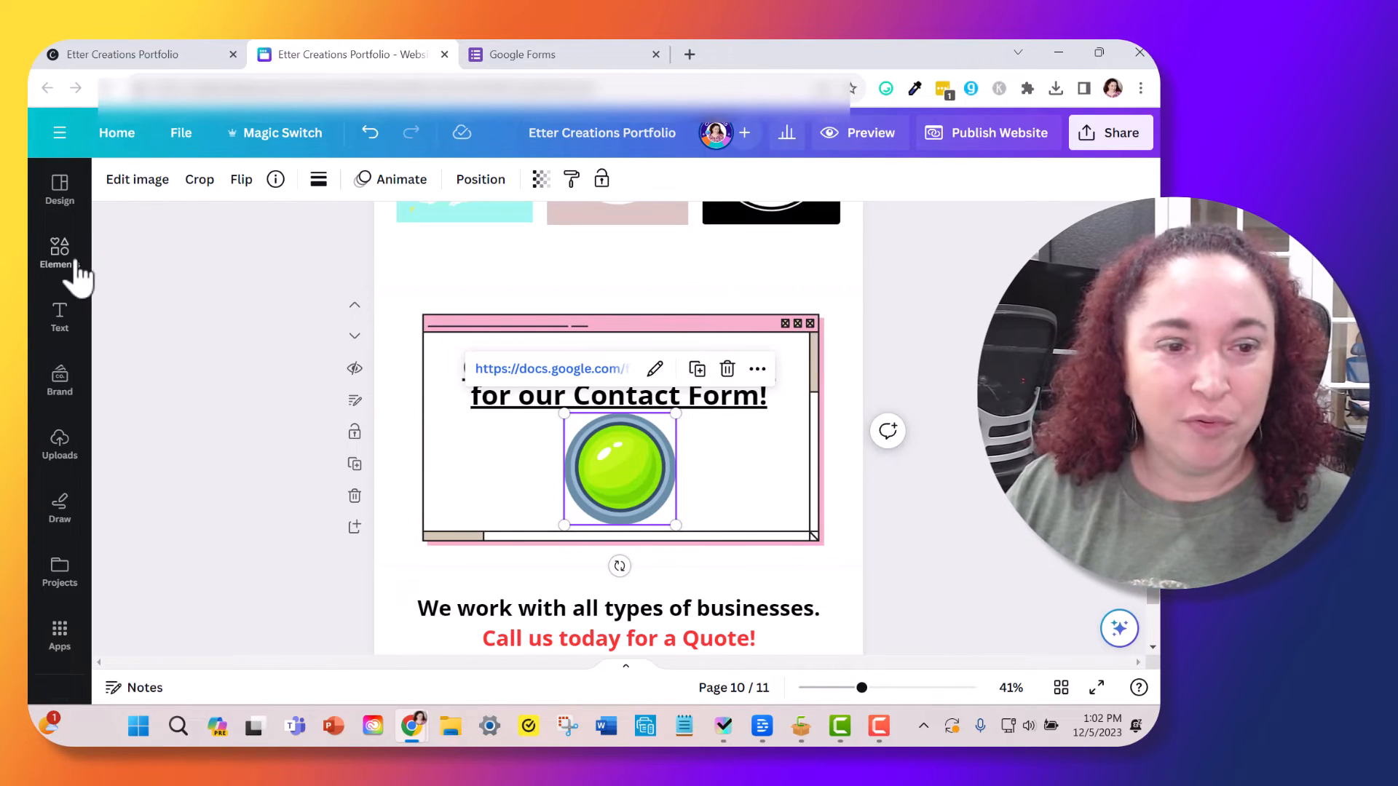
click(59, 253)
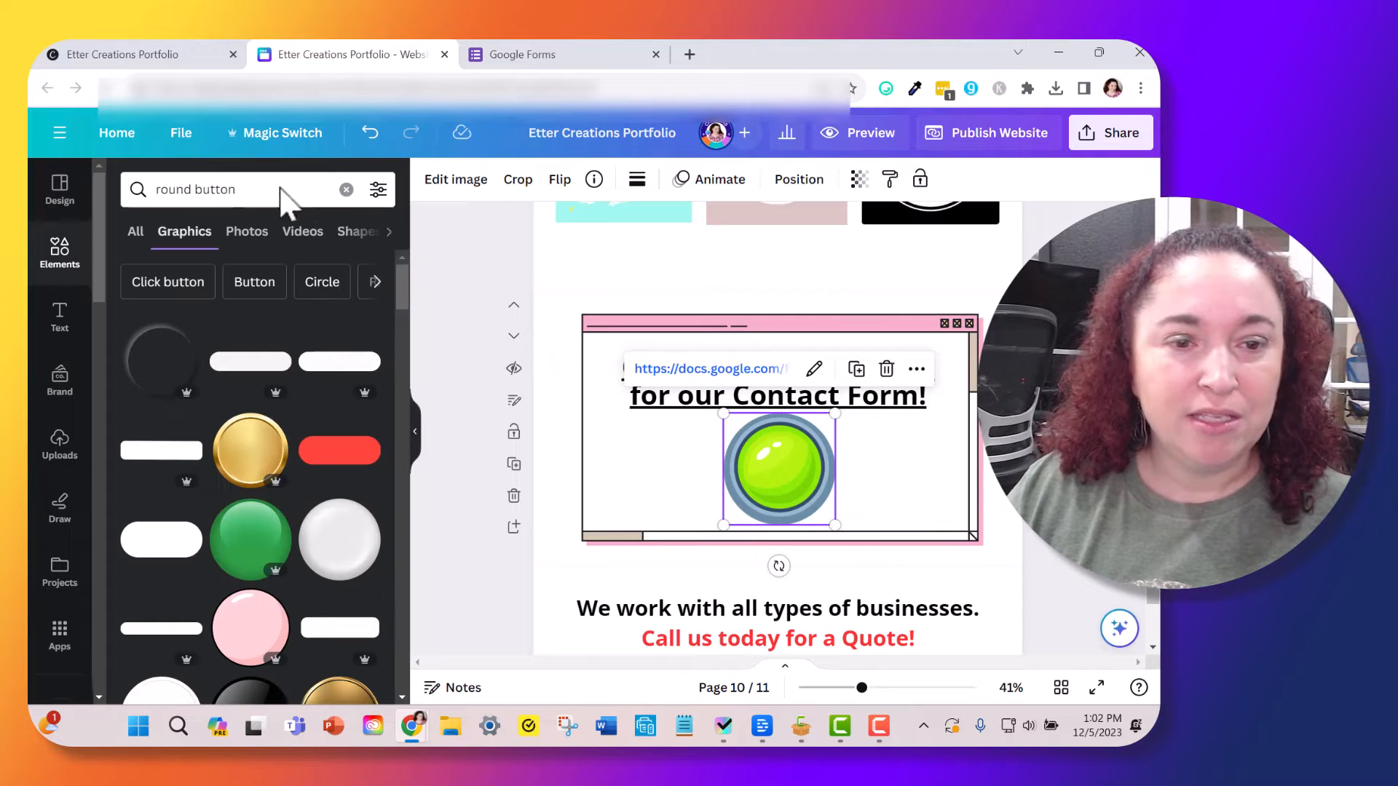
mouse_move(320, 482)
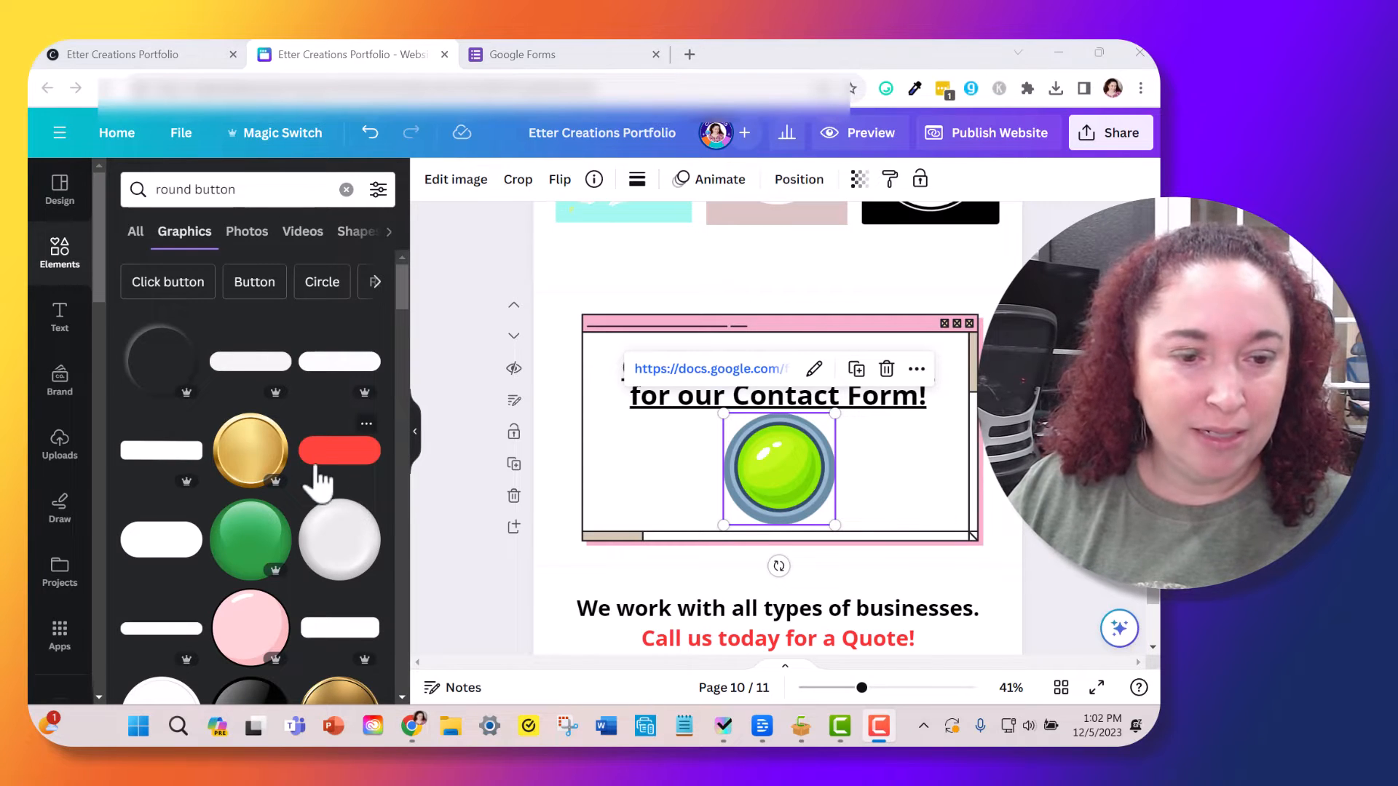
mouse_move(446, 370)
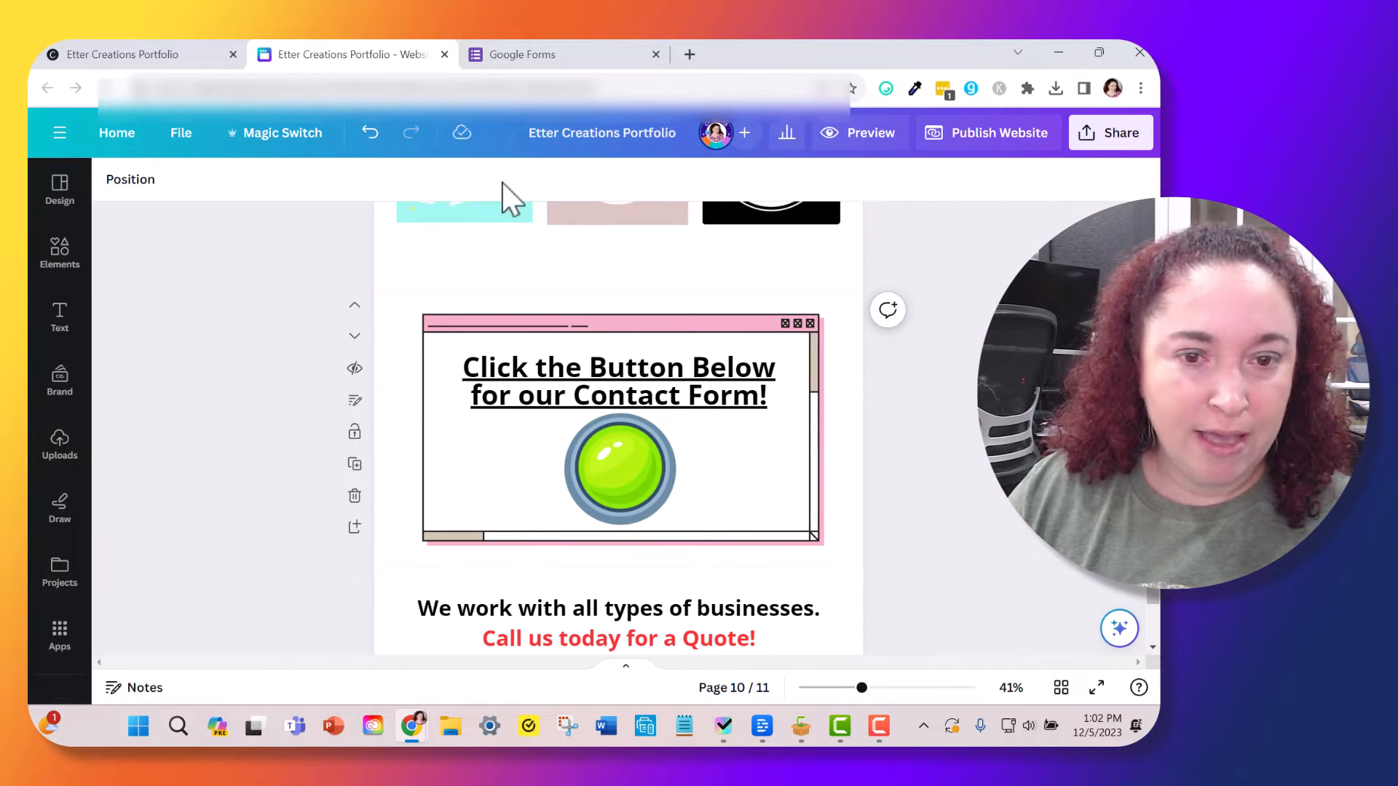
click(618, 467)
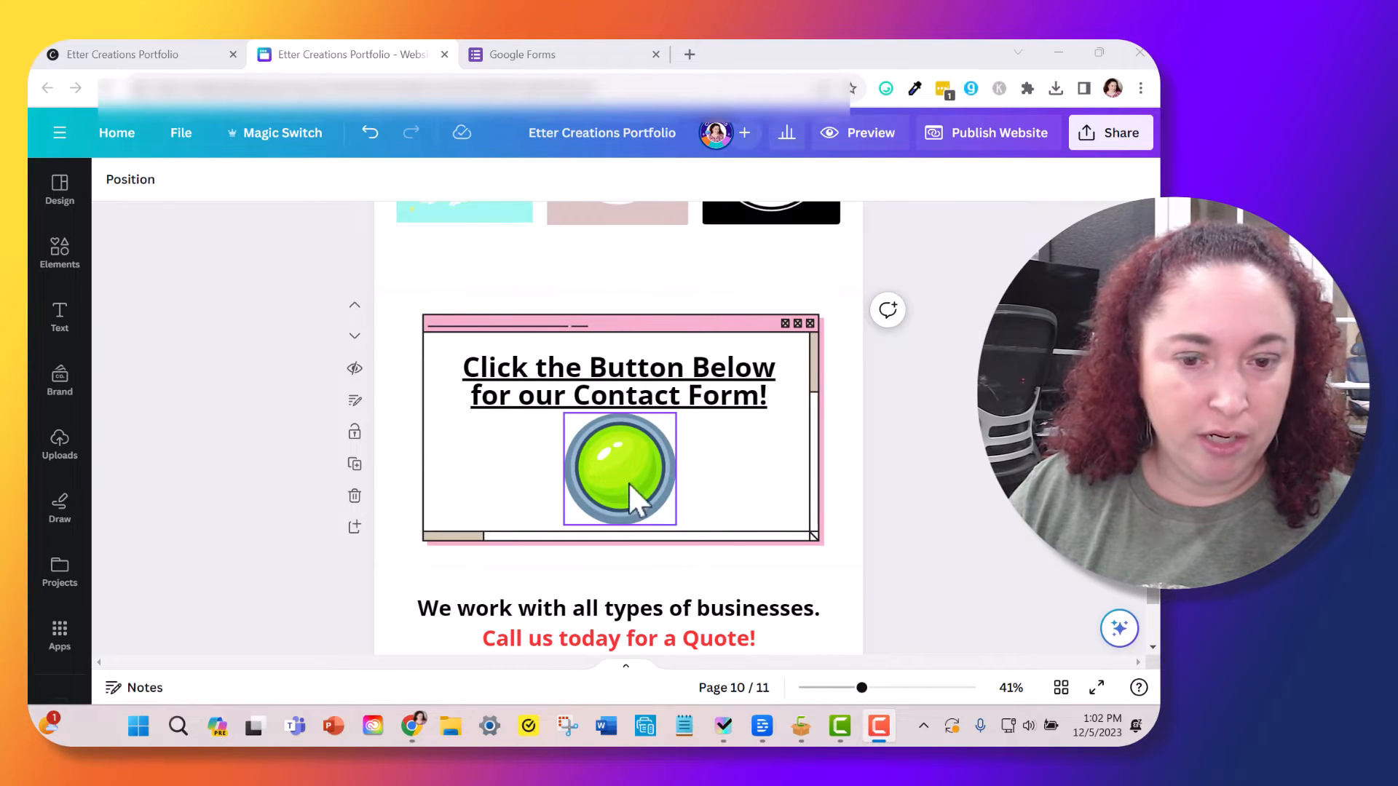
click(275, 179)
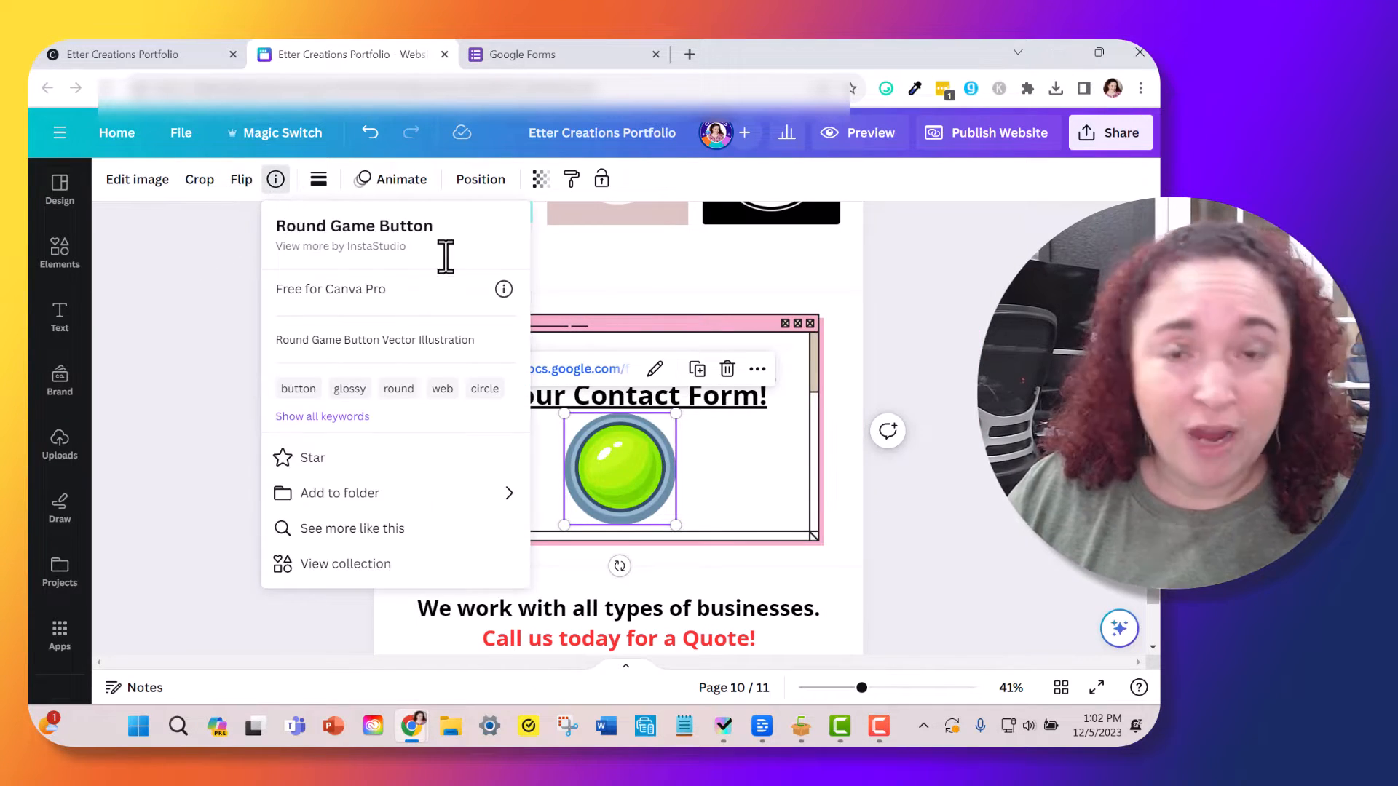
mouse_move(361, 307)
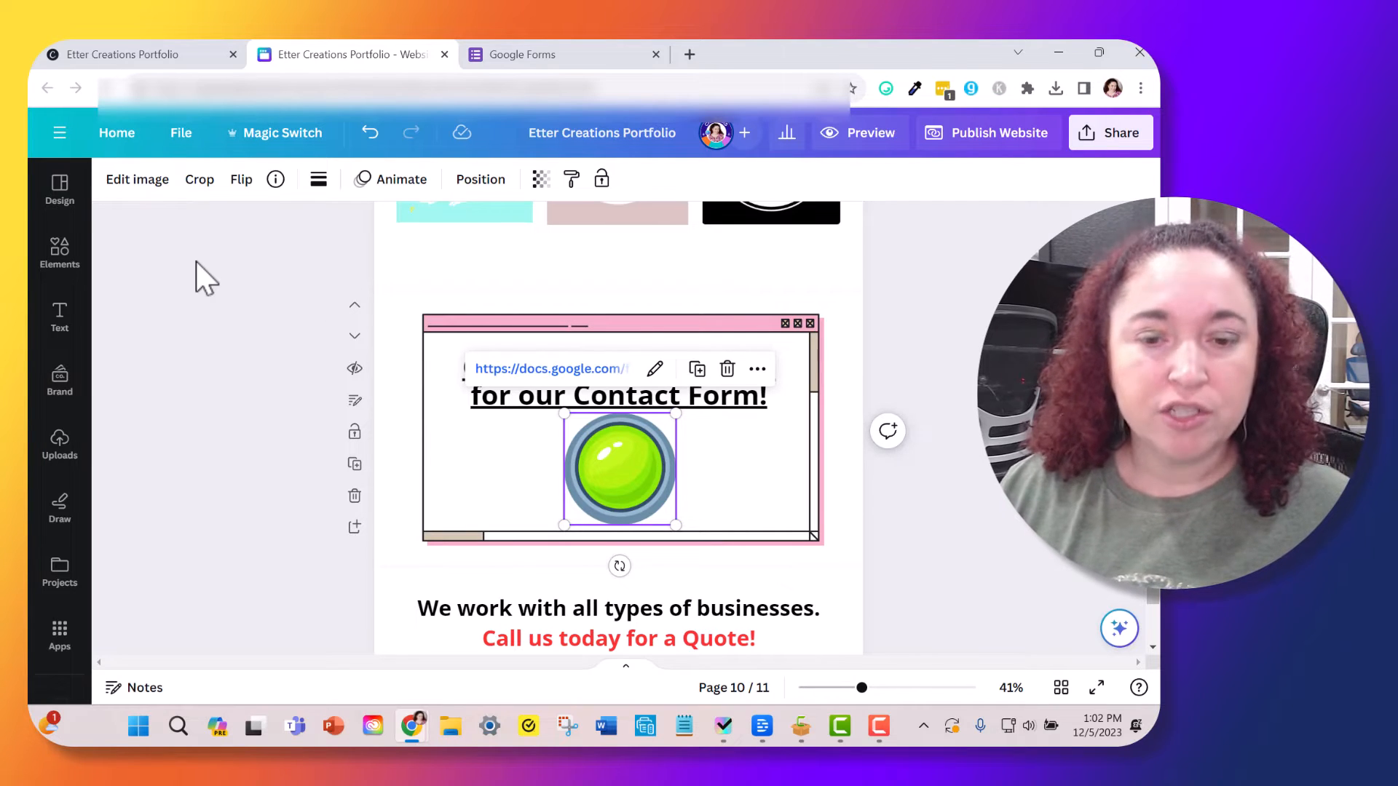
mouse_move(723, 214)
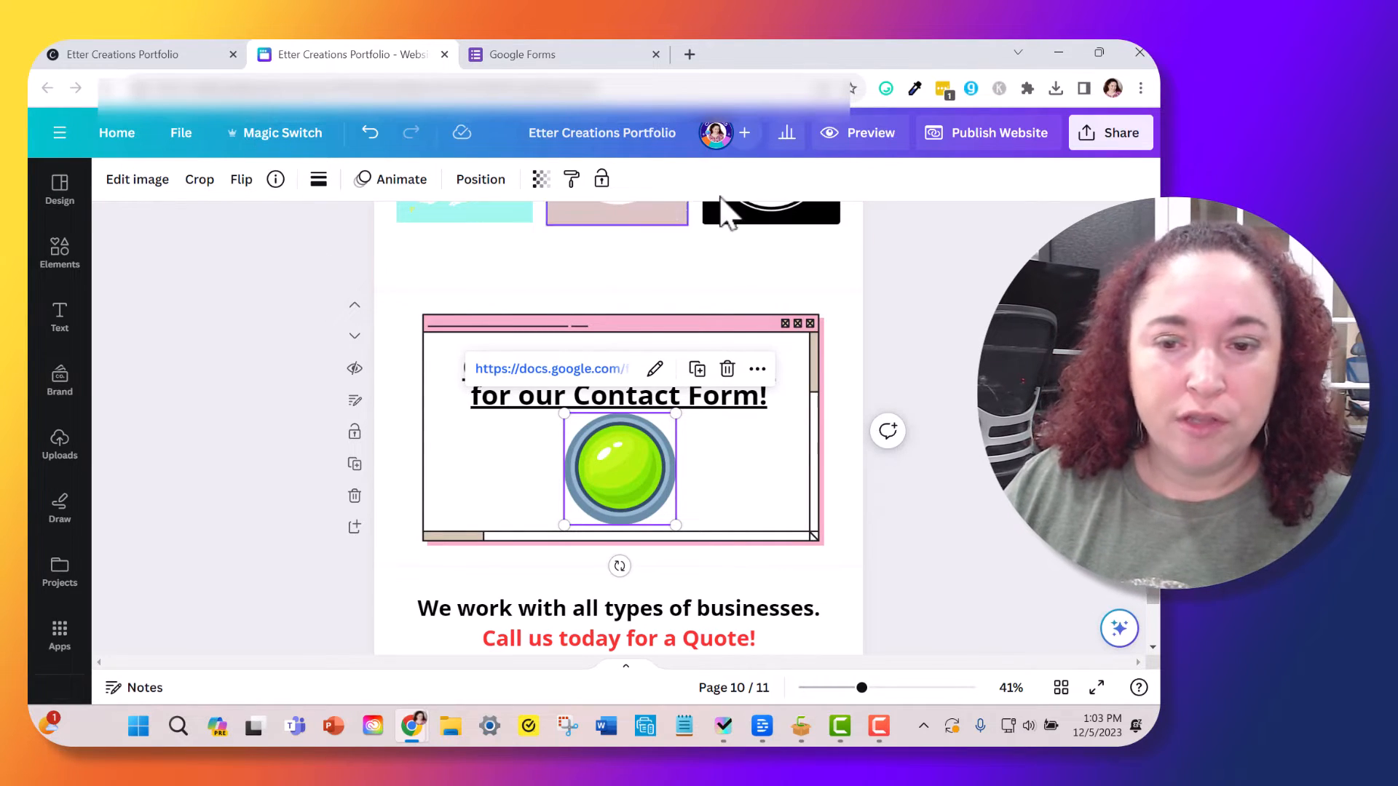
click(437, 361)
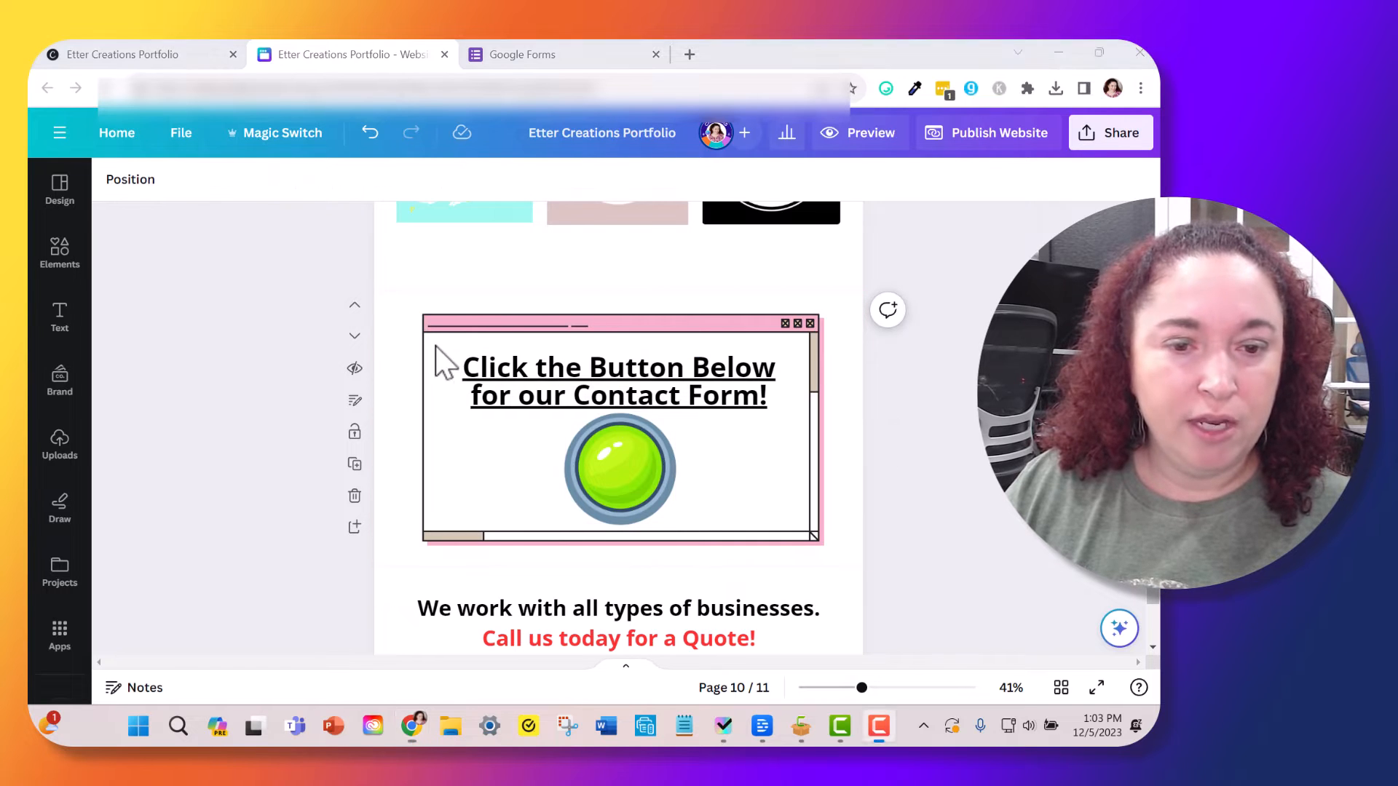
mouse_move(714, 236)
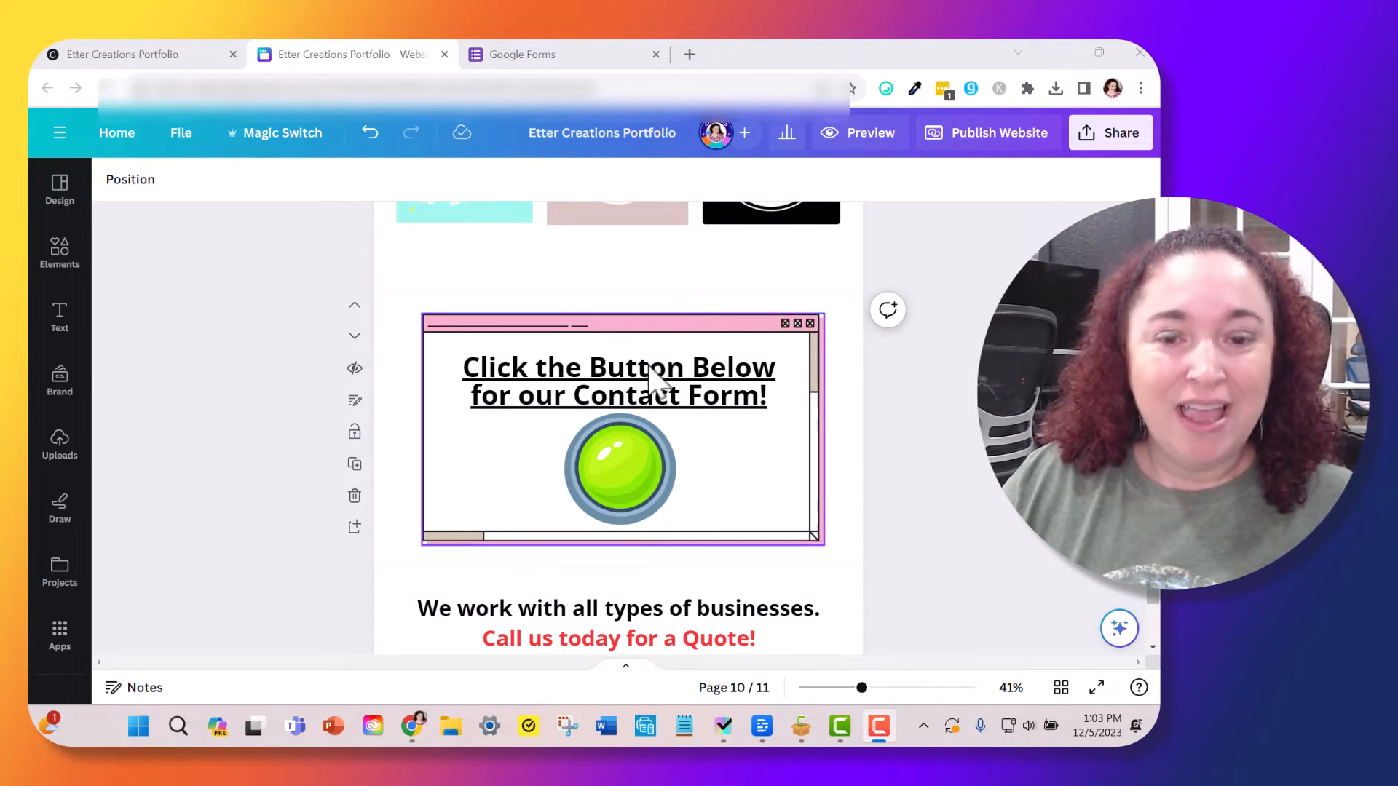
Step: Look at the quote and 'We work with all types' contact-details page below, then return up to the graphic
click(617, 380)
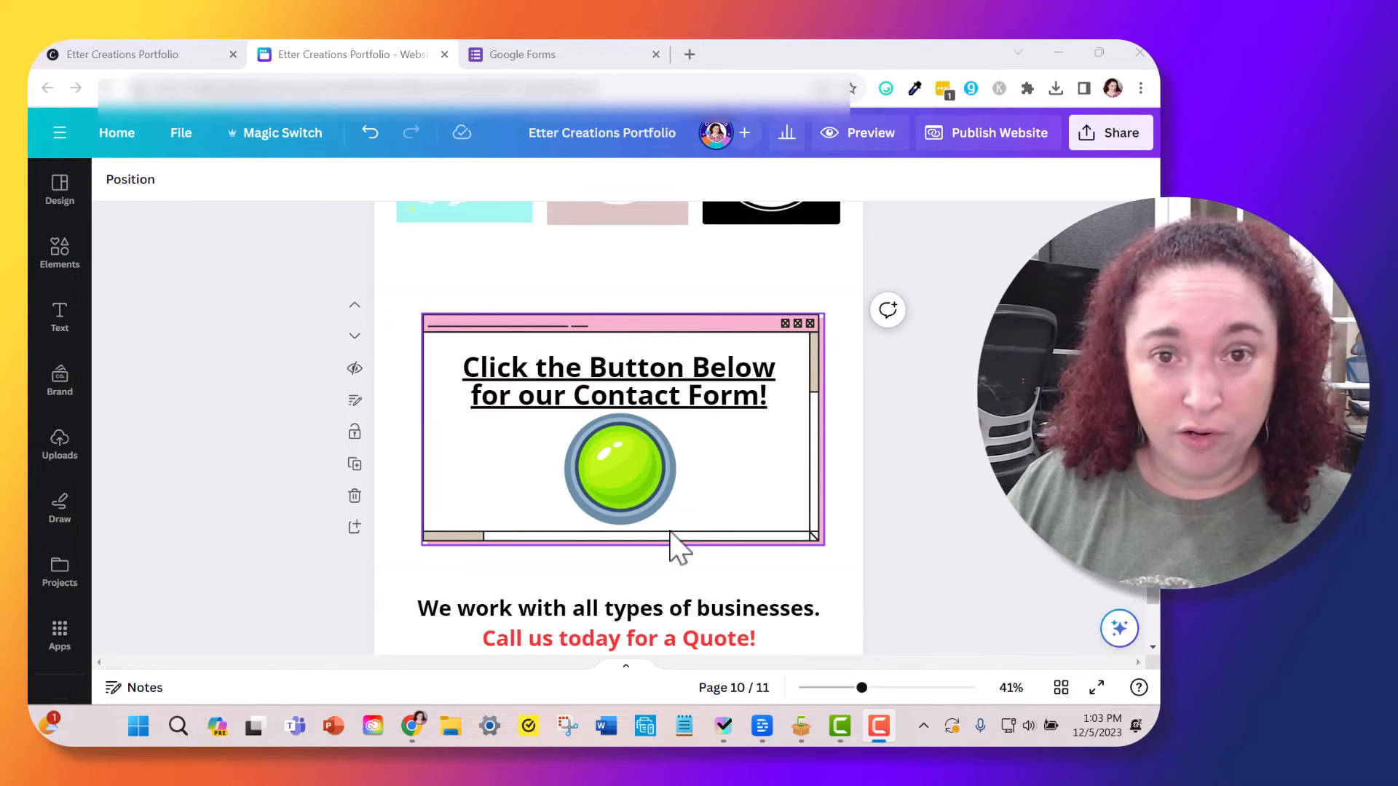
scroll(down, 3)
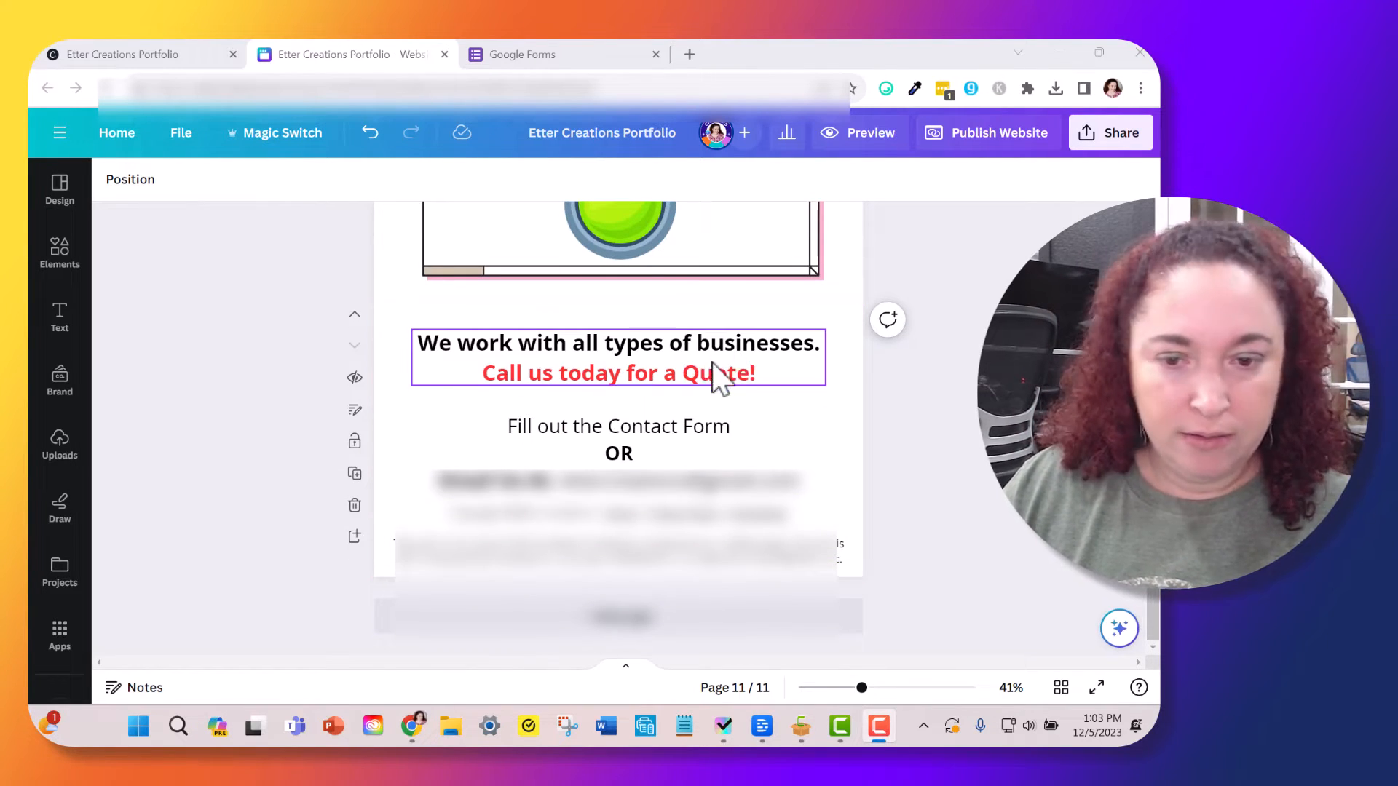
click(617, 437)
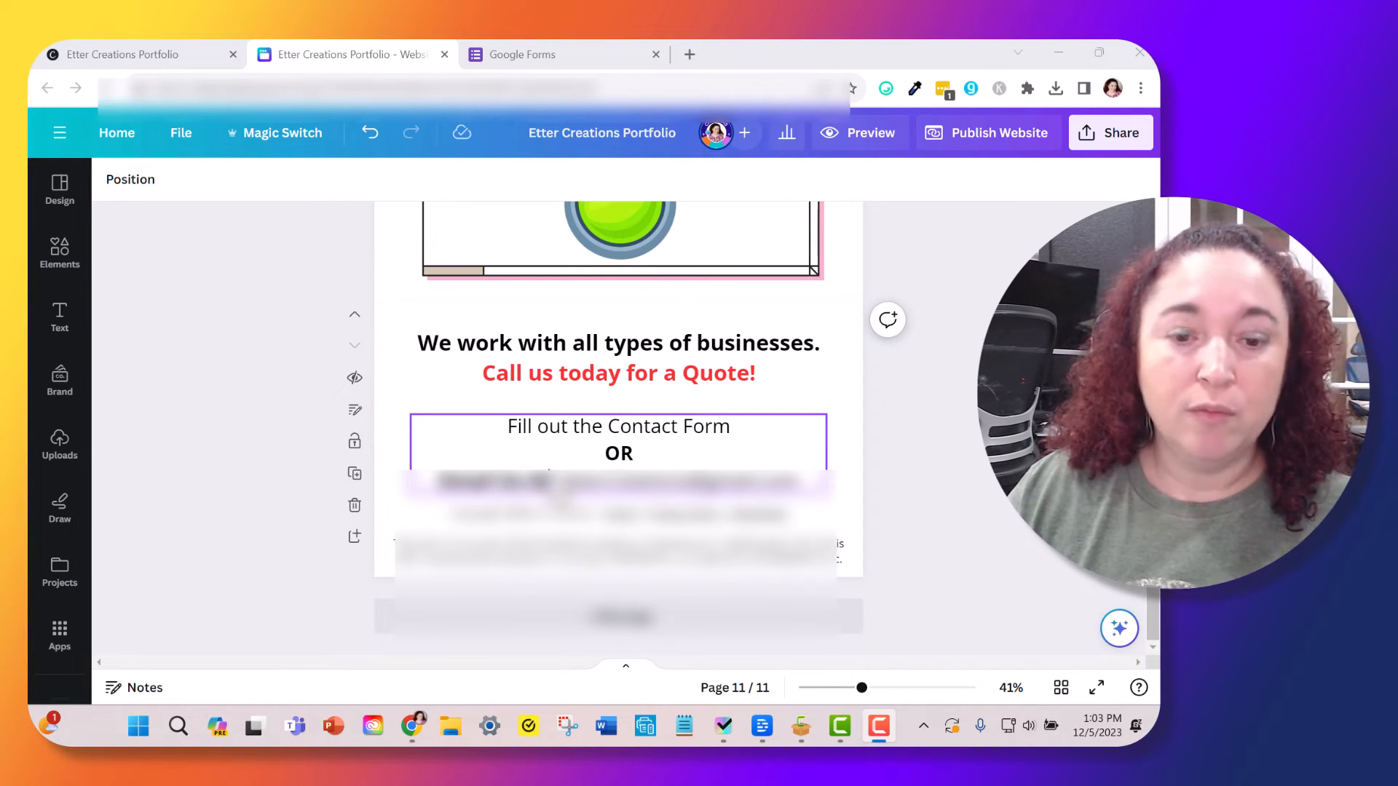
scroll(up, 3)
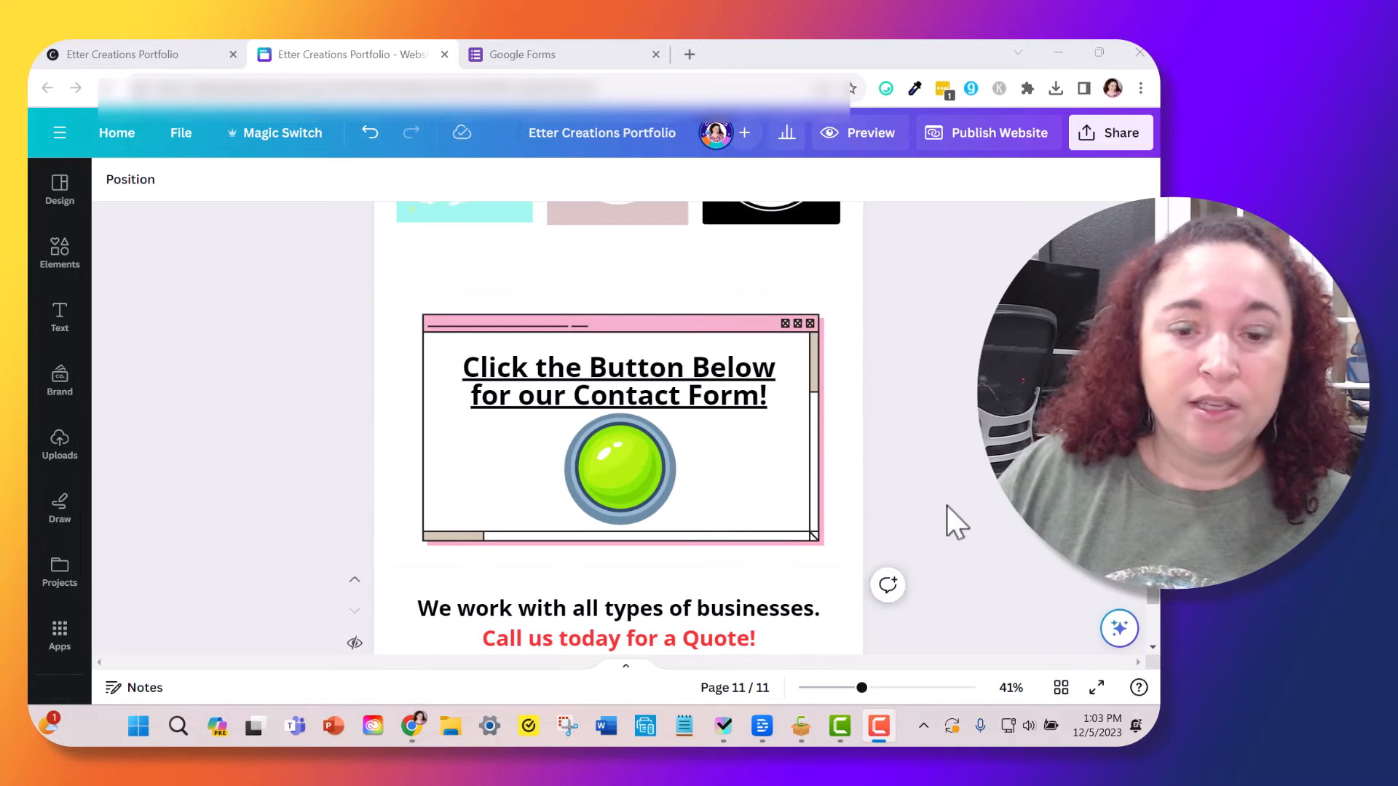
scroll(up, 3)
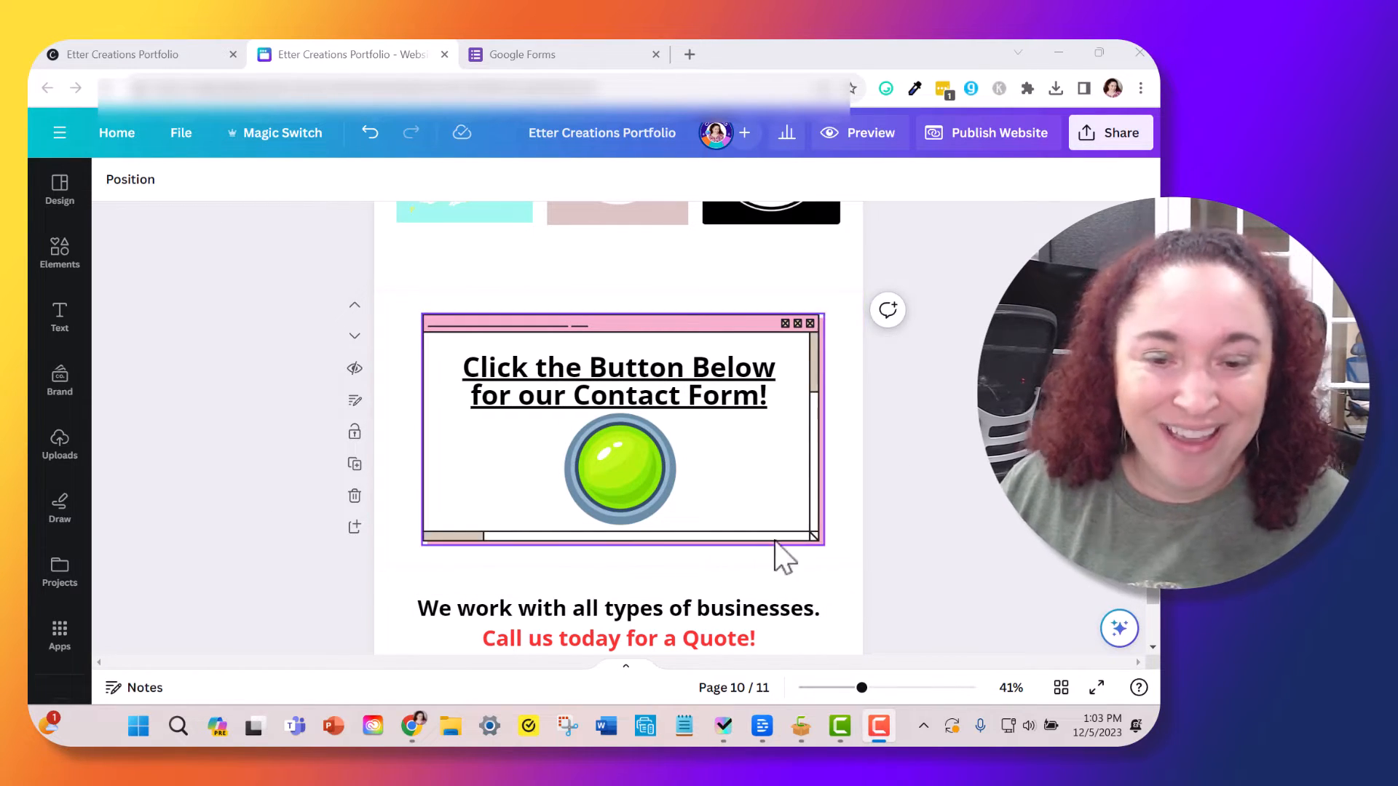
mouse_move(700, 500)
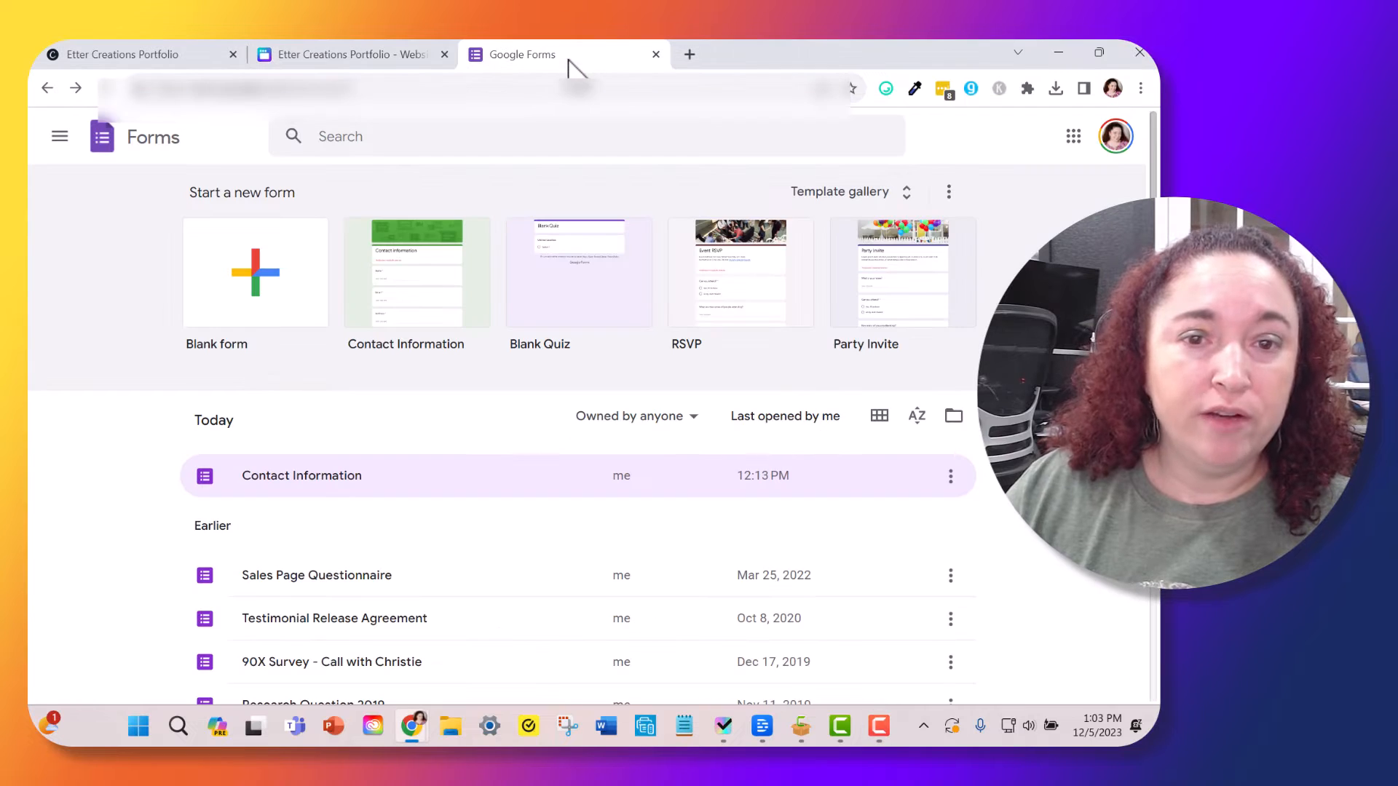
mouse_move(294, 491)
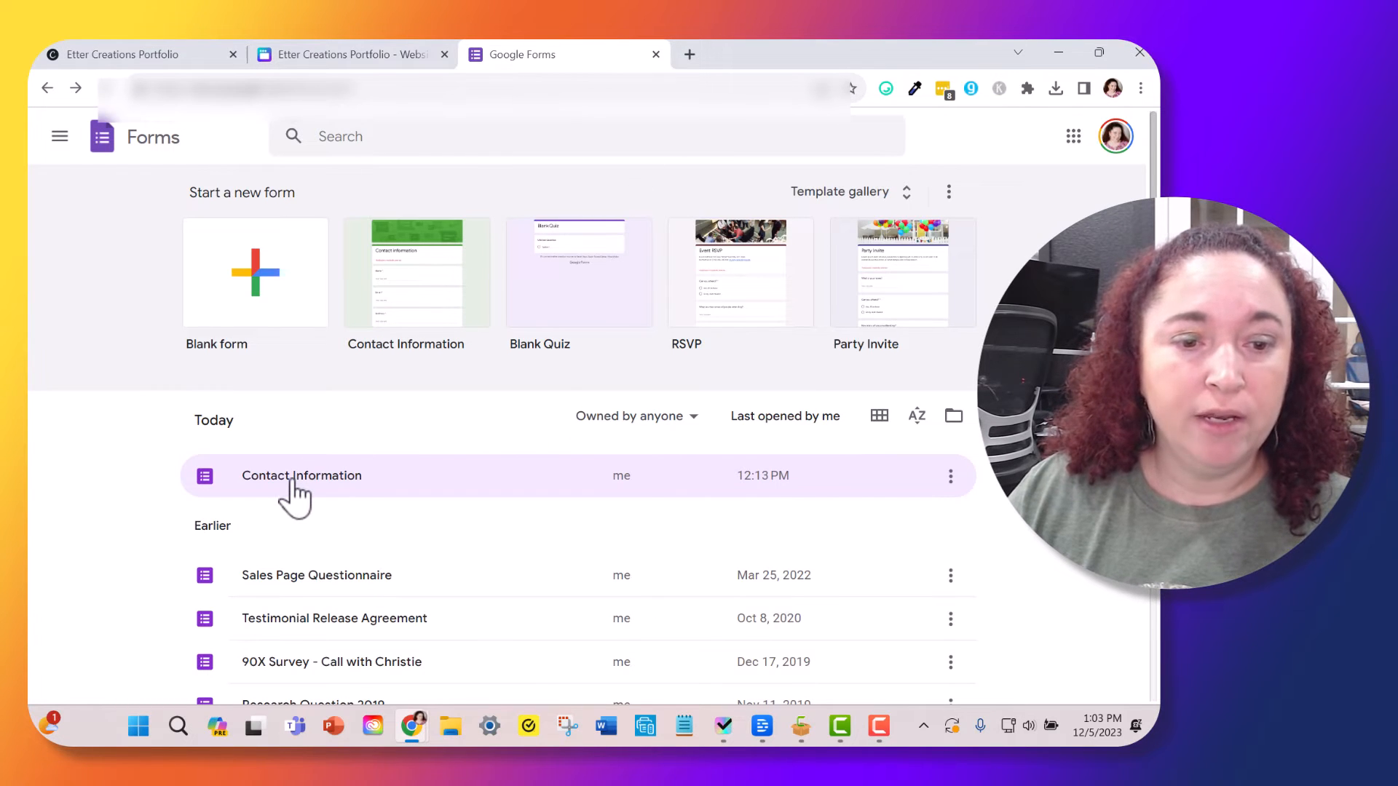
Step: Open the Contact Information form and scroll through its Name, Email, Address, Phone and Comments questions
click(302, 474)
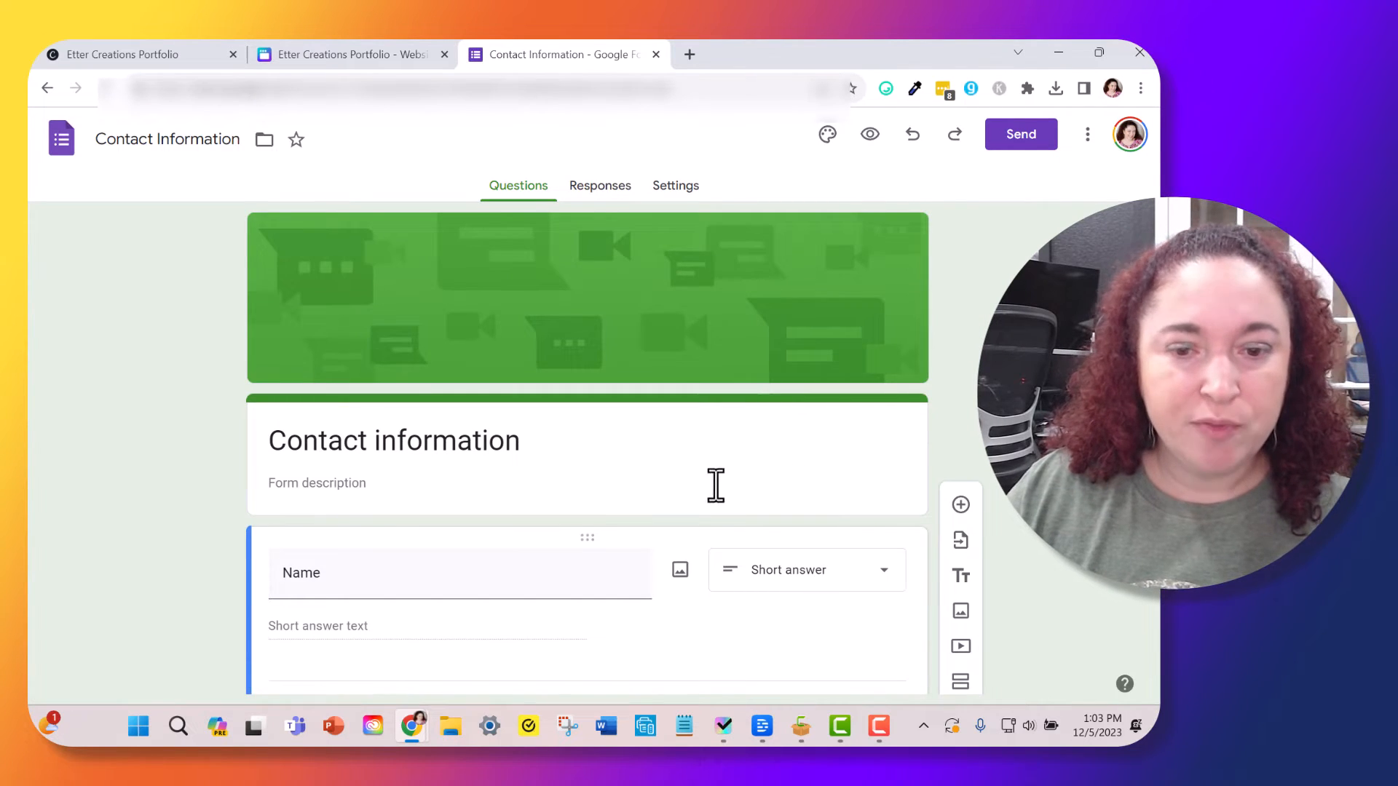
scroll(down, 3)
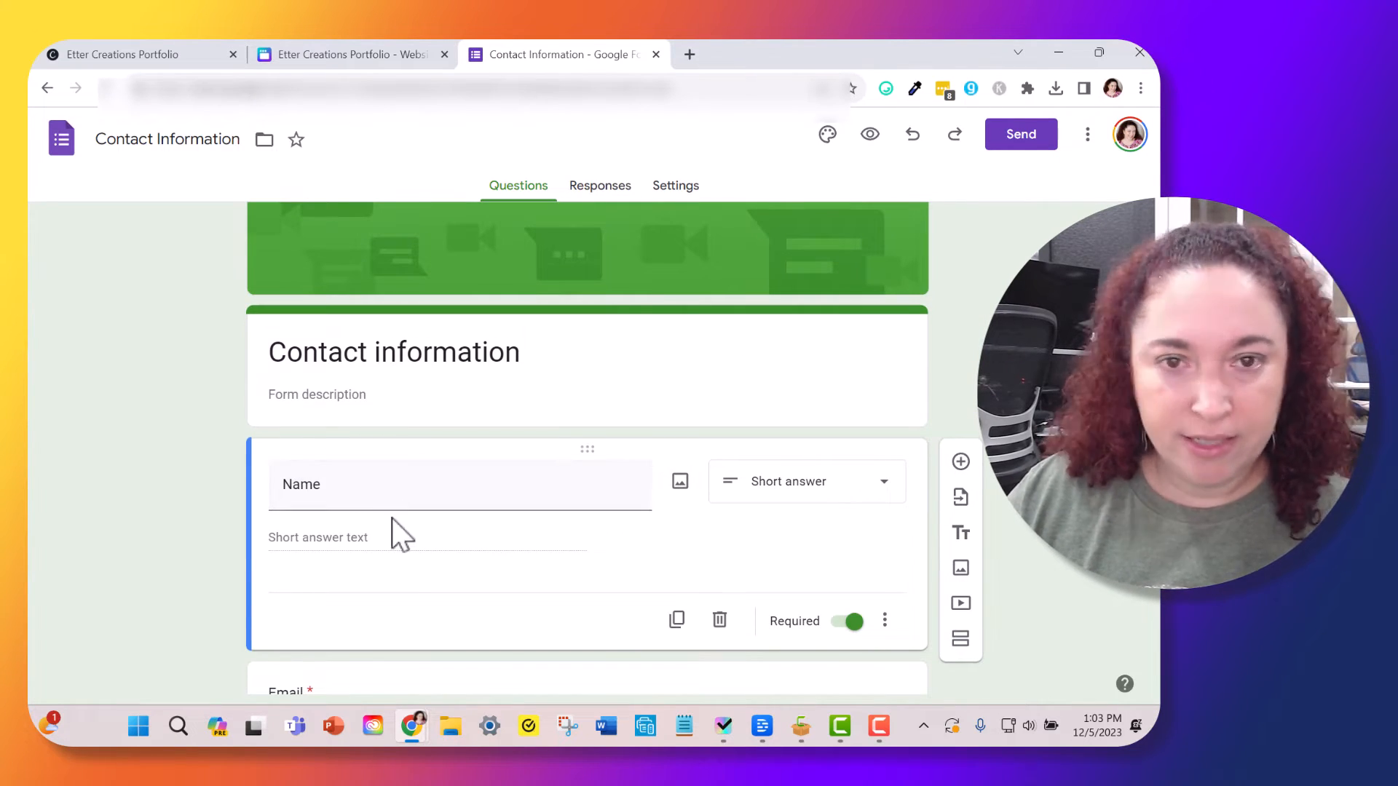
scroll(down, 3)
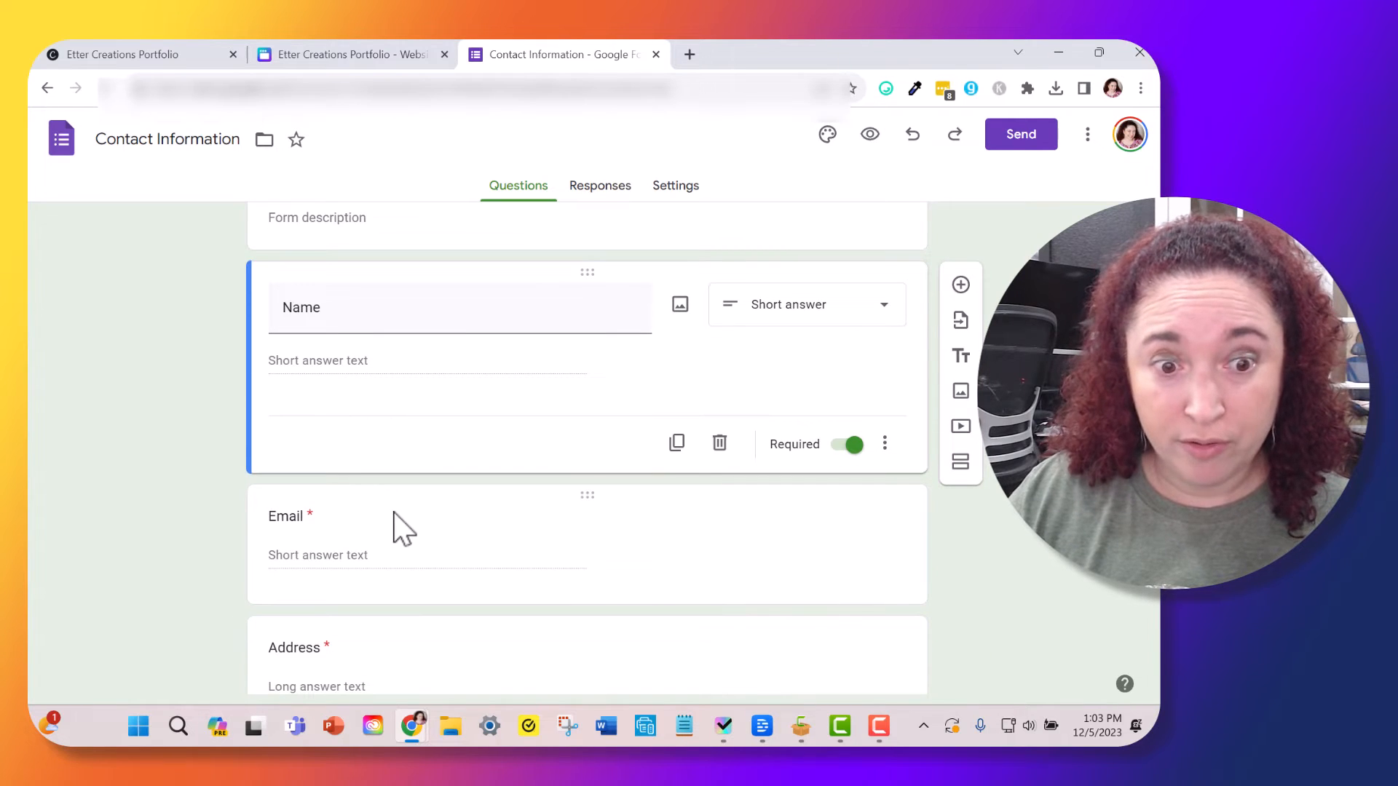
mouse_move(403, 497)
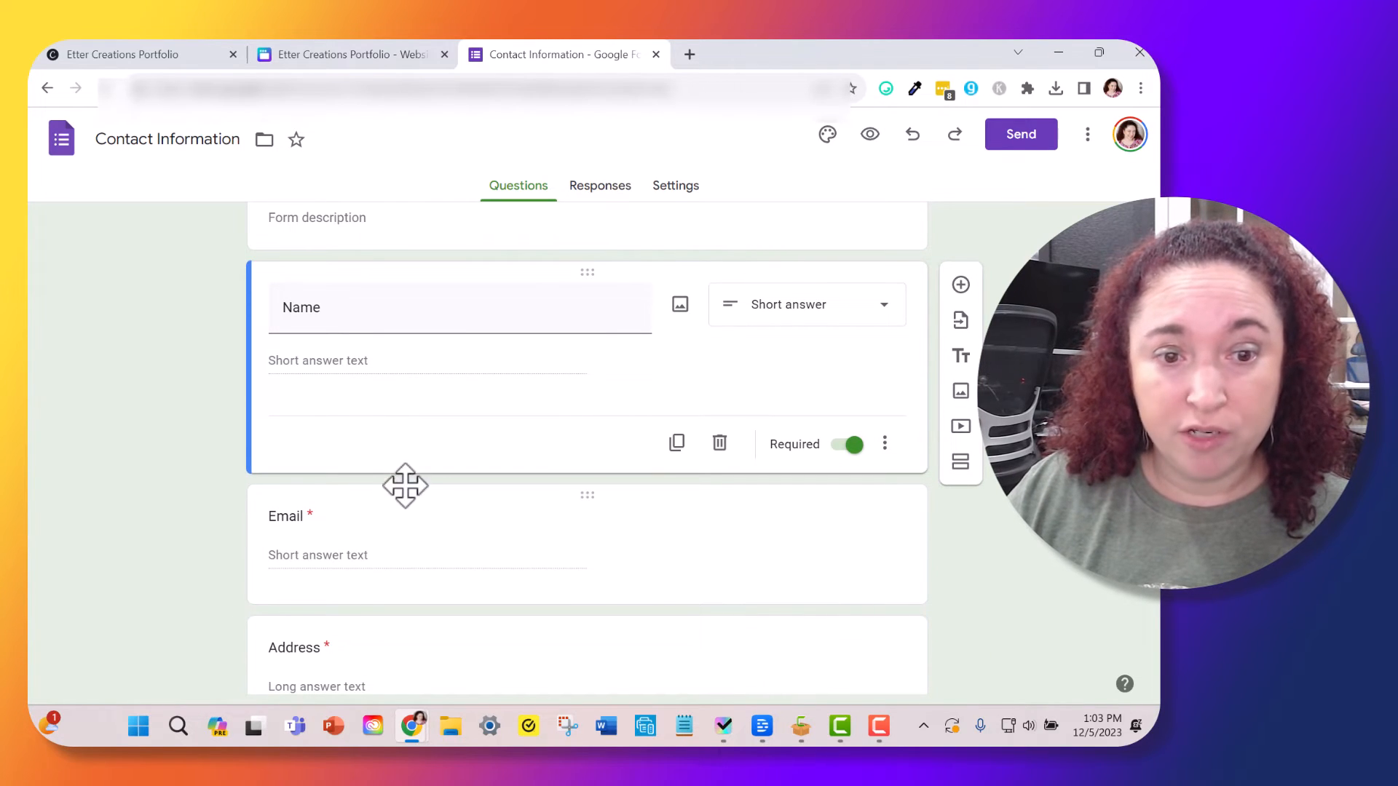
scroll(down, 3)
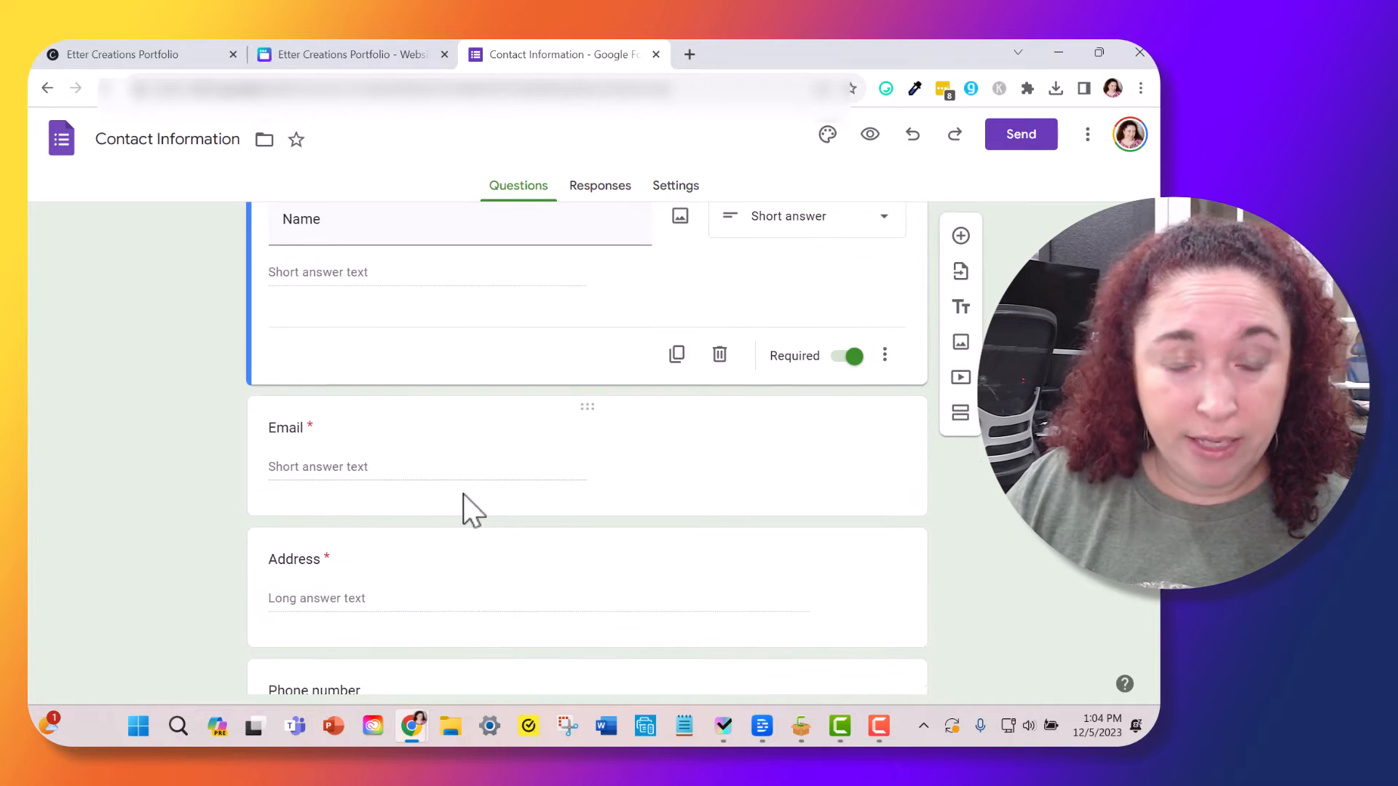
scroll(down, 3)
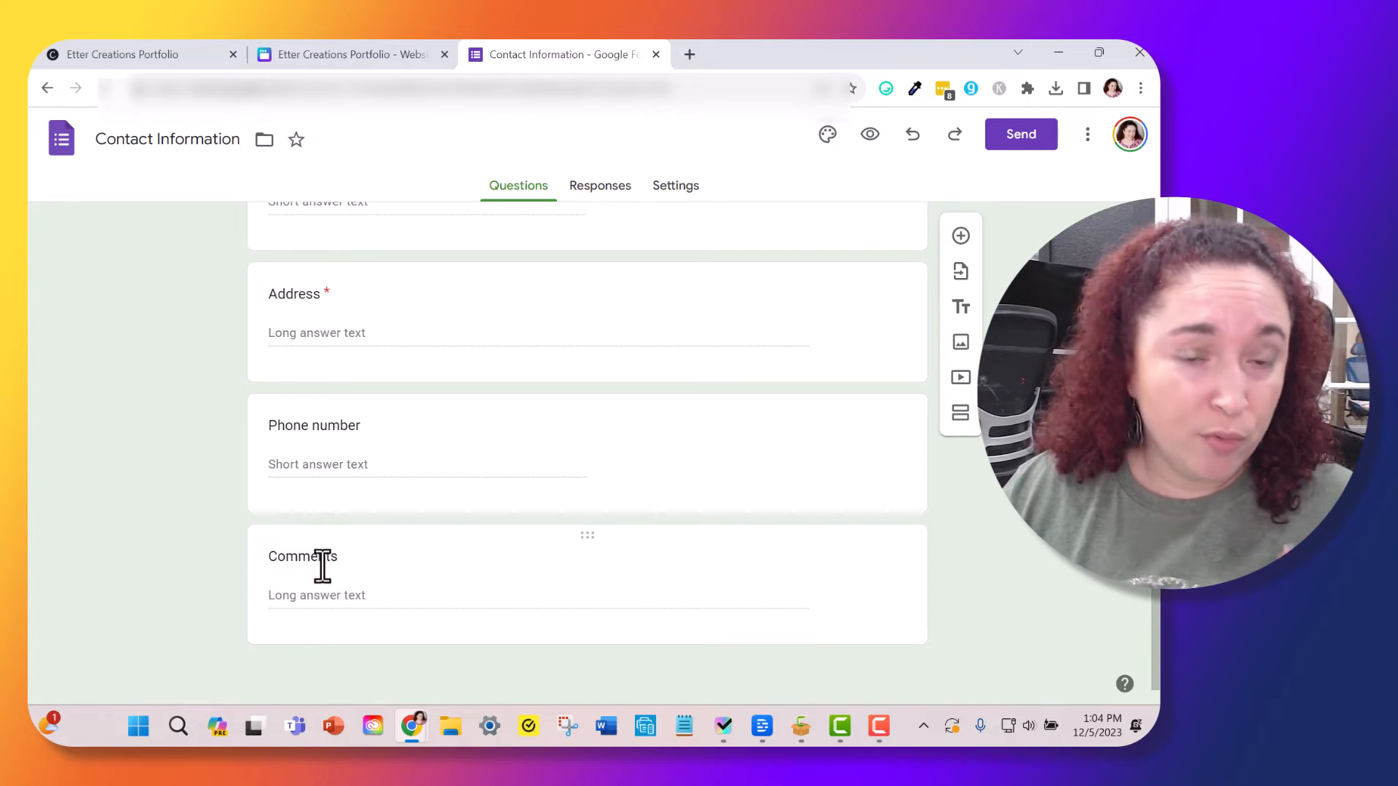
scroll(up, 3)
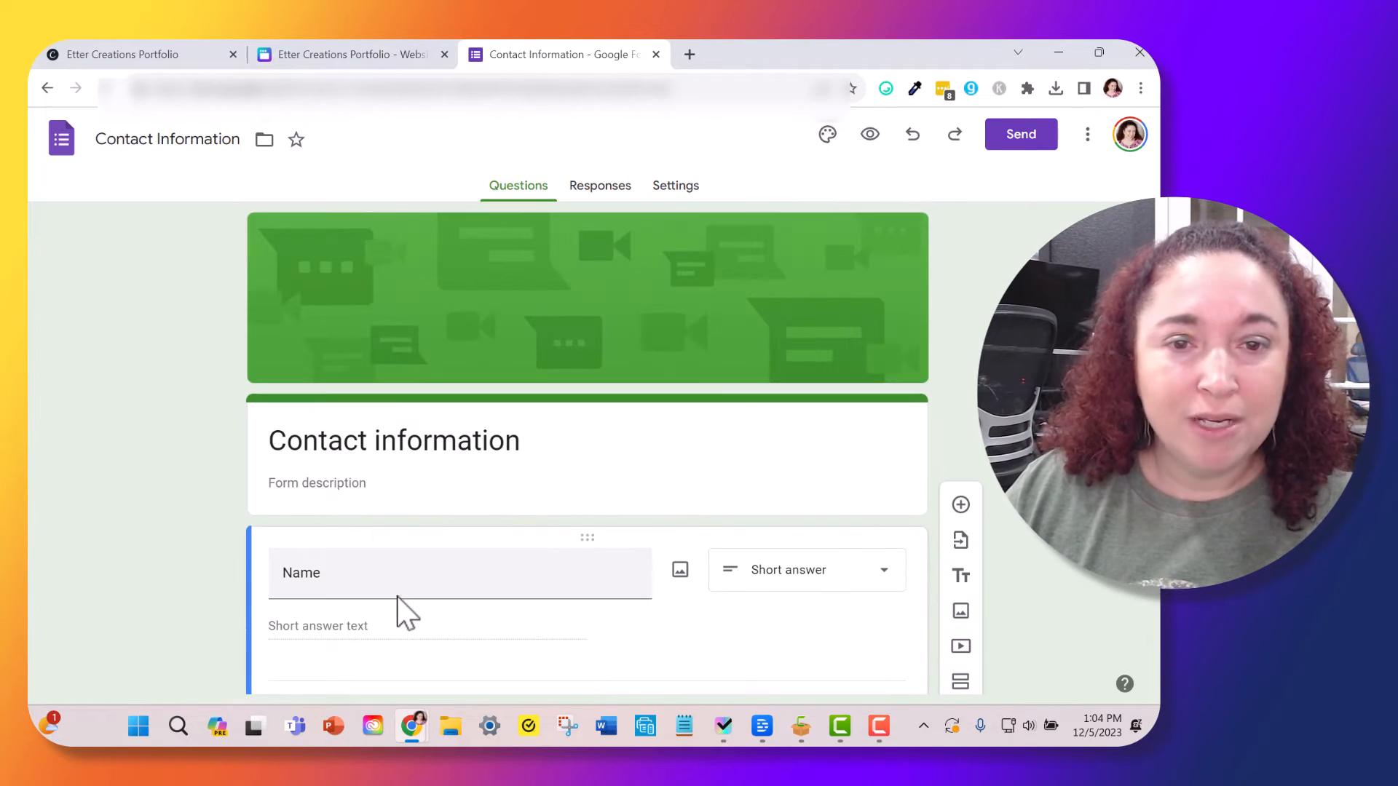
mouse_move(955, 134)
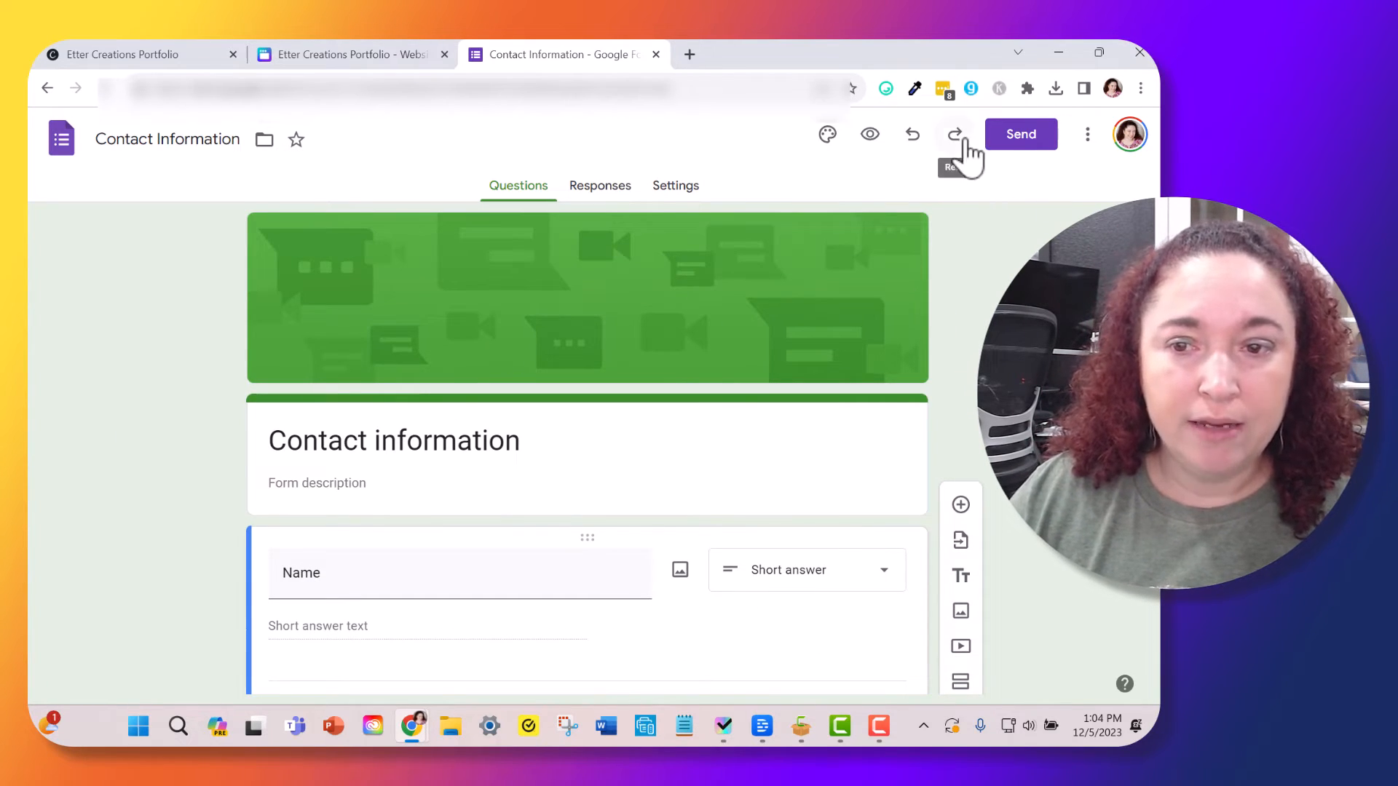
Step: Open More > Add collaborators on the form and dismiss the sharing dialog with Done
click(1086, 134)
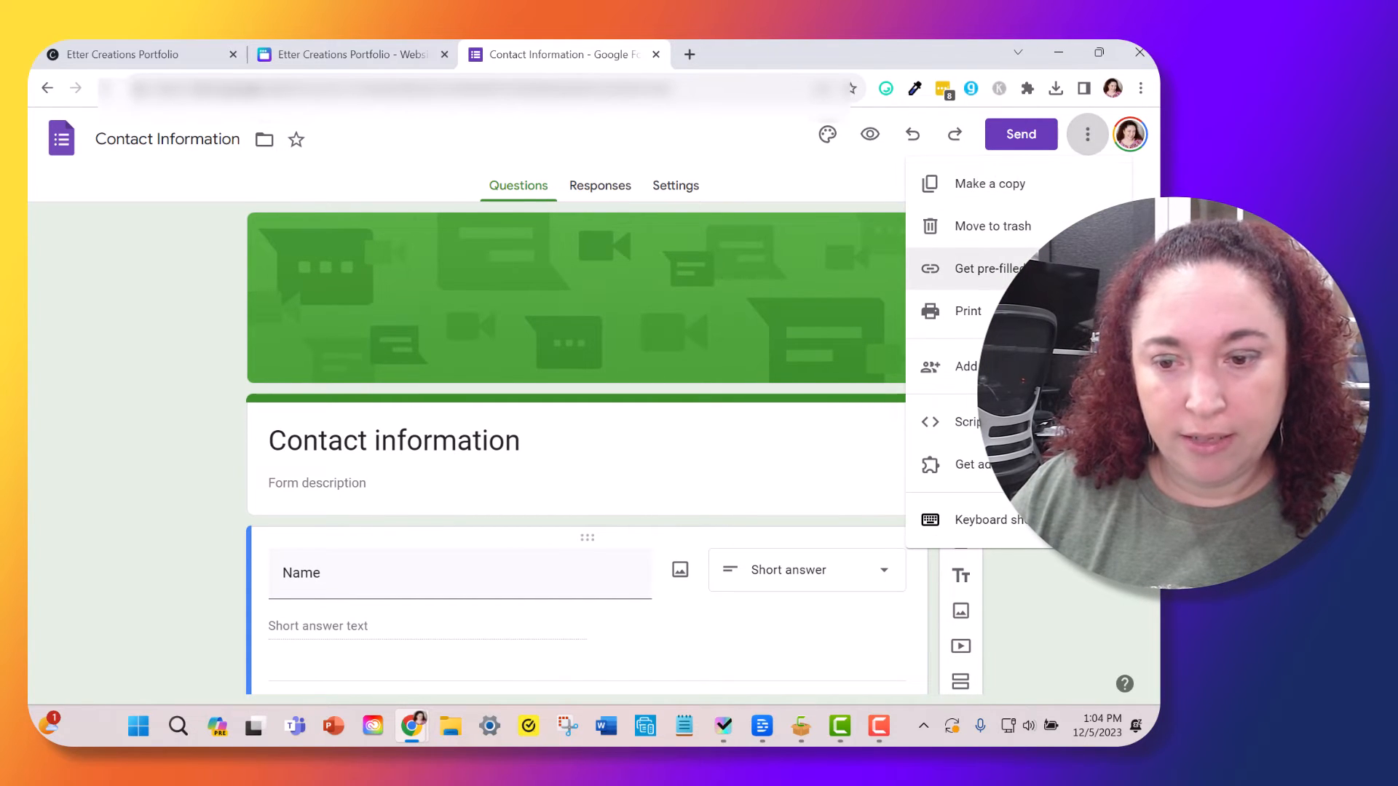
click(904, 194)
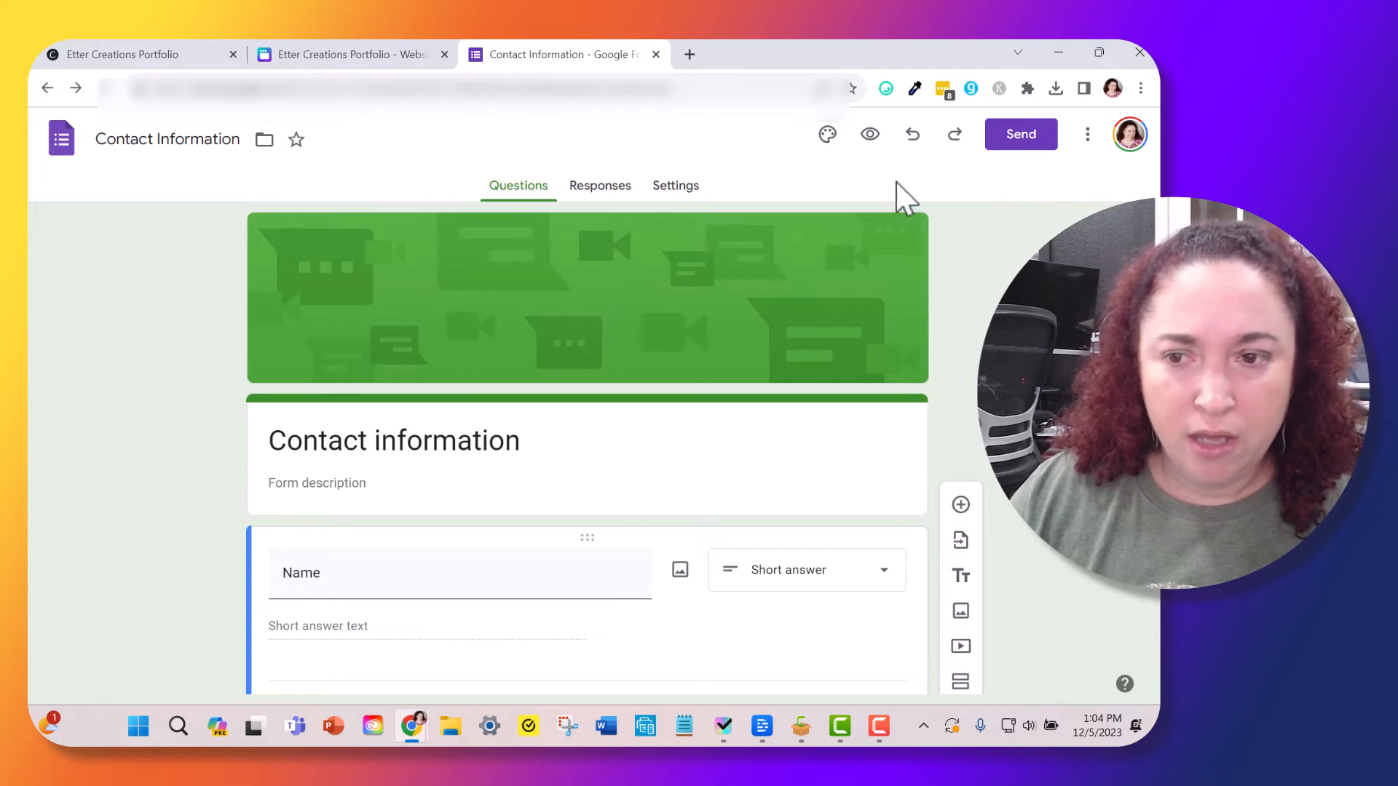
click(1086, 134)
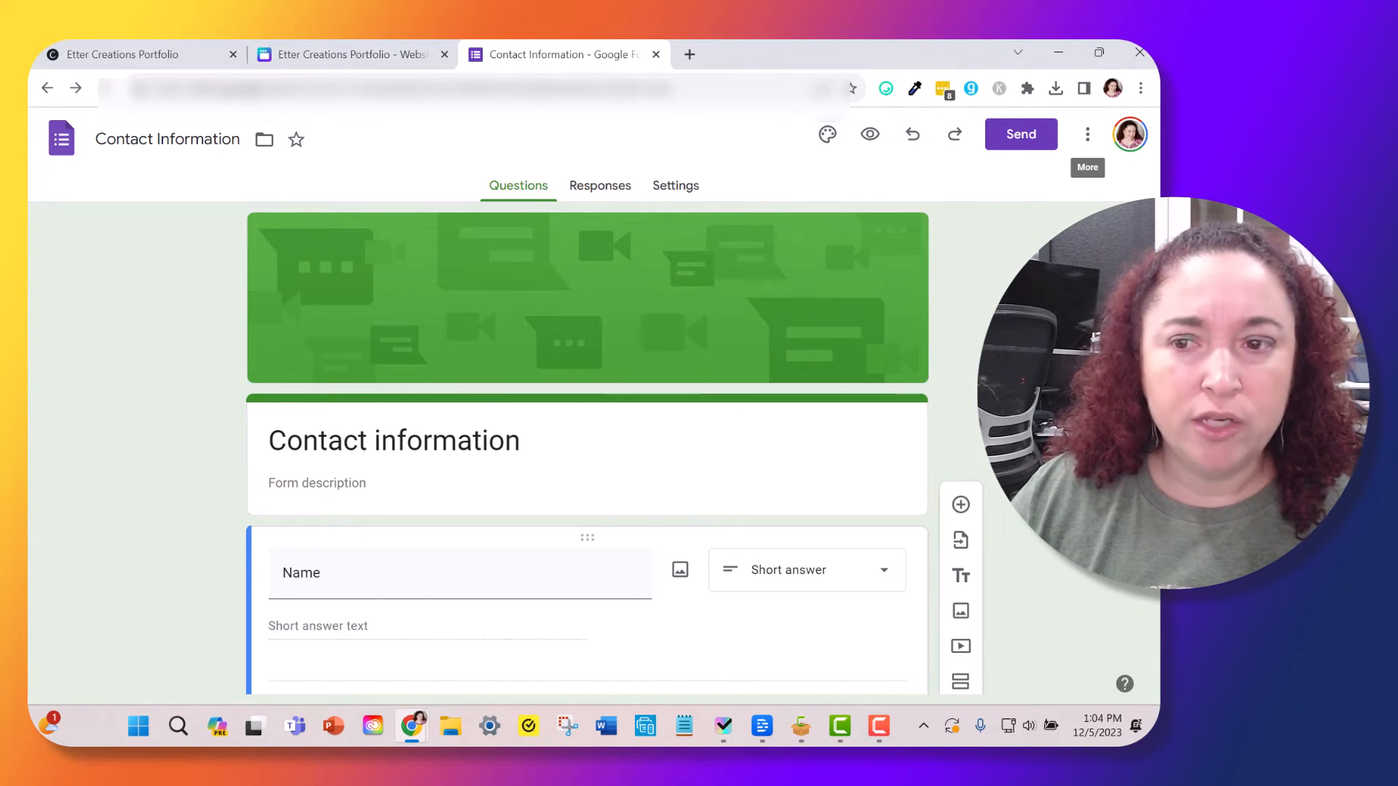
click(1086, 134)
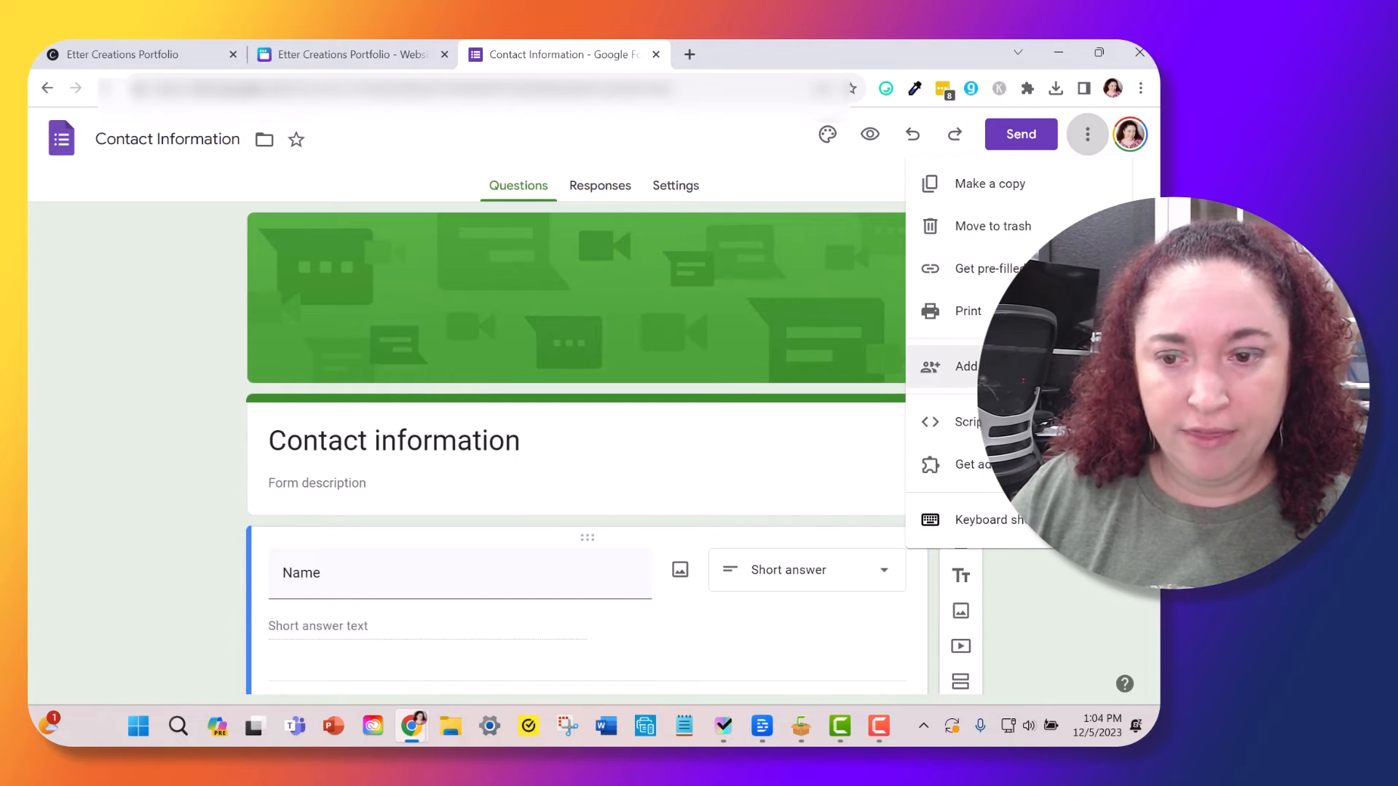
click(965, 367)
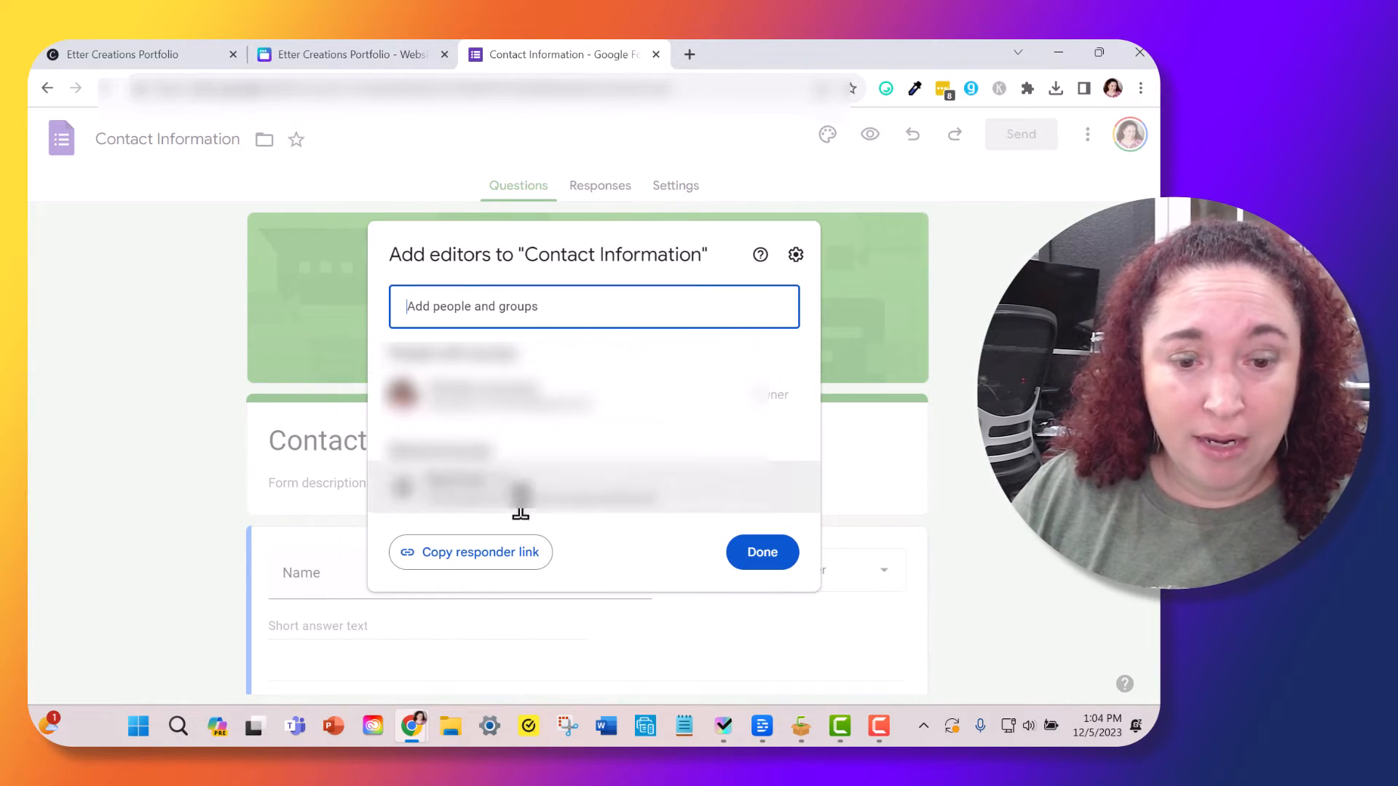
mouse_move(501, 580)
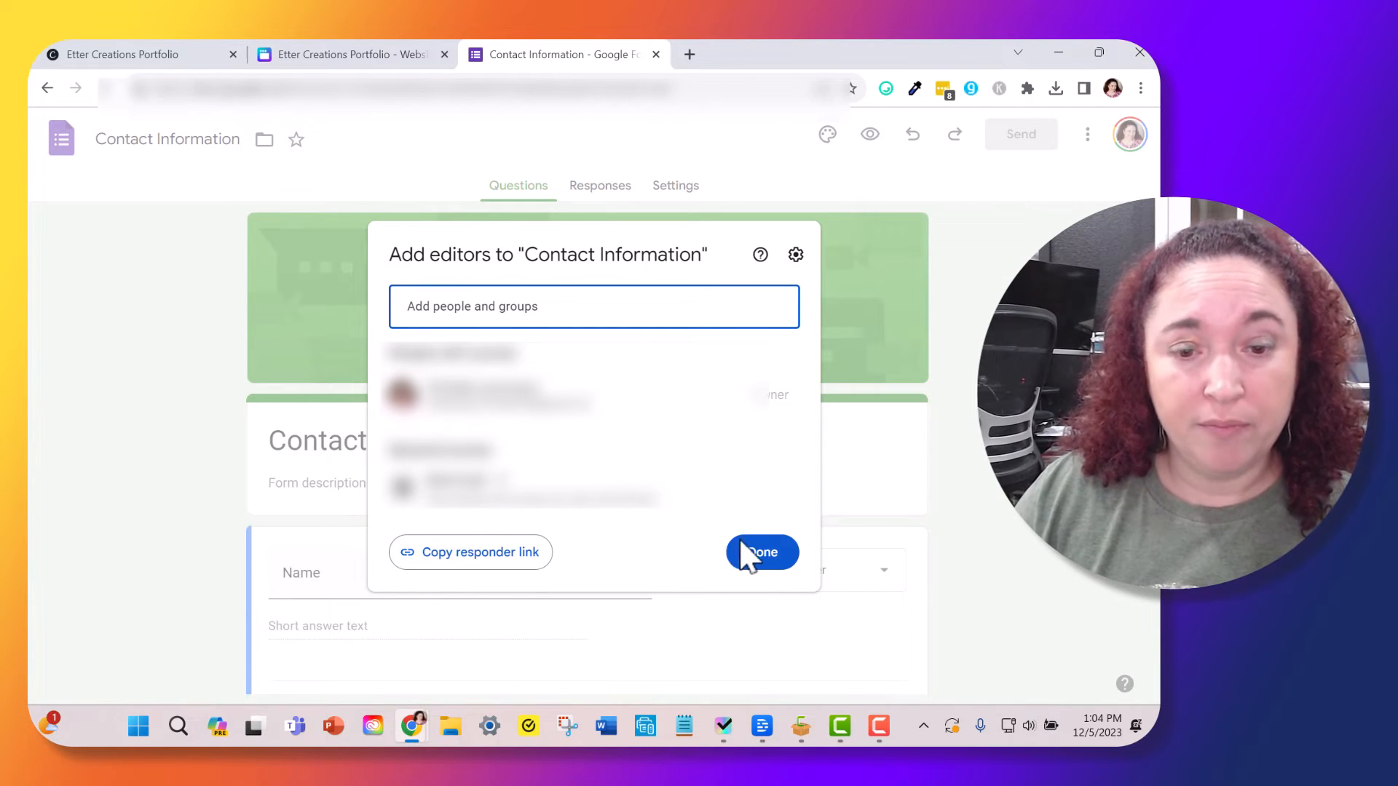
click(760, 552)
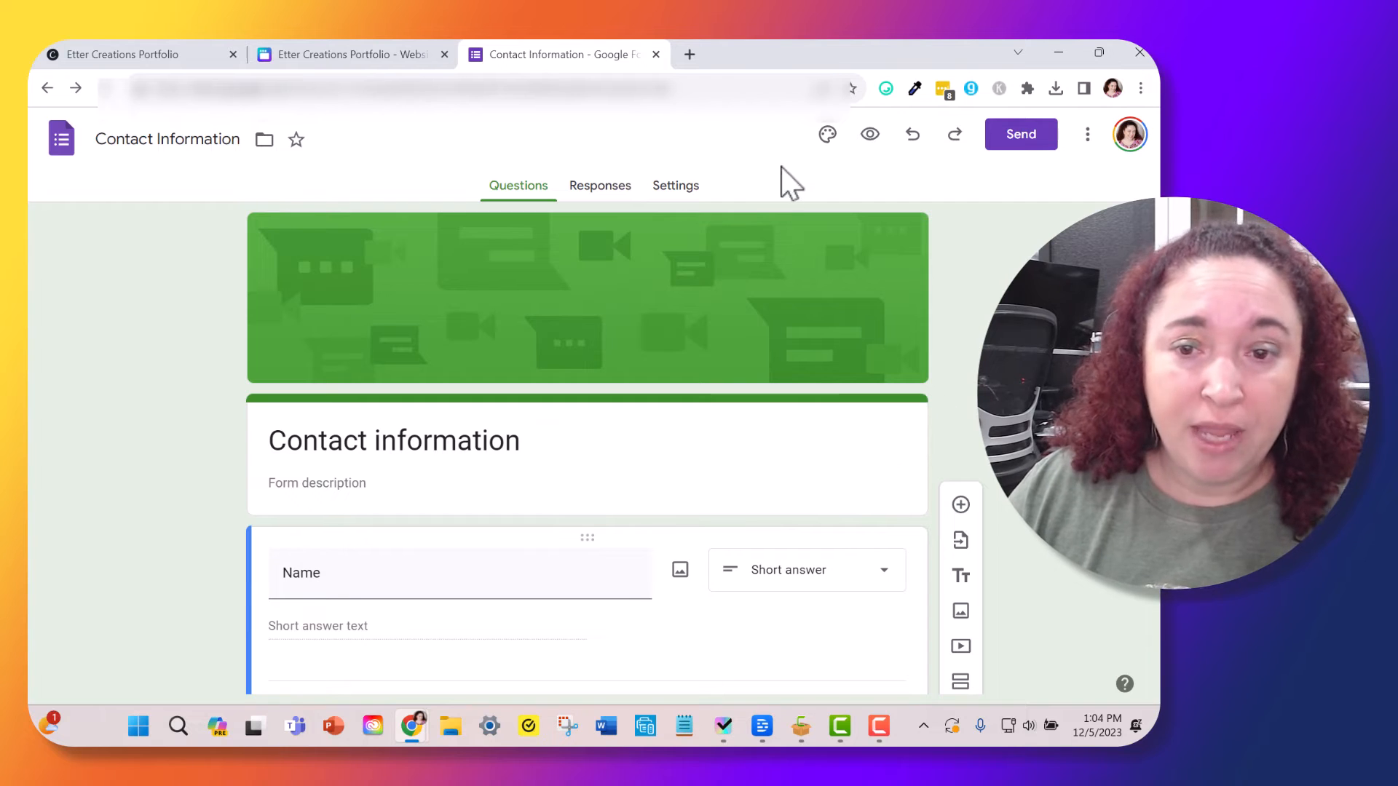
Step: Return to Canva and check the docs.google.com link on the browser-window graphic
click(348, 54)
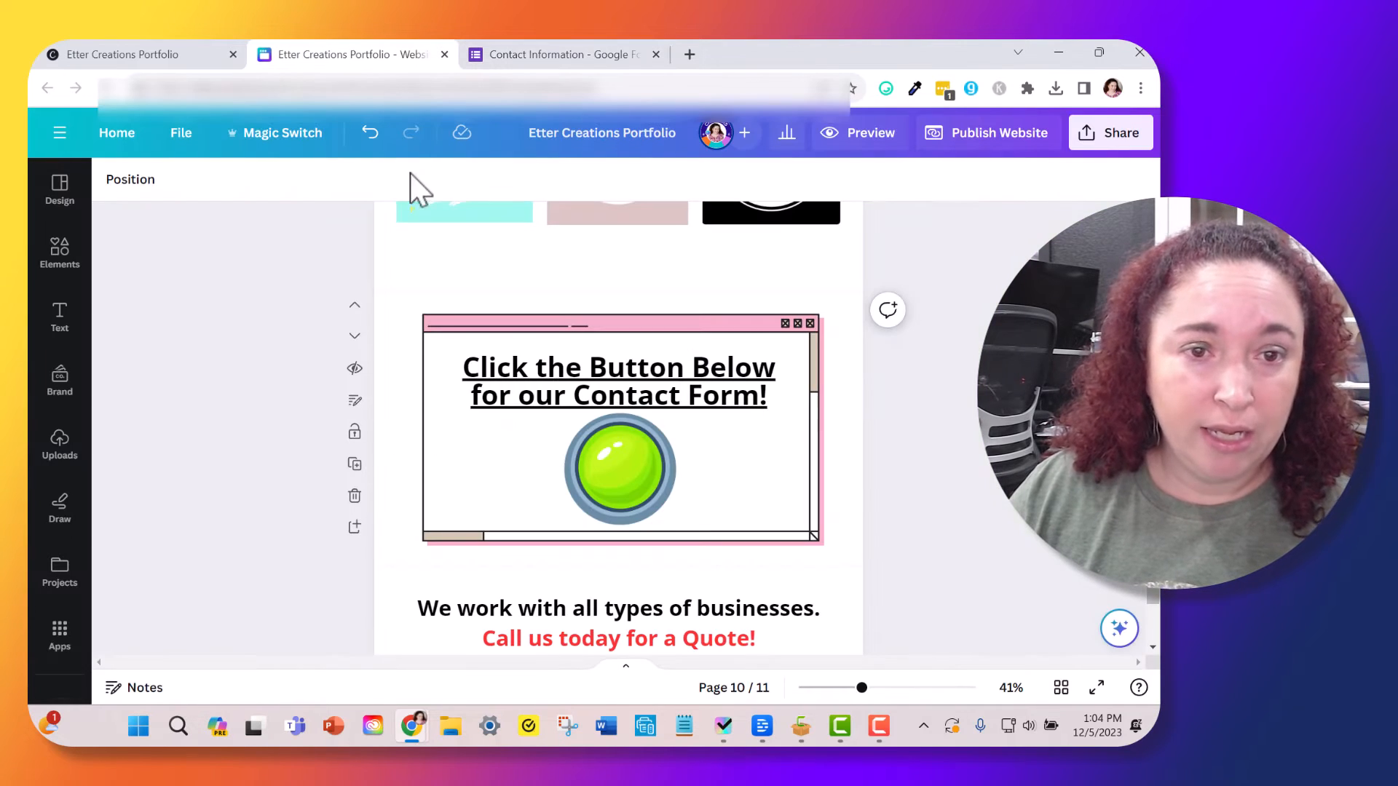
click(618, 428)
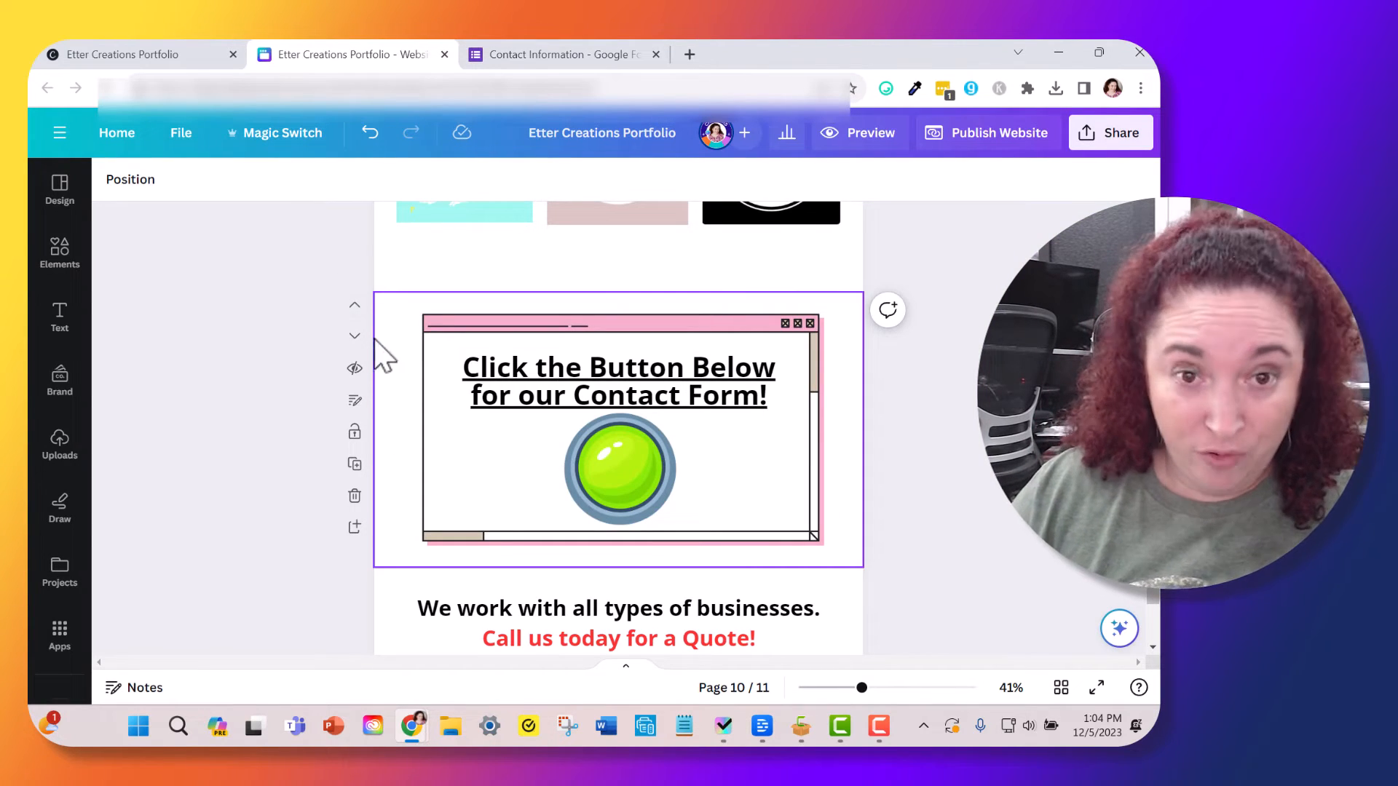
click(617, 609)
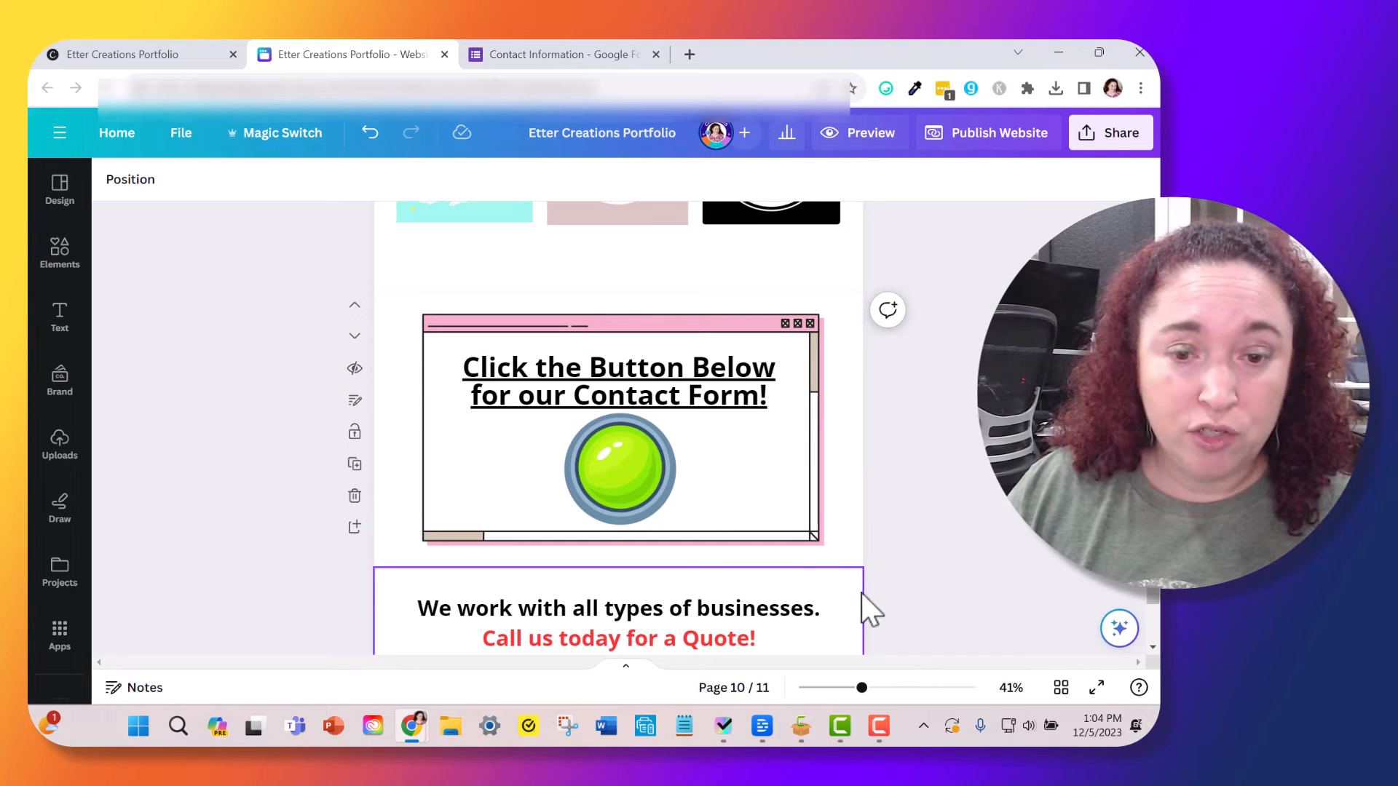
click(620, 471)
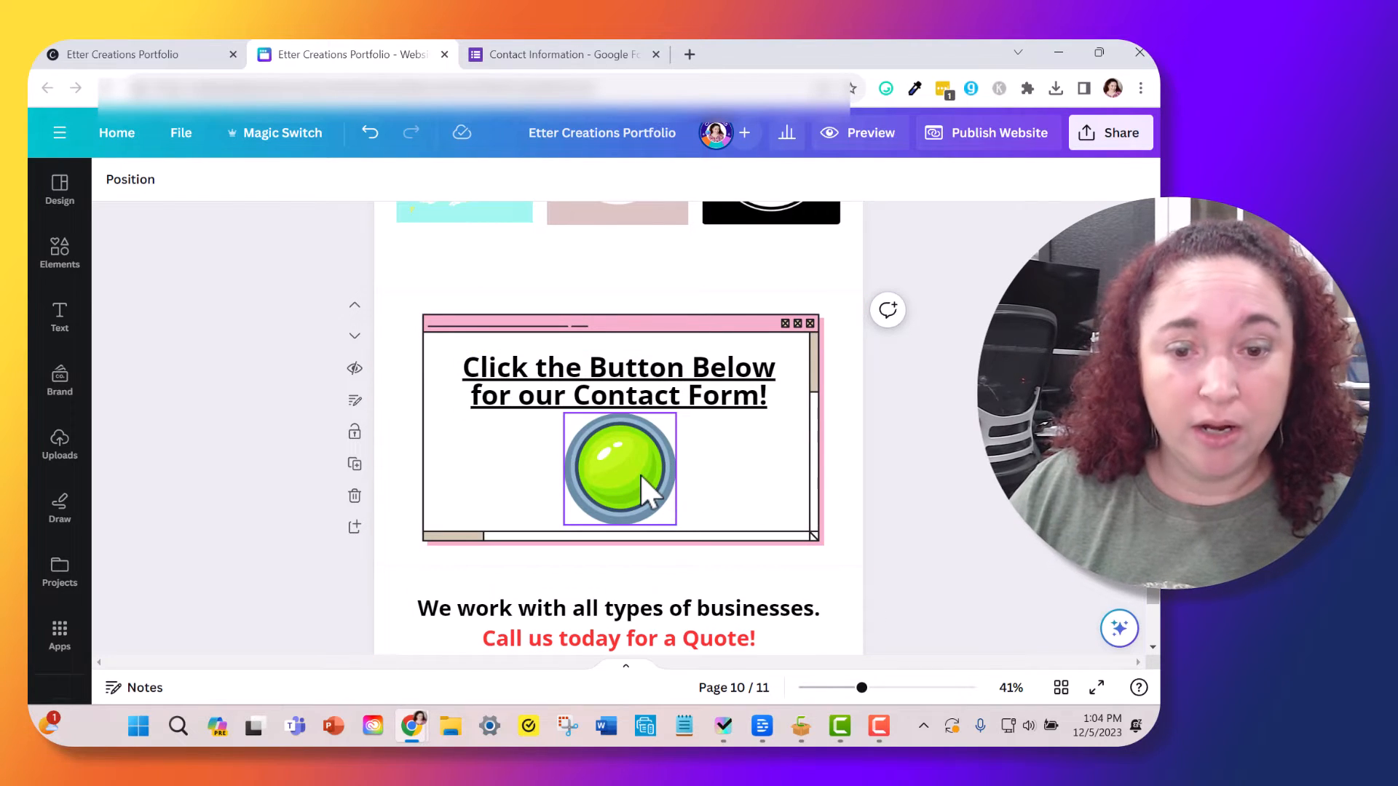
click(619, 471)
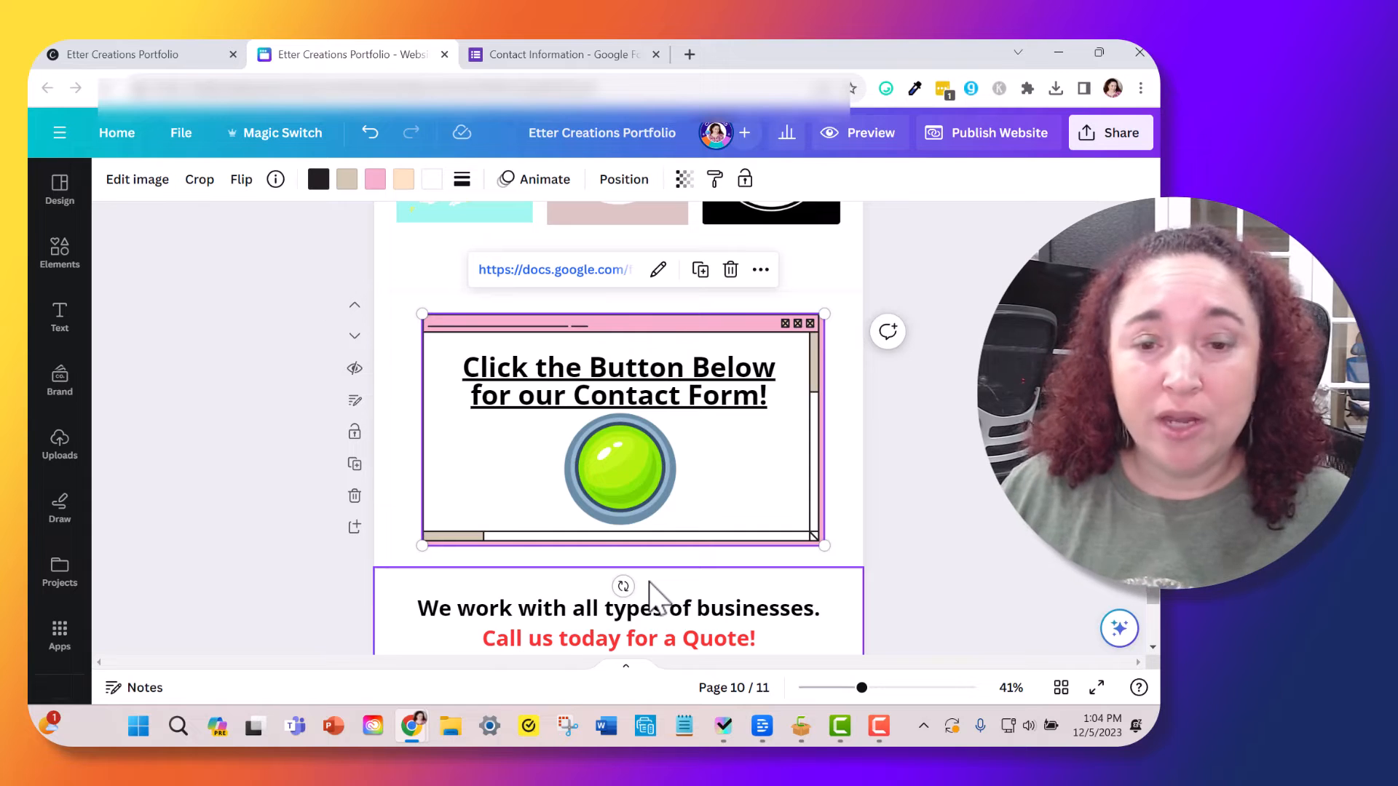
Step: Confirm the heading text and green button carry the same Google Form link, then deselect
click(618, 432)
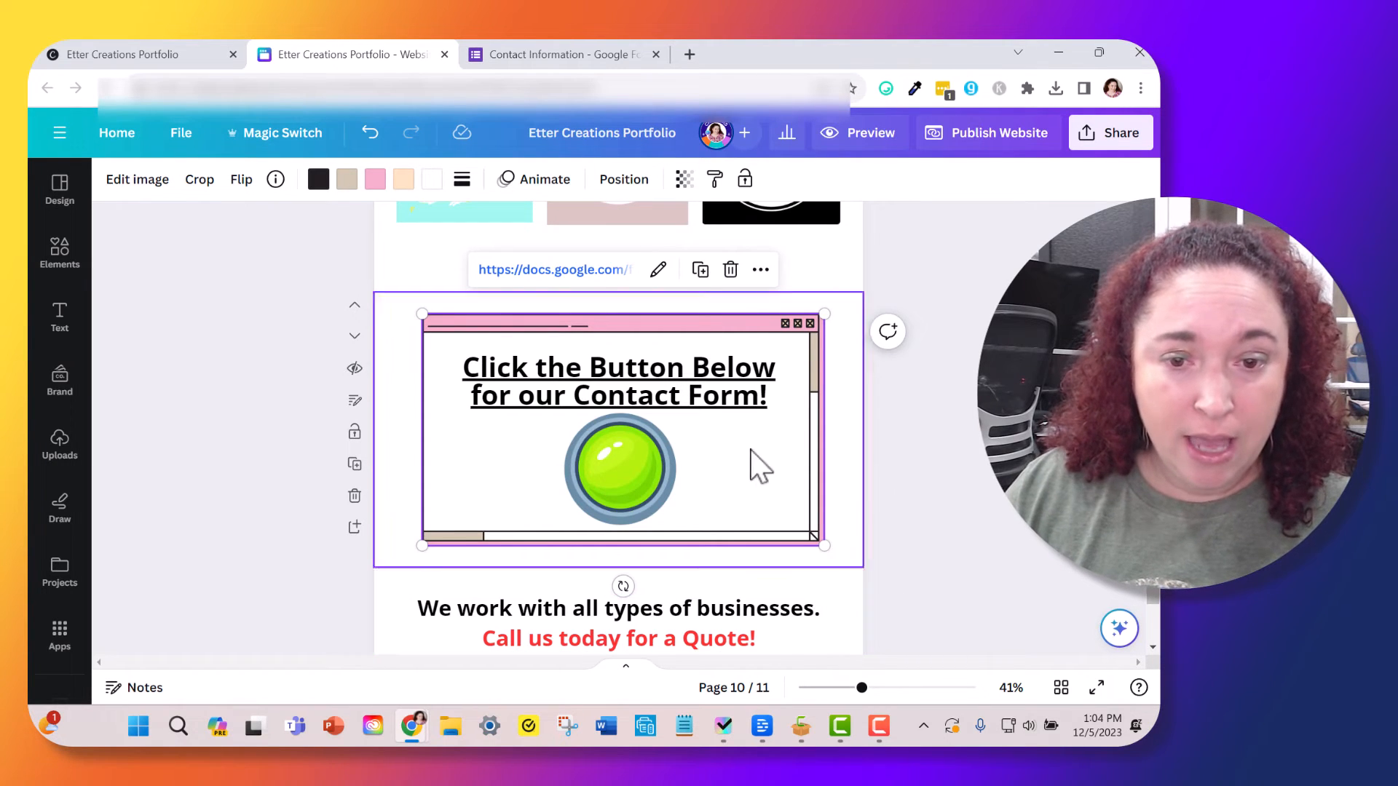
mouse_move(570, 335)
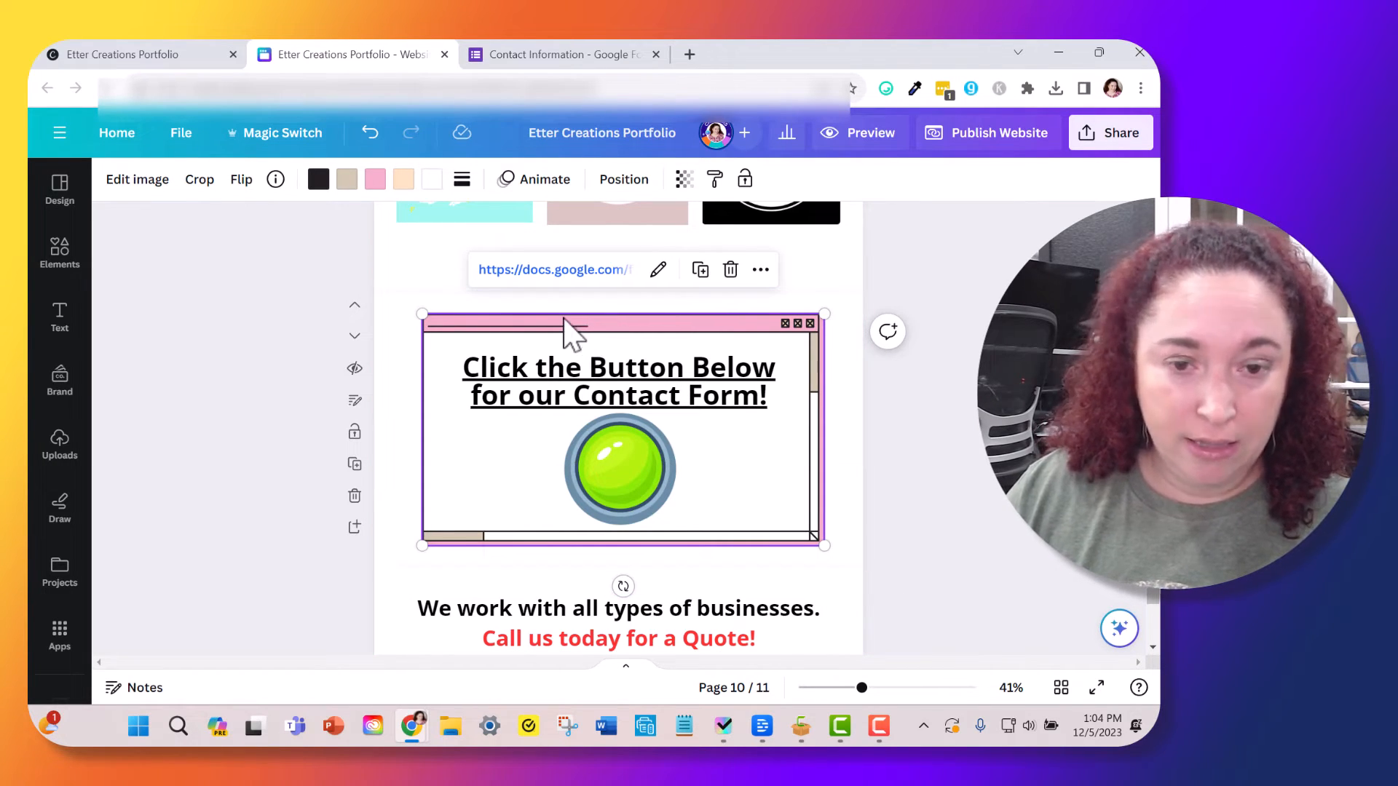
mouse_move(402, 530)
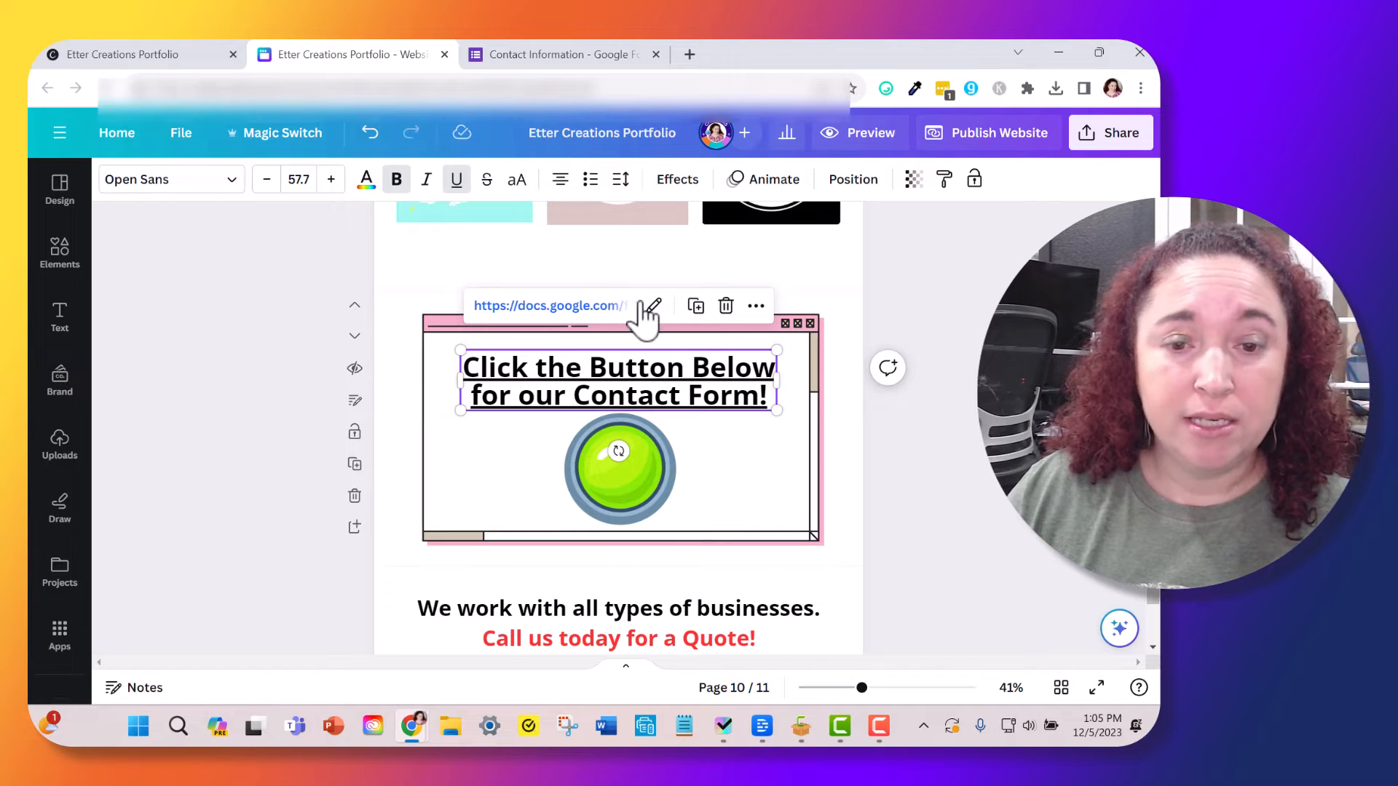
click(618, 470)
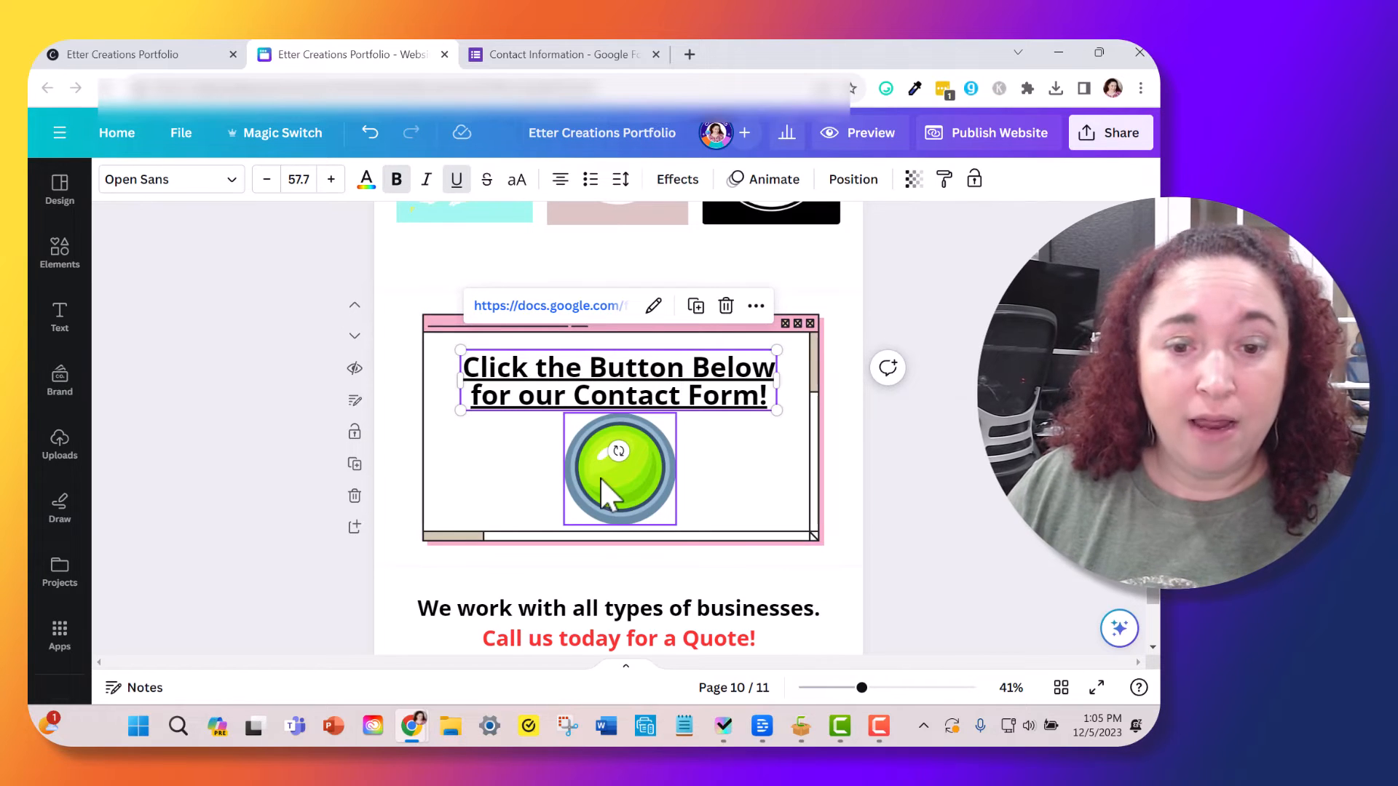
click(619, 469)
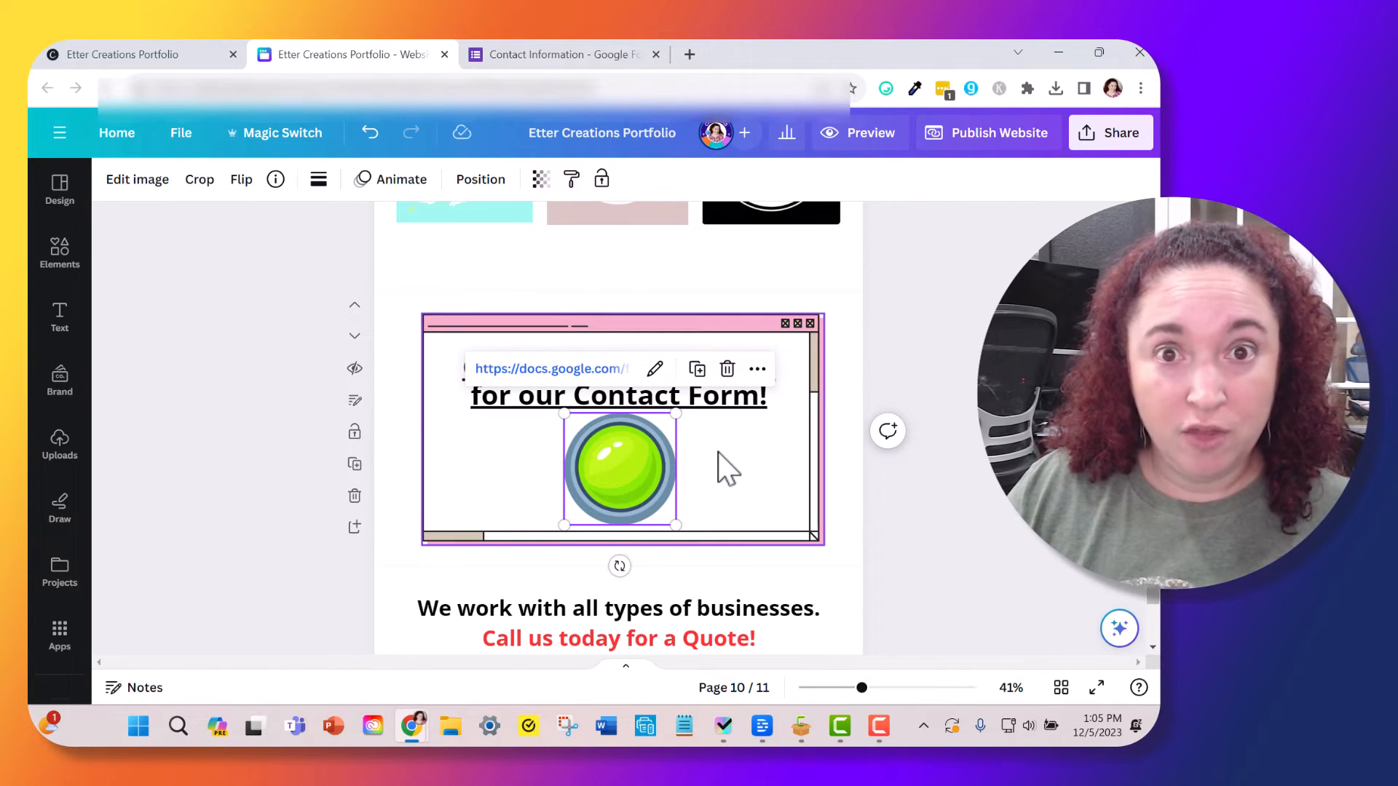
click(311, 437)
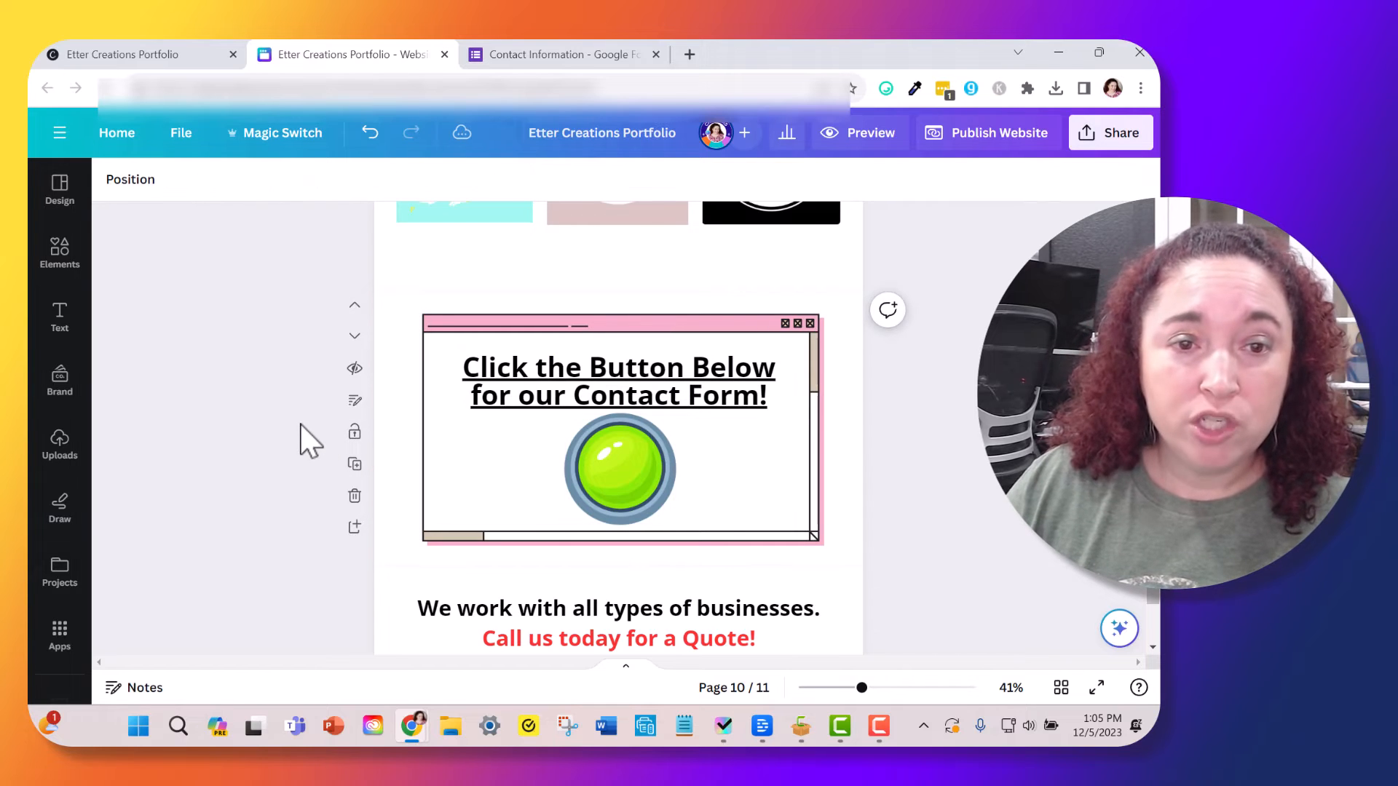
mouse_move(858, 132)
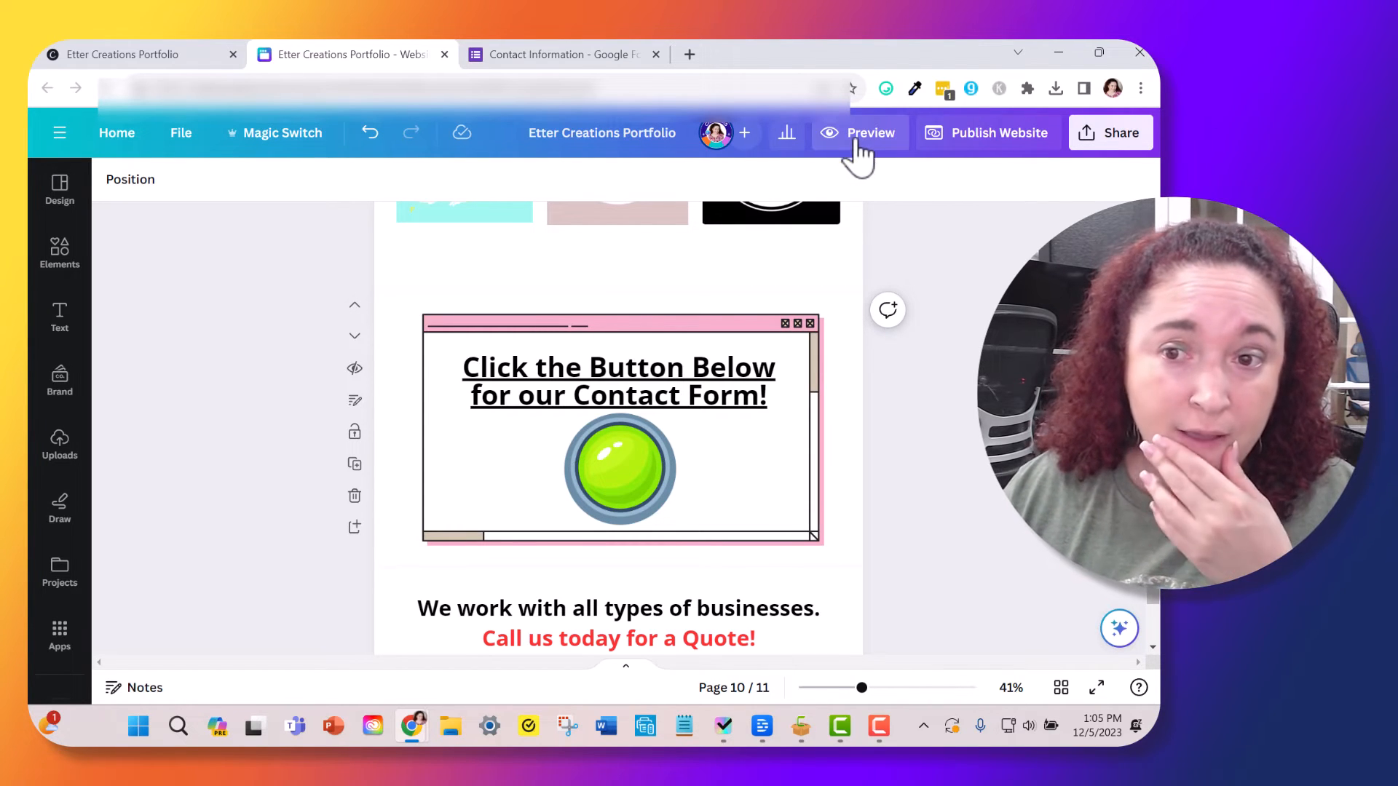
mouse_move(976, 335)
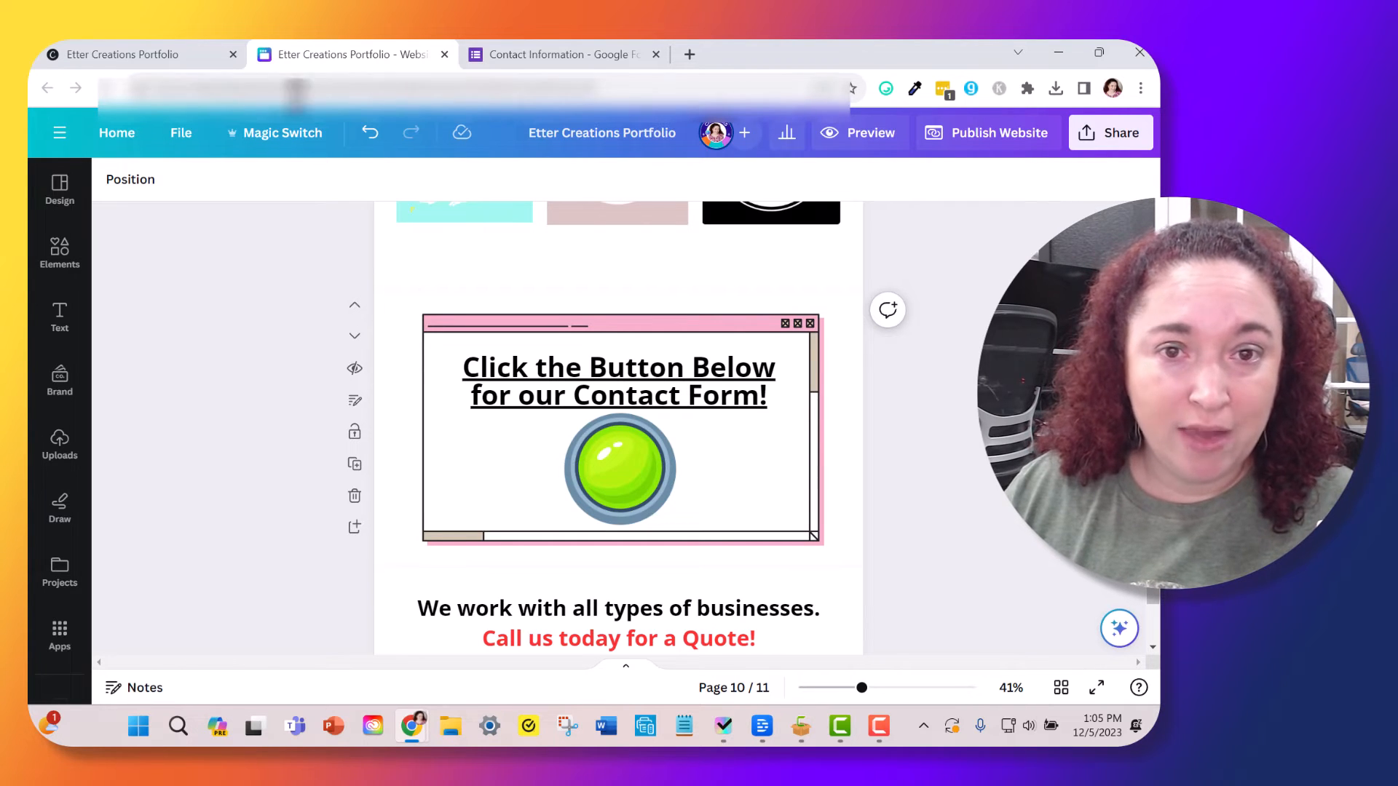
mouse_move(967, 142)
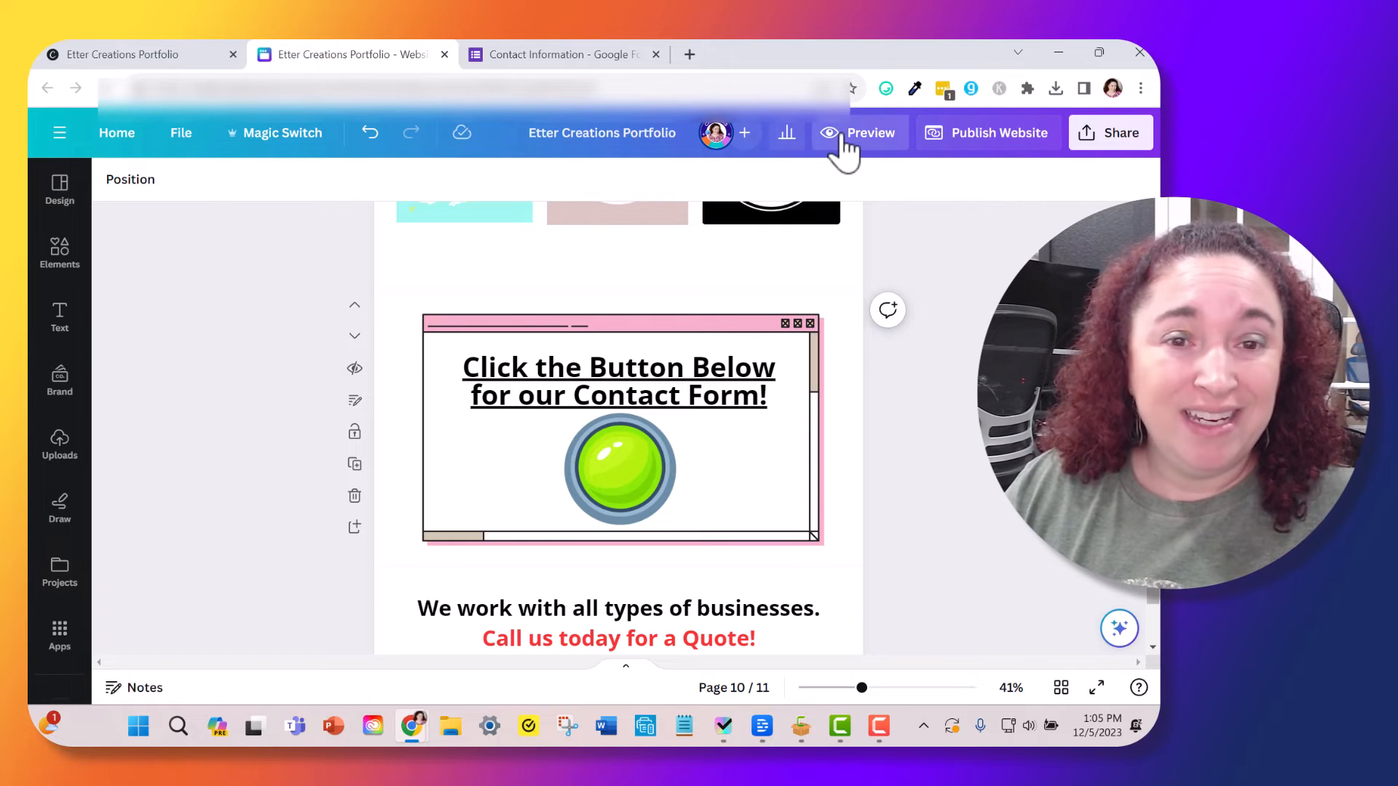
mouse_move(936, 236)
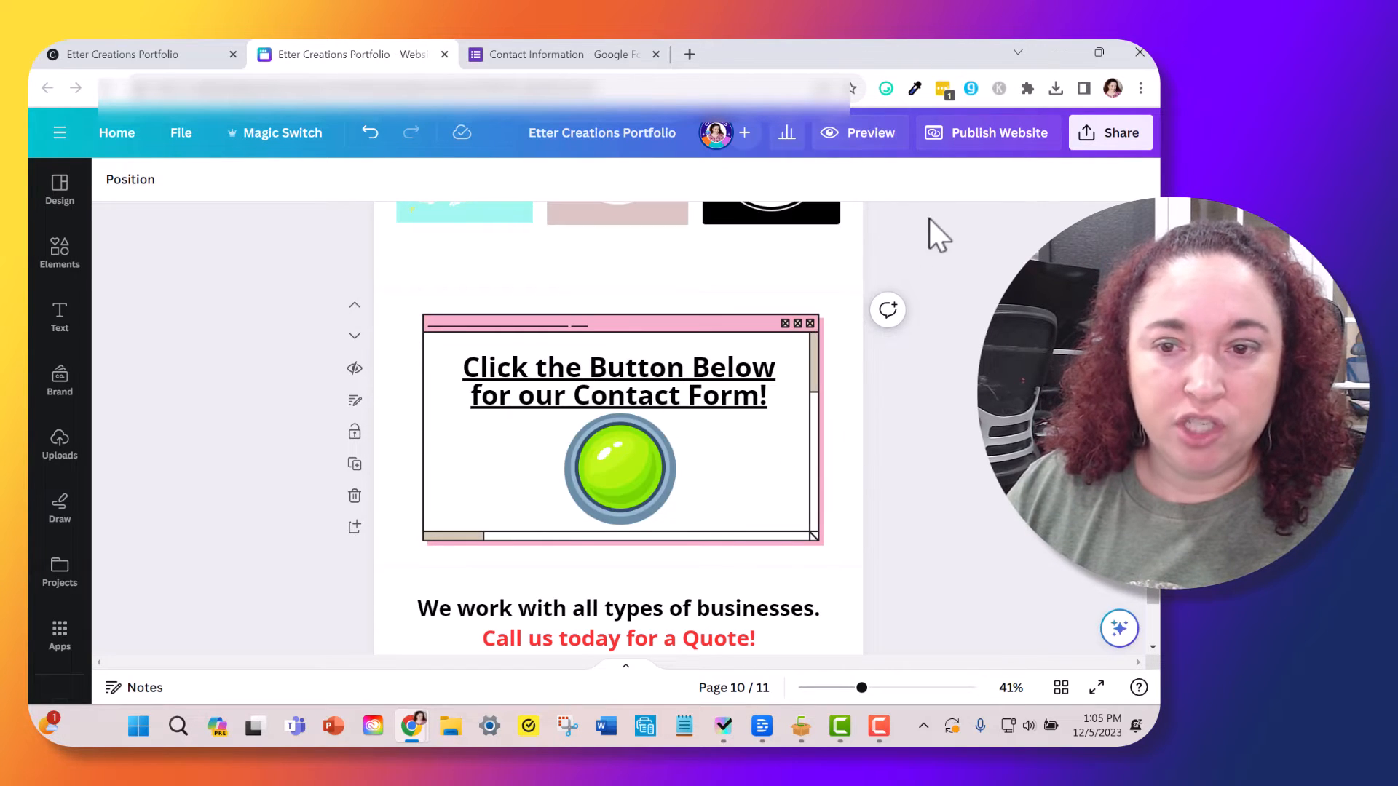
Step: Preview the website in desktop layout and scroll down to the contact section
click(859, 133)
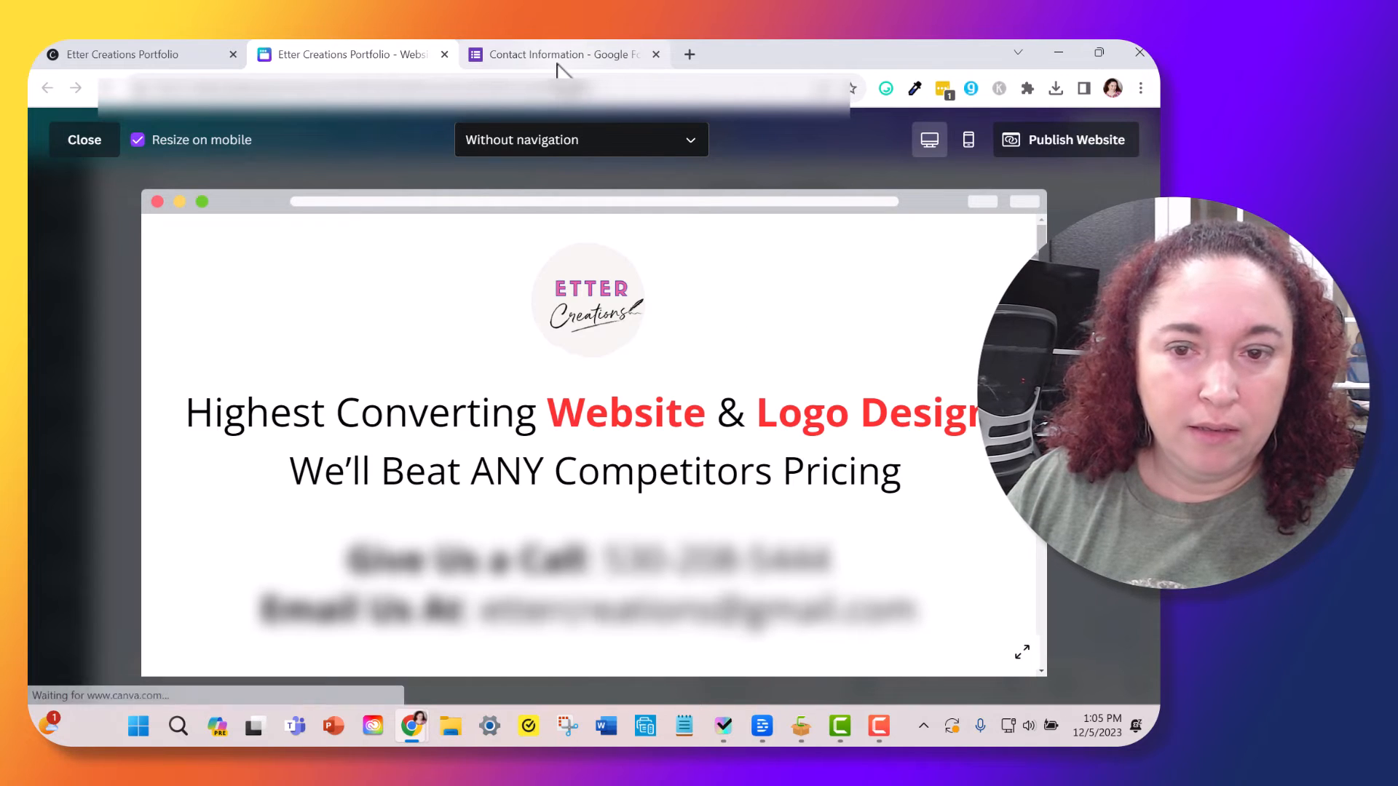
scroll(down, 3)
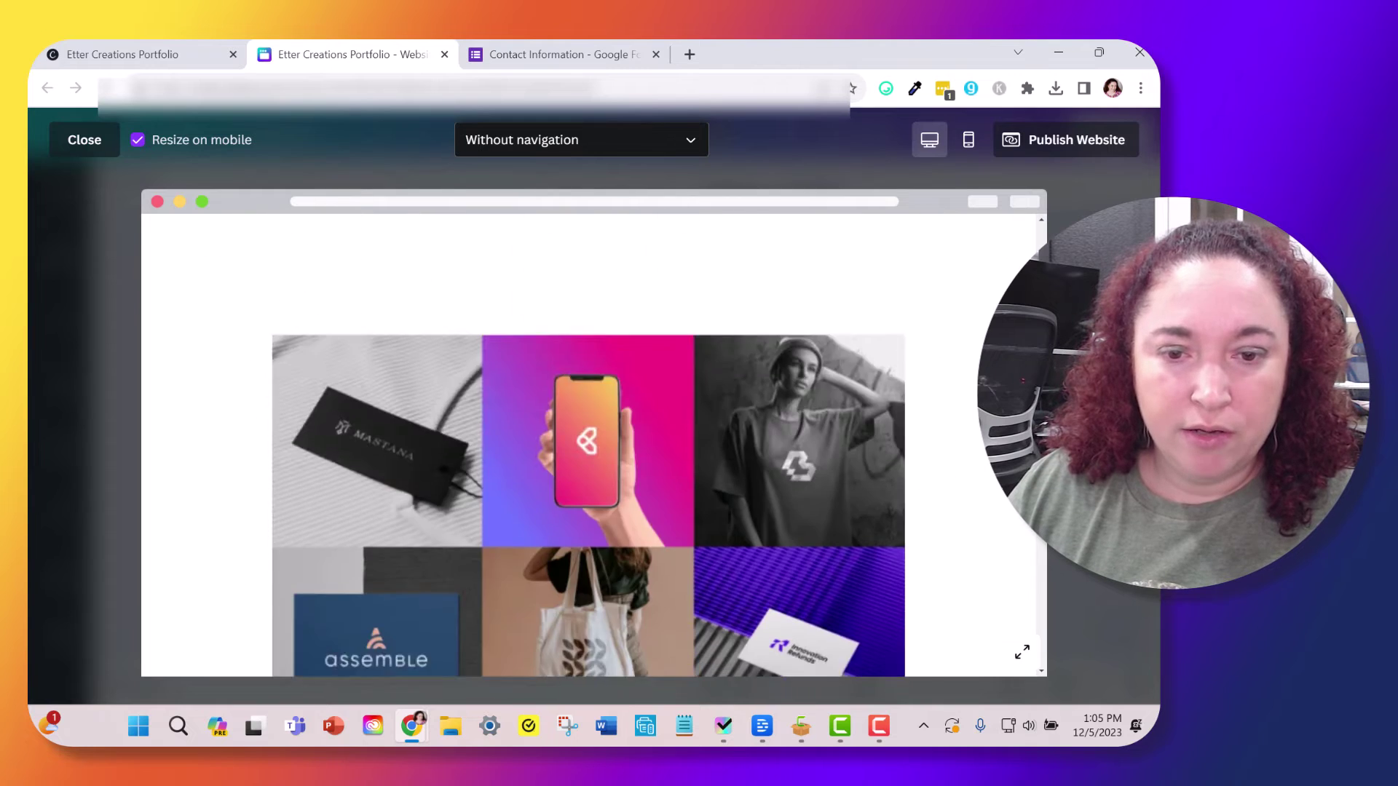
scroll(down, 3)
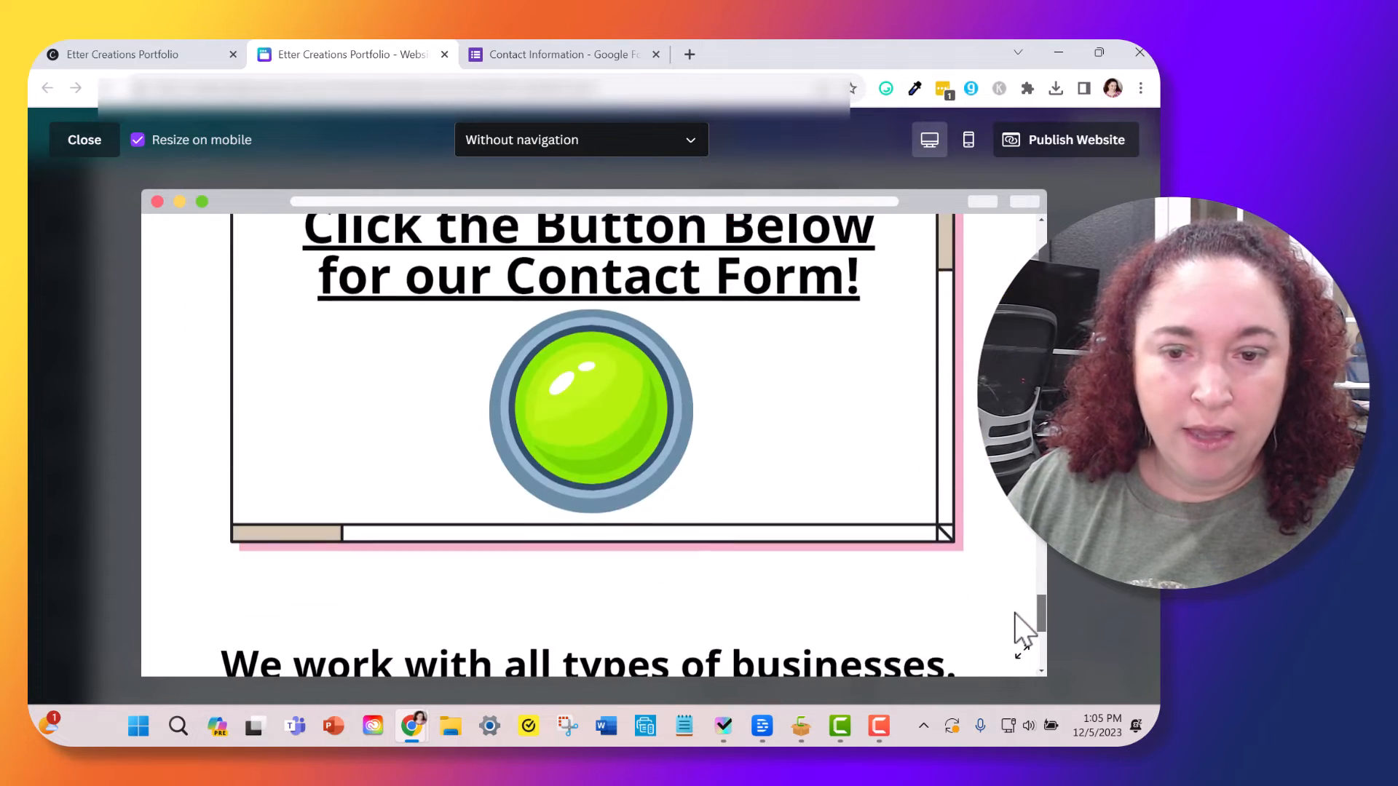
mouse_move(962, 169)
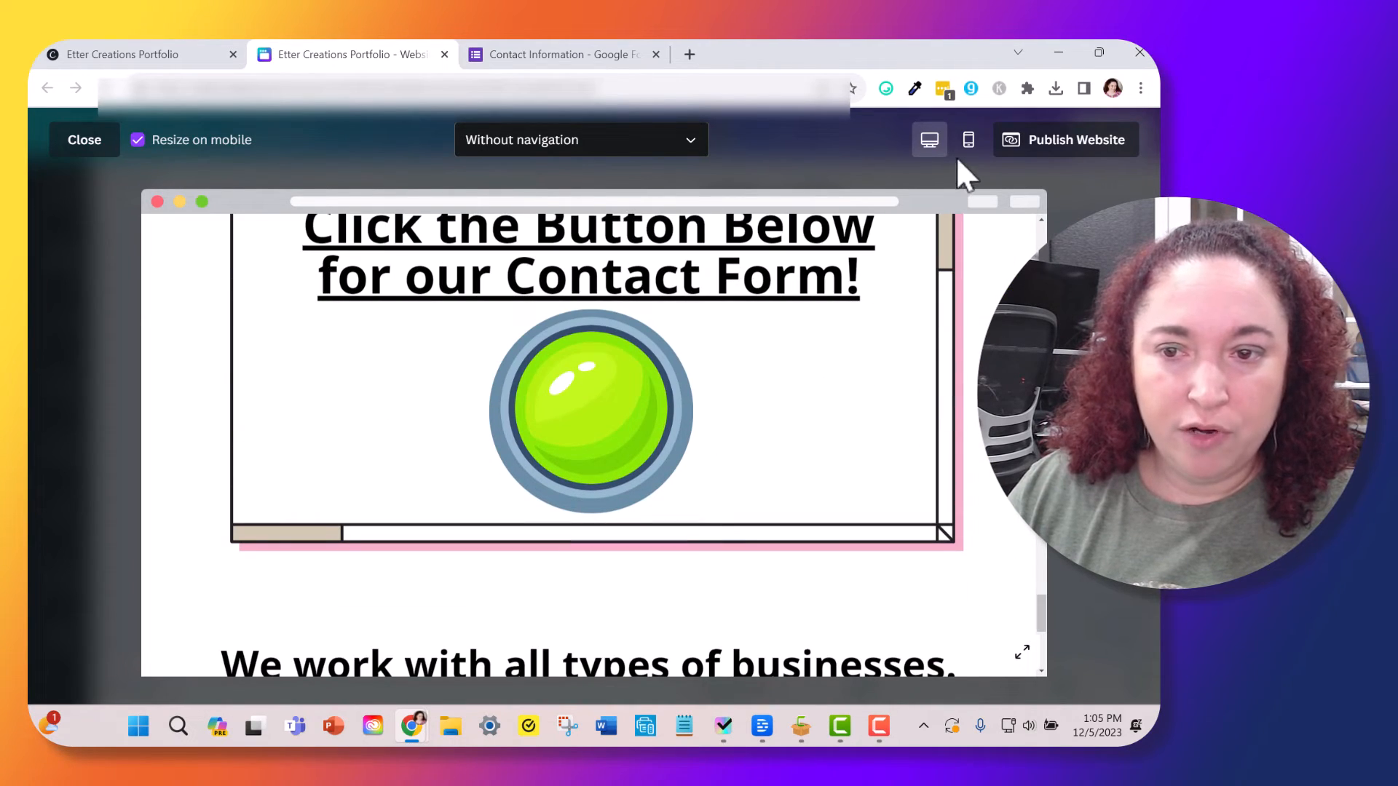
Step: Switch the preview to phone layout and scroll through the contact section and button
click(967, 139)
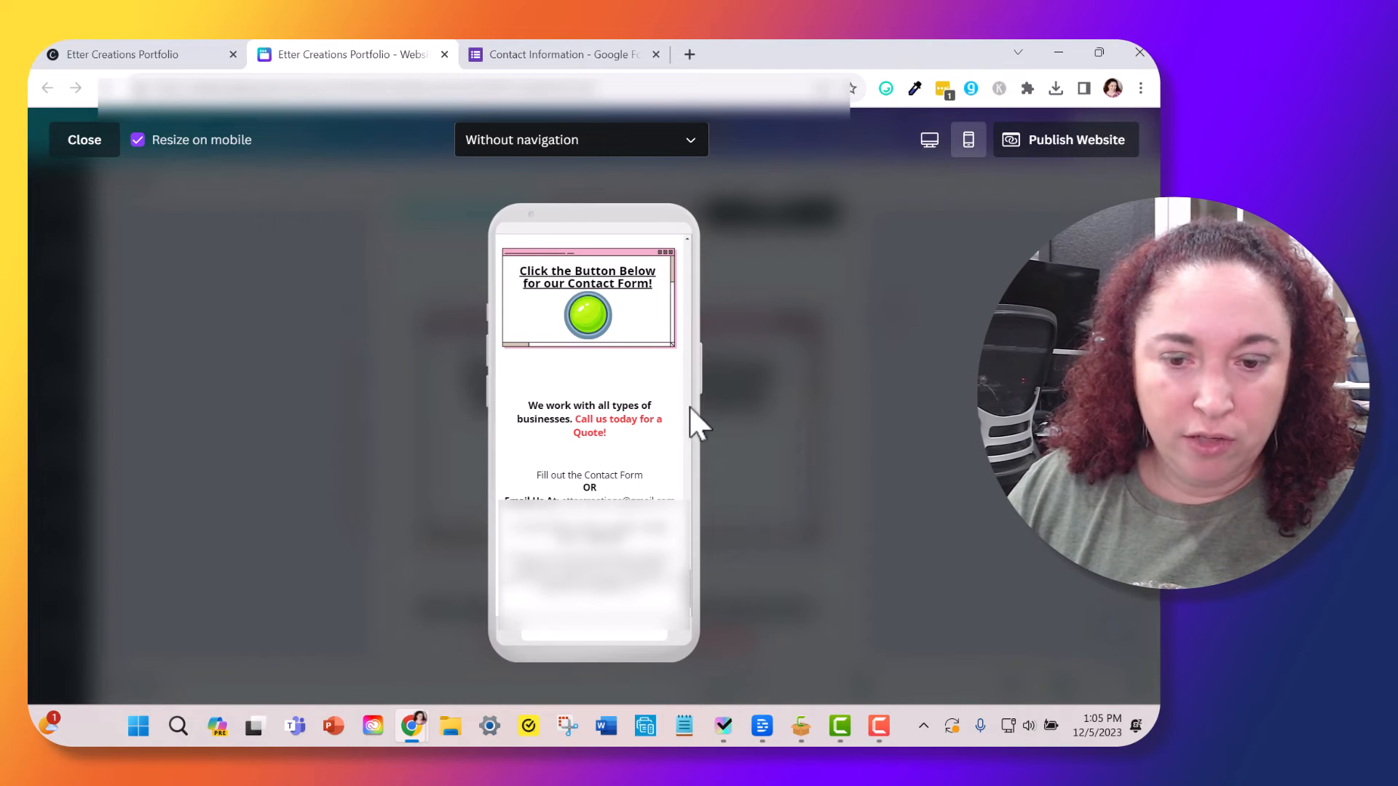
scroll(up, 3)
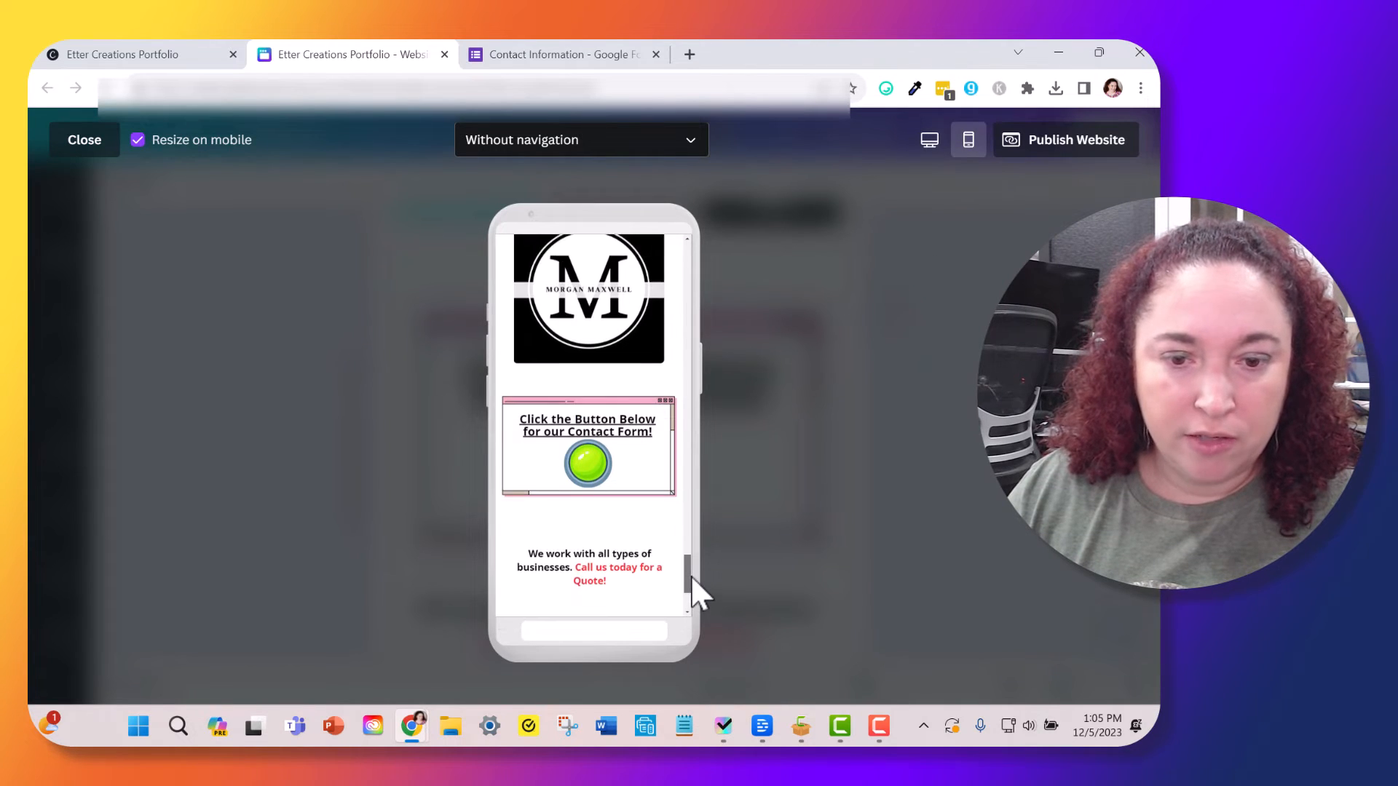
scroll(down, 3)
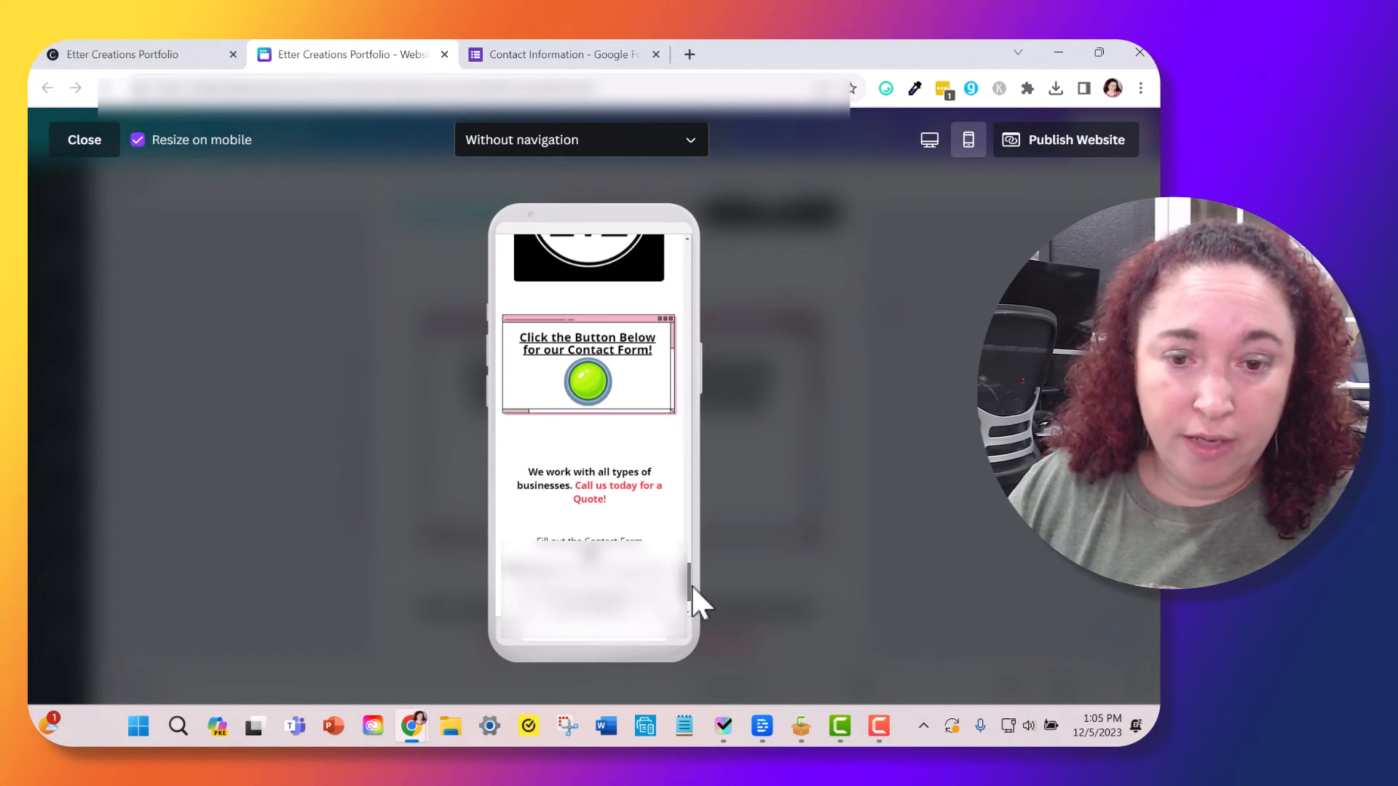
scroll(up, 3)
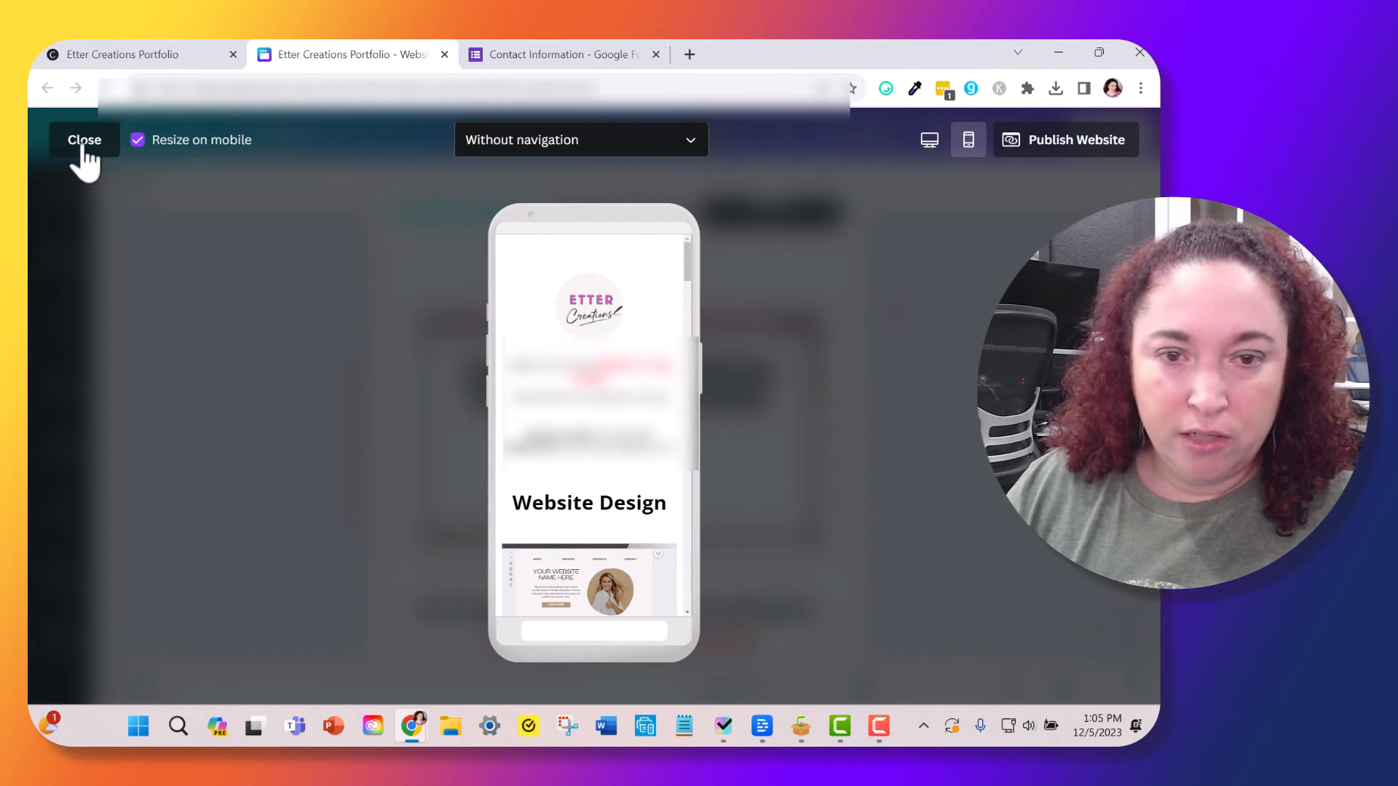
Step: Leave the preview and publish the website, confirming the review settings with page URL and description
click(85, 139)
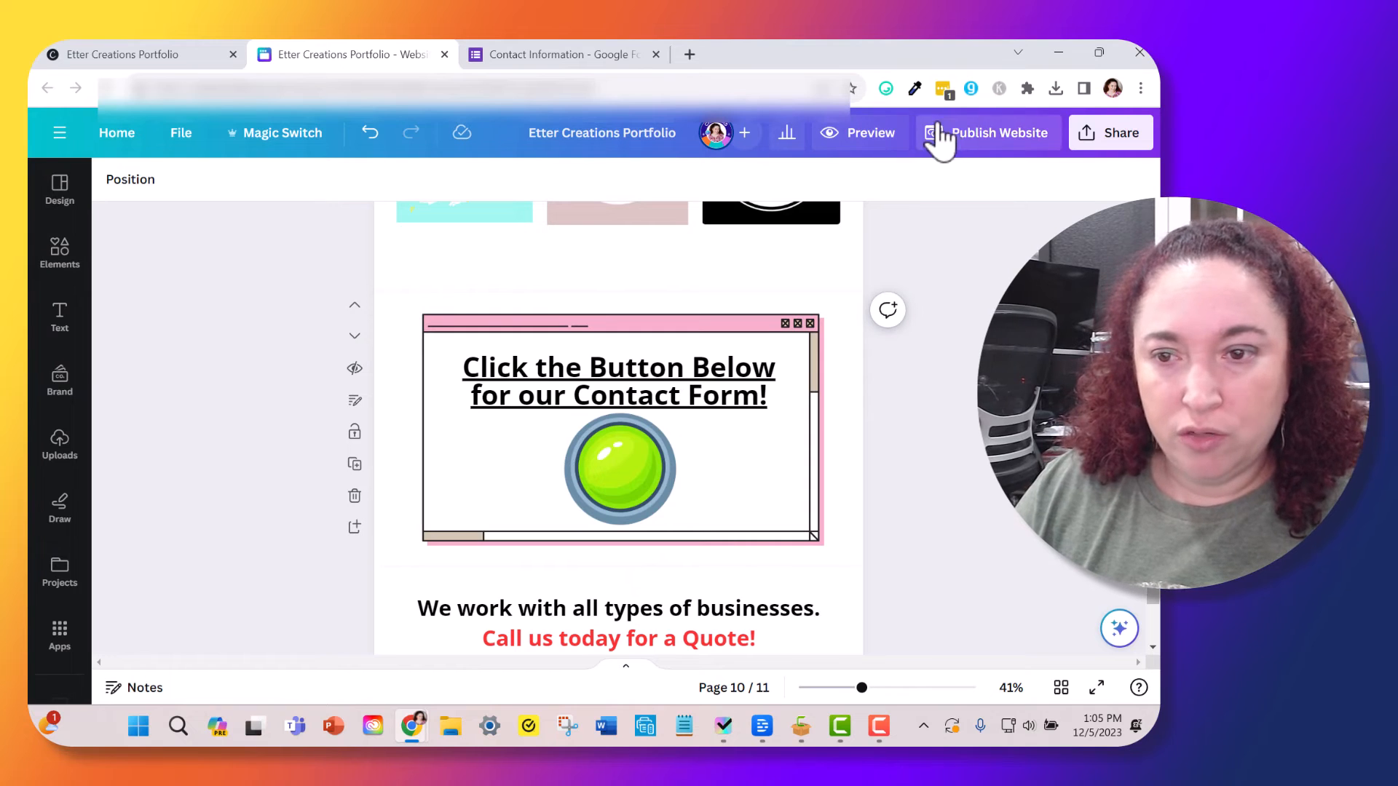
click(988, 132)
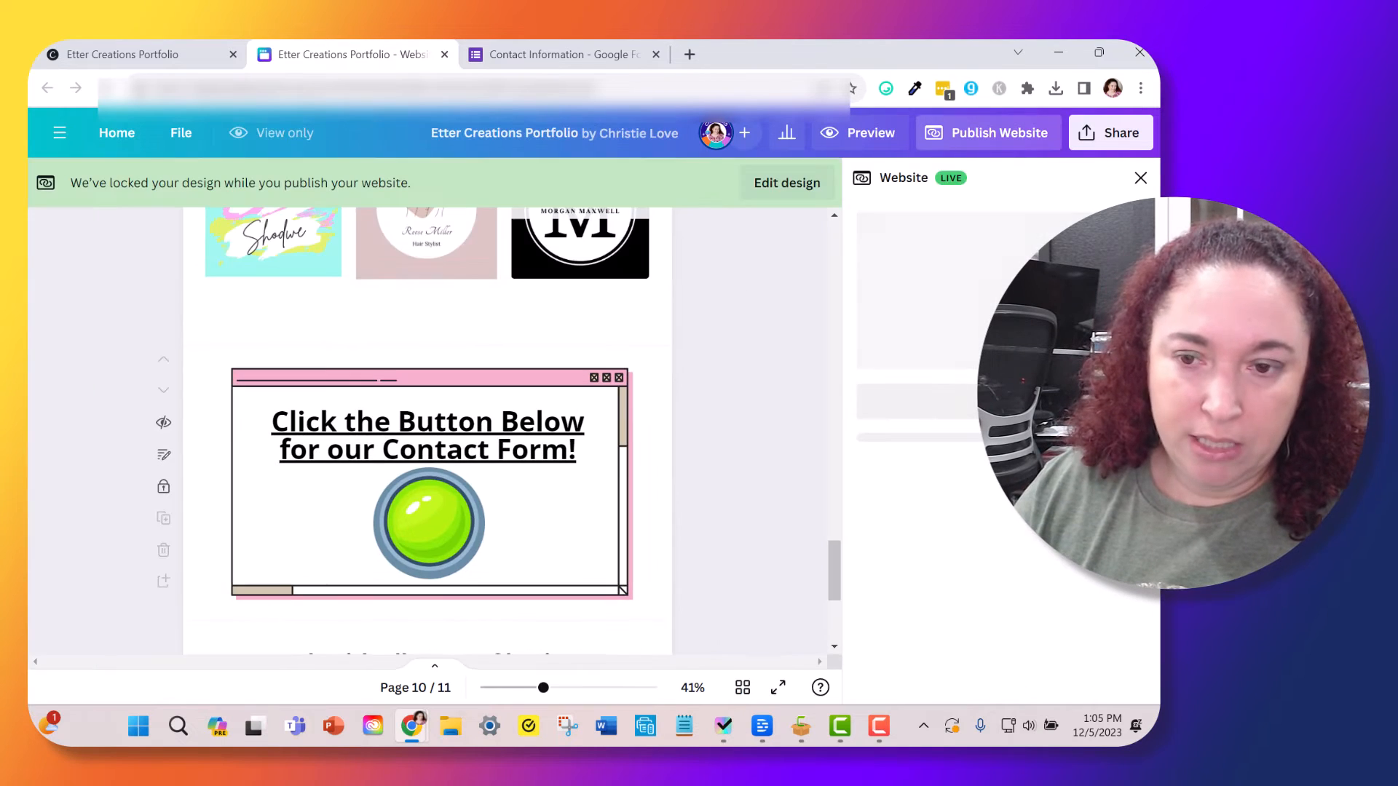
click(986, 133)
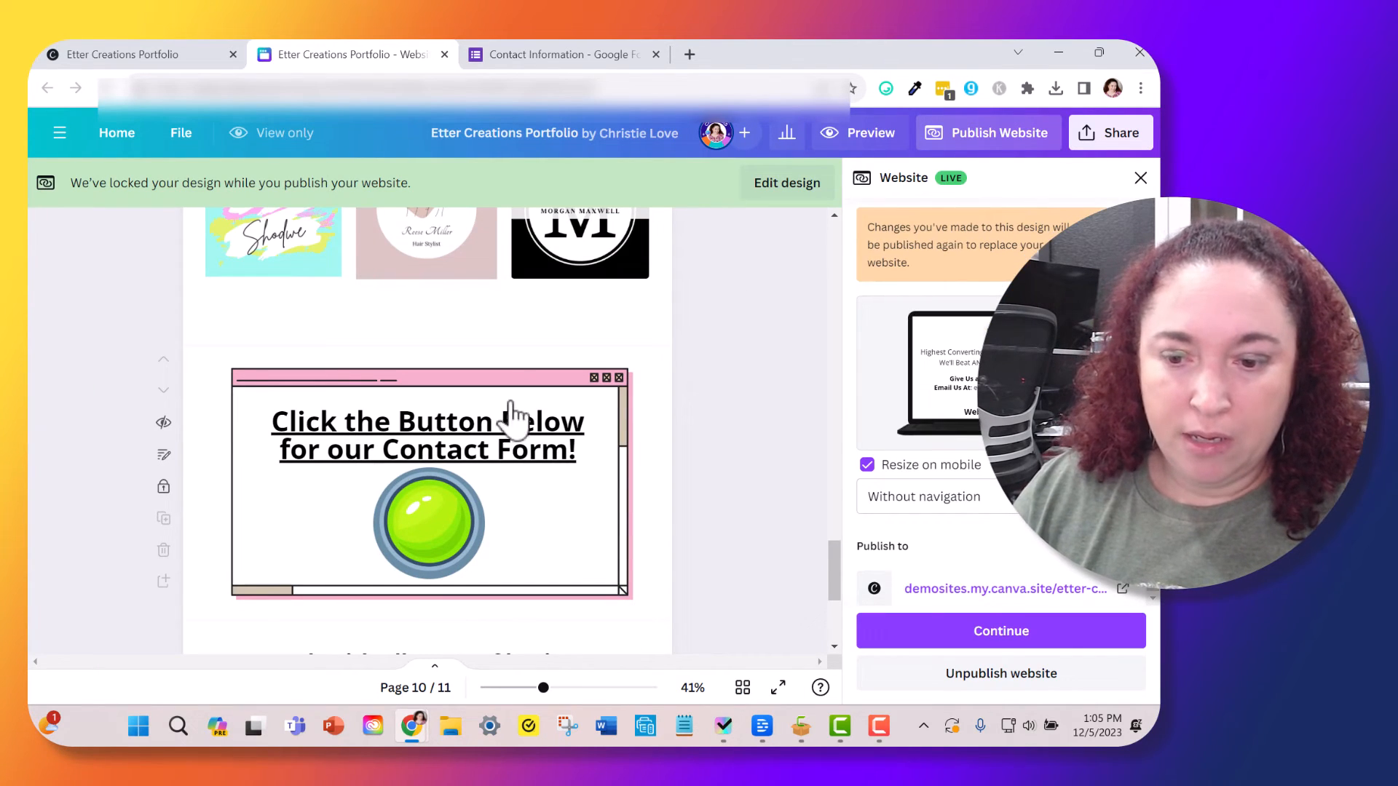
click(1000, 631)
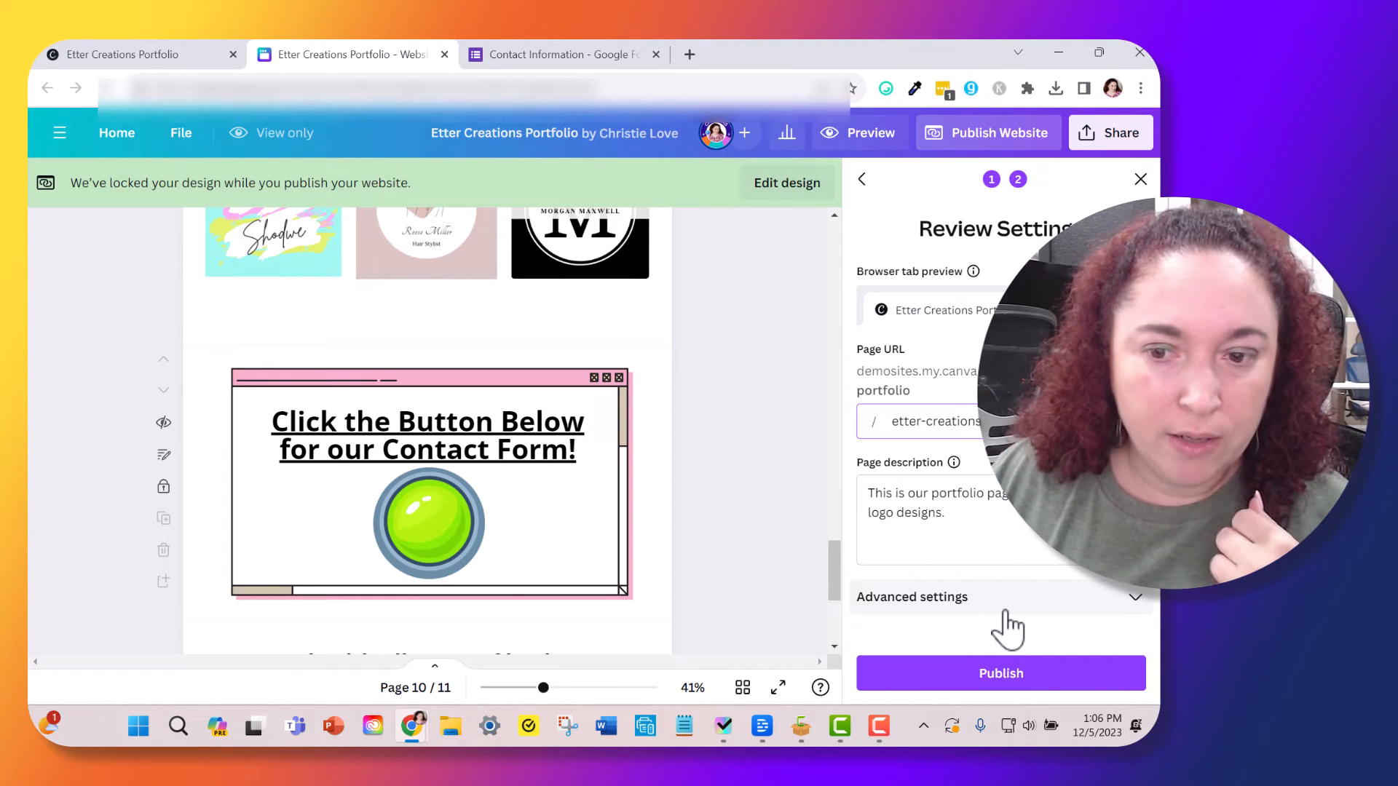
mouse_move(1092, 588)
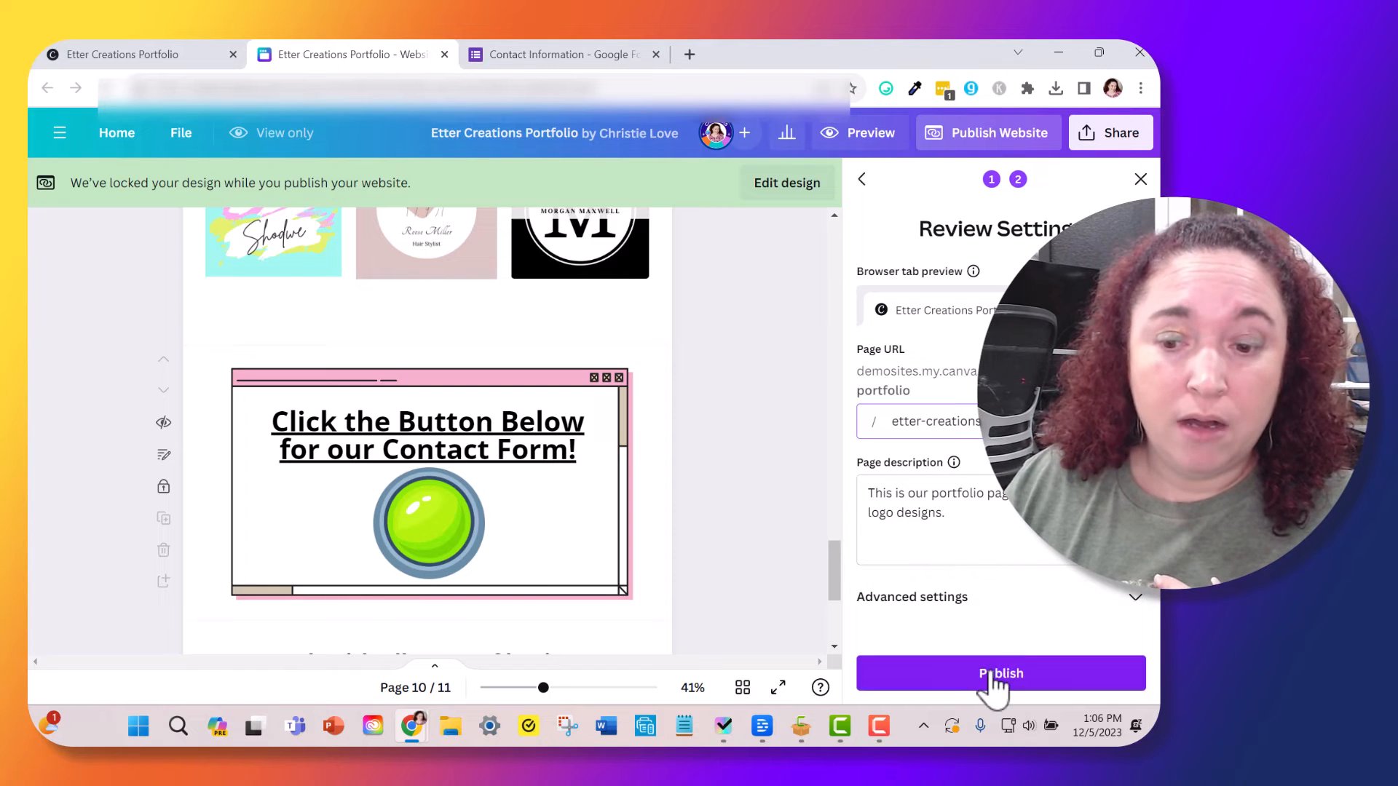
click(999, 673)
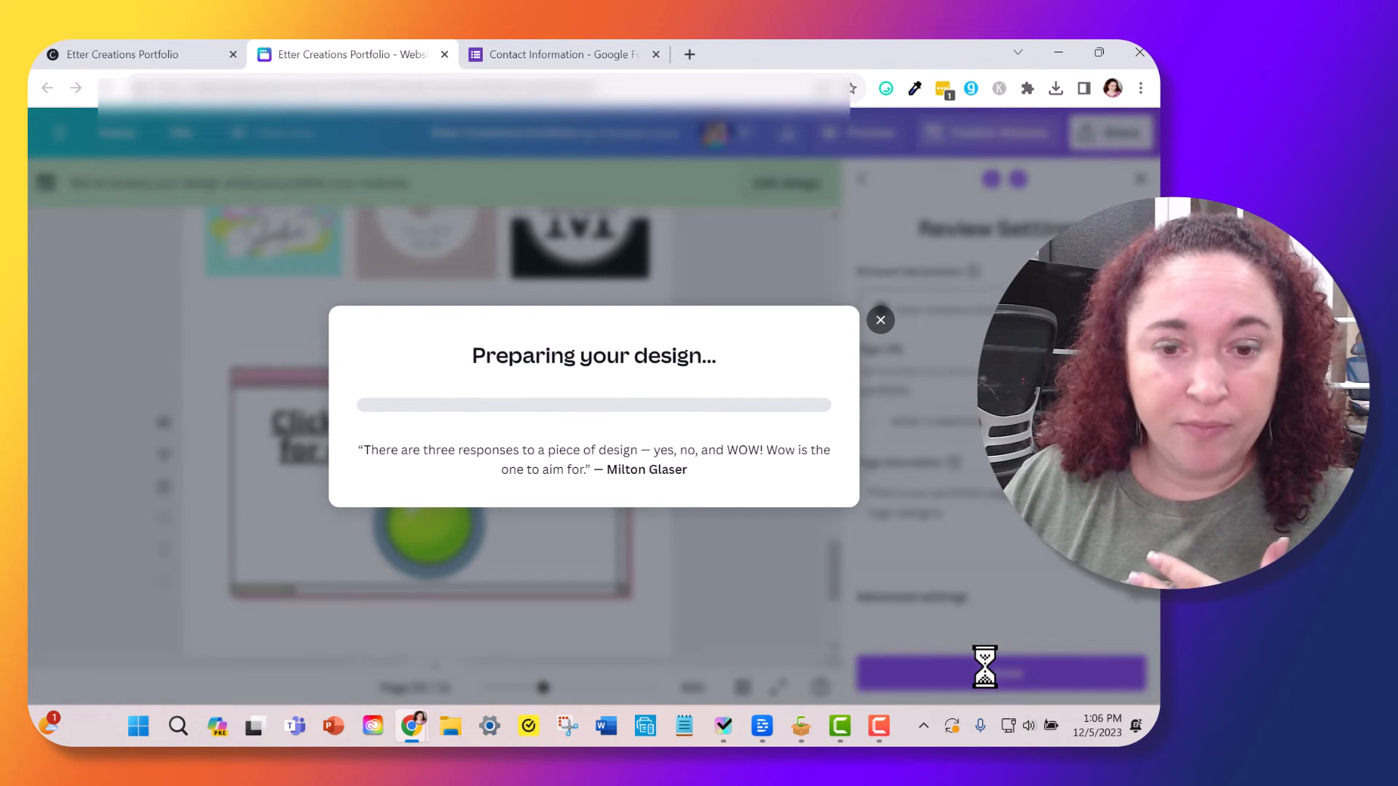
mouse_move(813, 584)
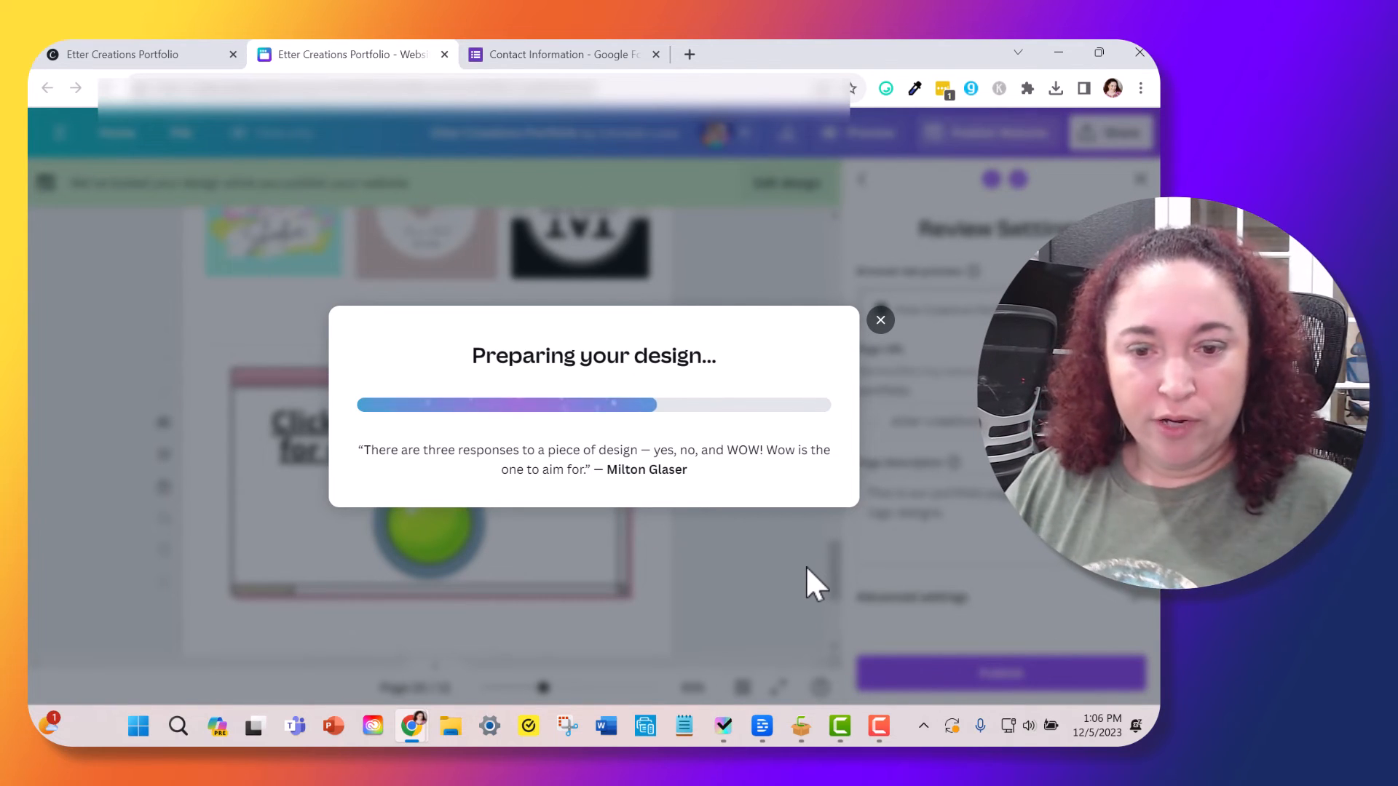
mouse_move(797, 478)
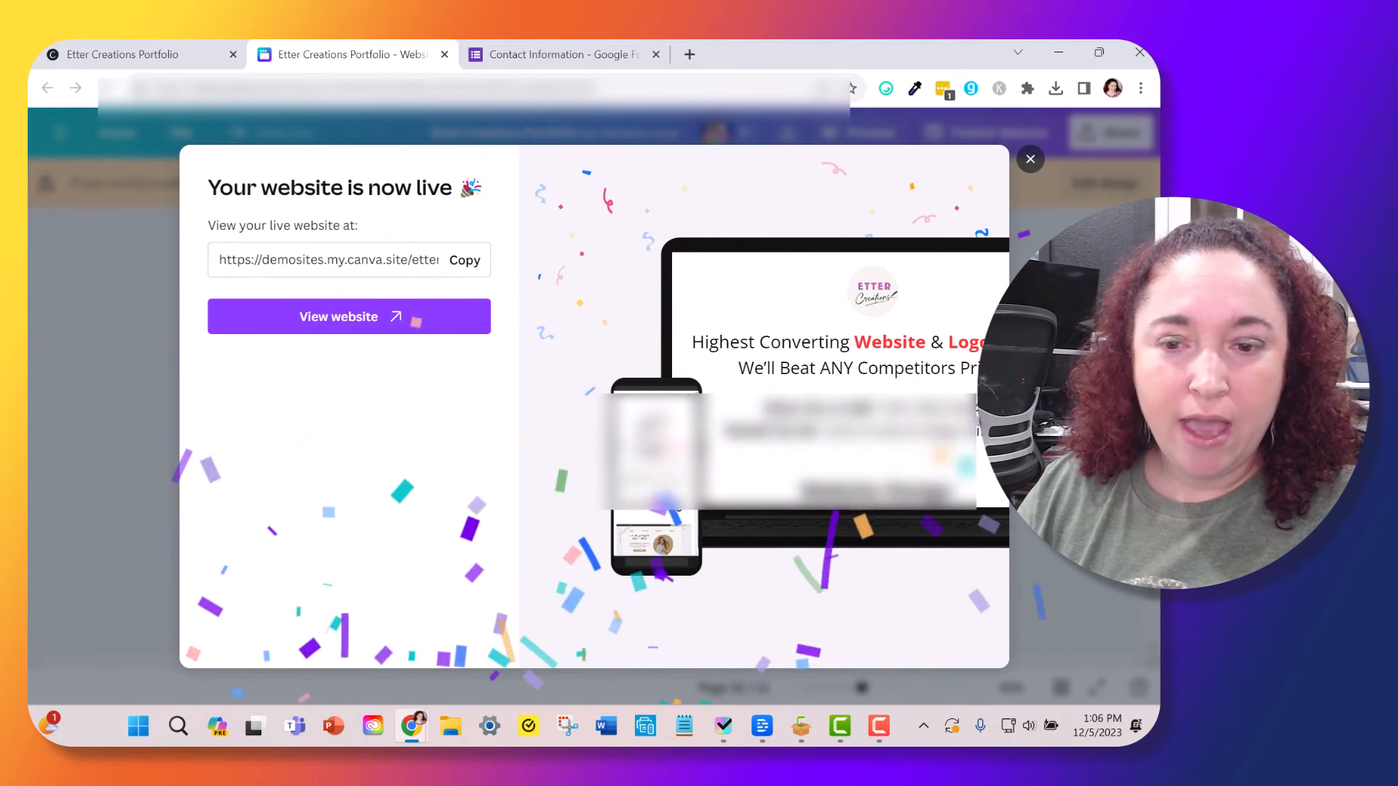
Step: View the live site, confirm the green button opens the Google contact form, and return to the site
click(348, 316)
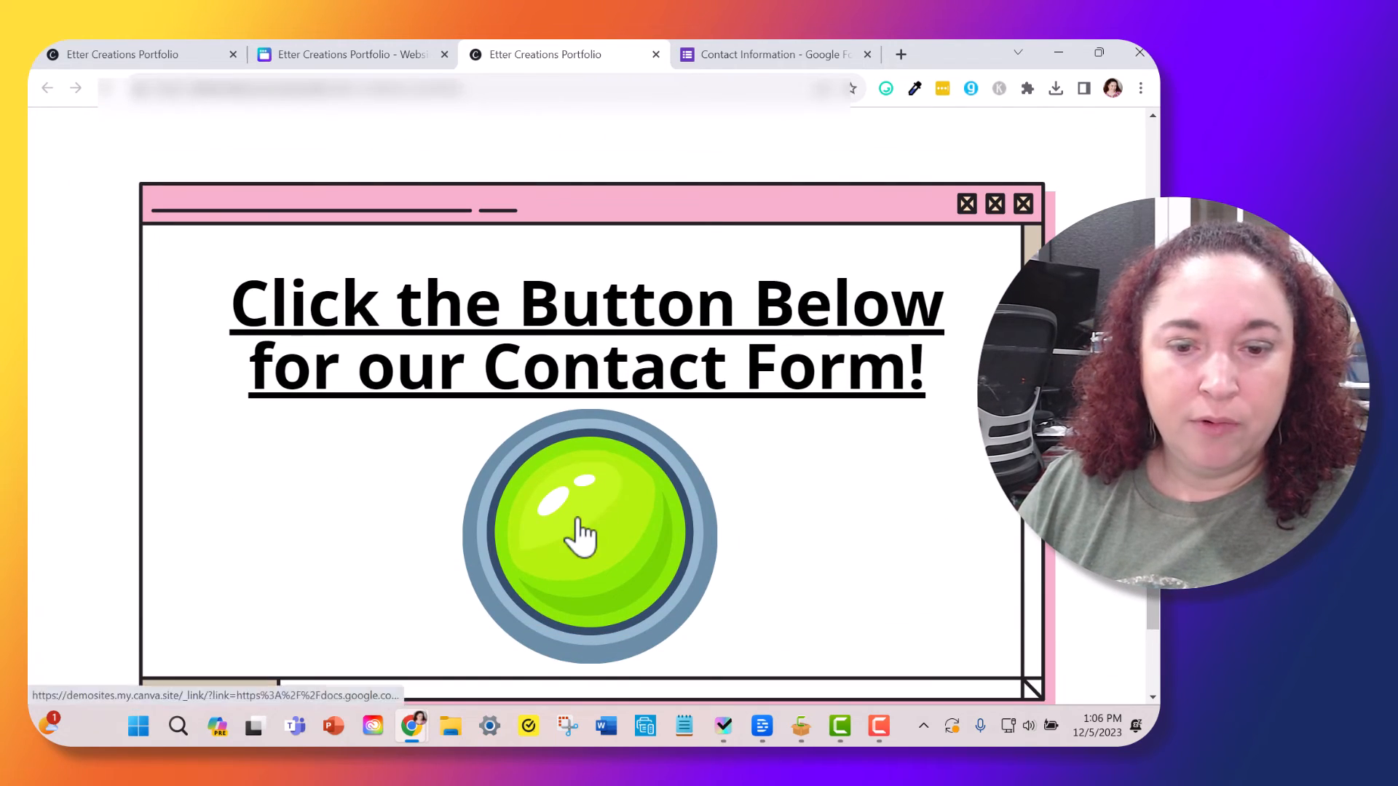
click(587, 530)
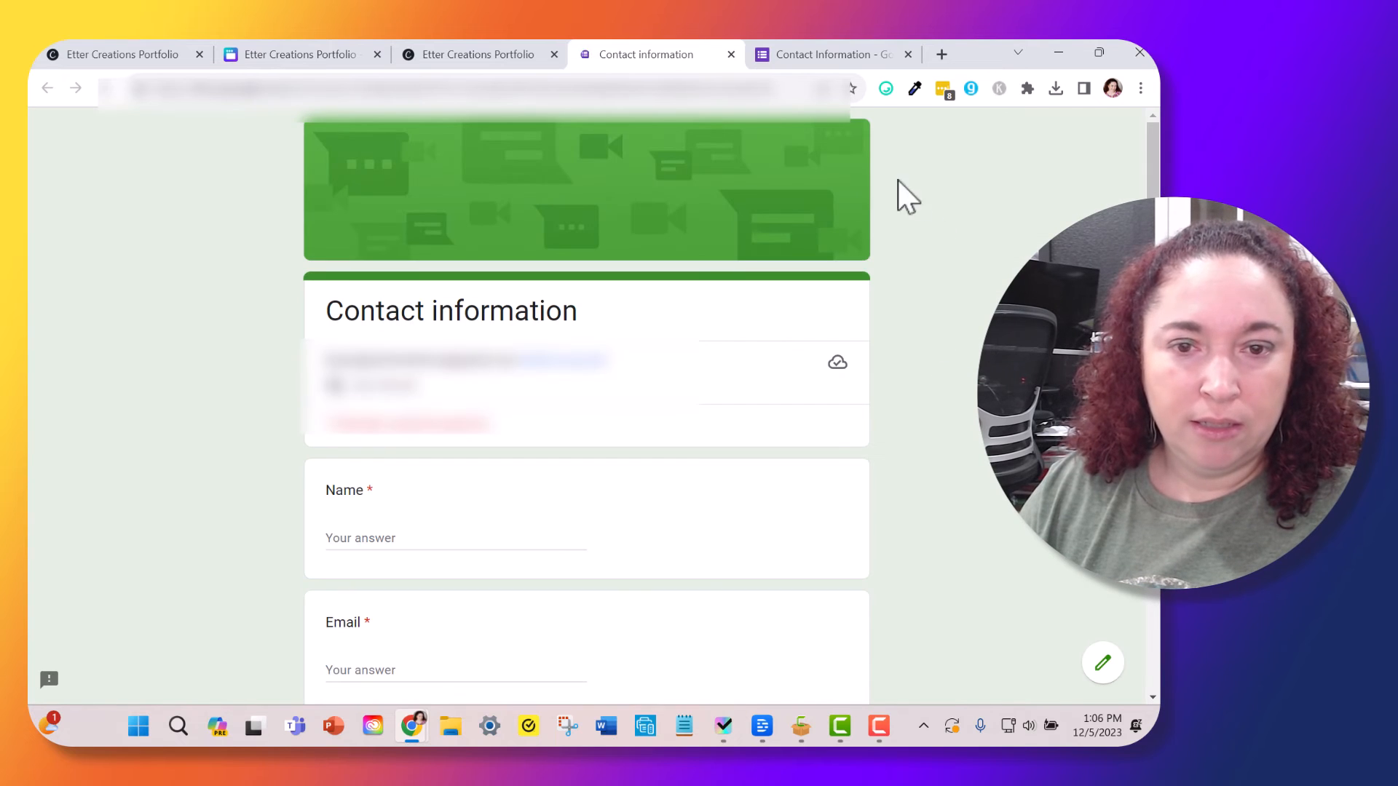
mouse_move(475, 54)
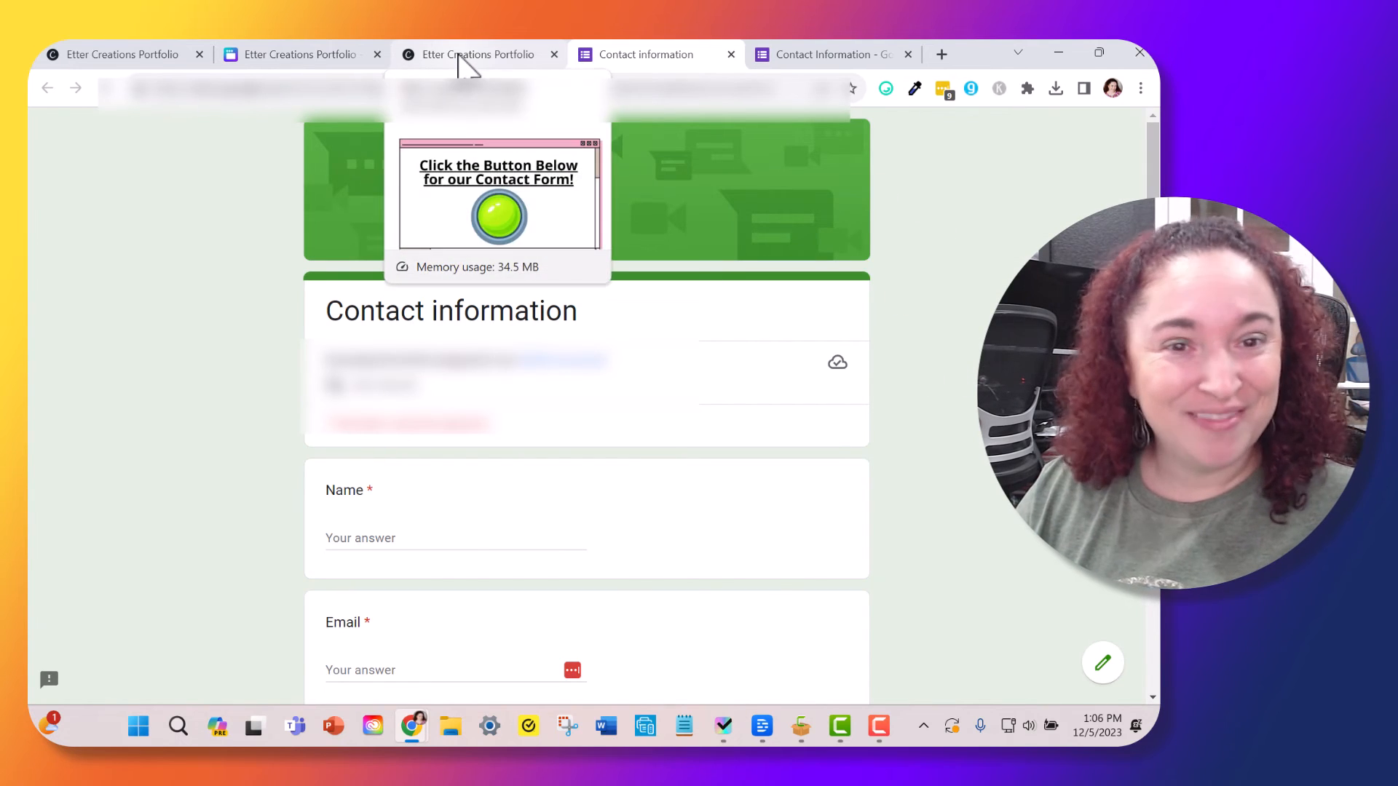
click(498, 217)
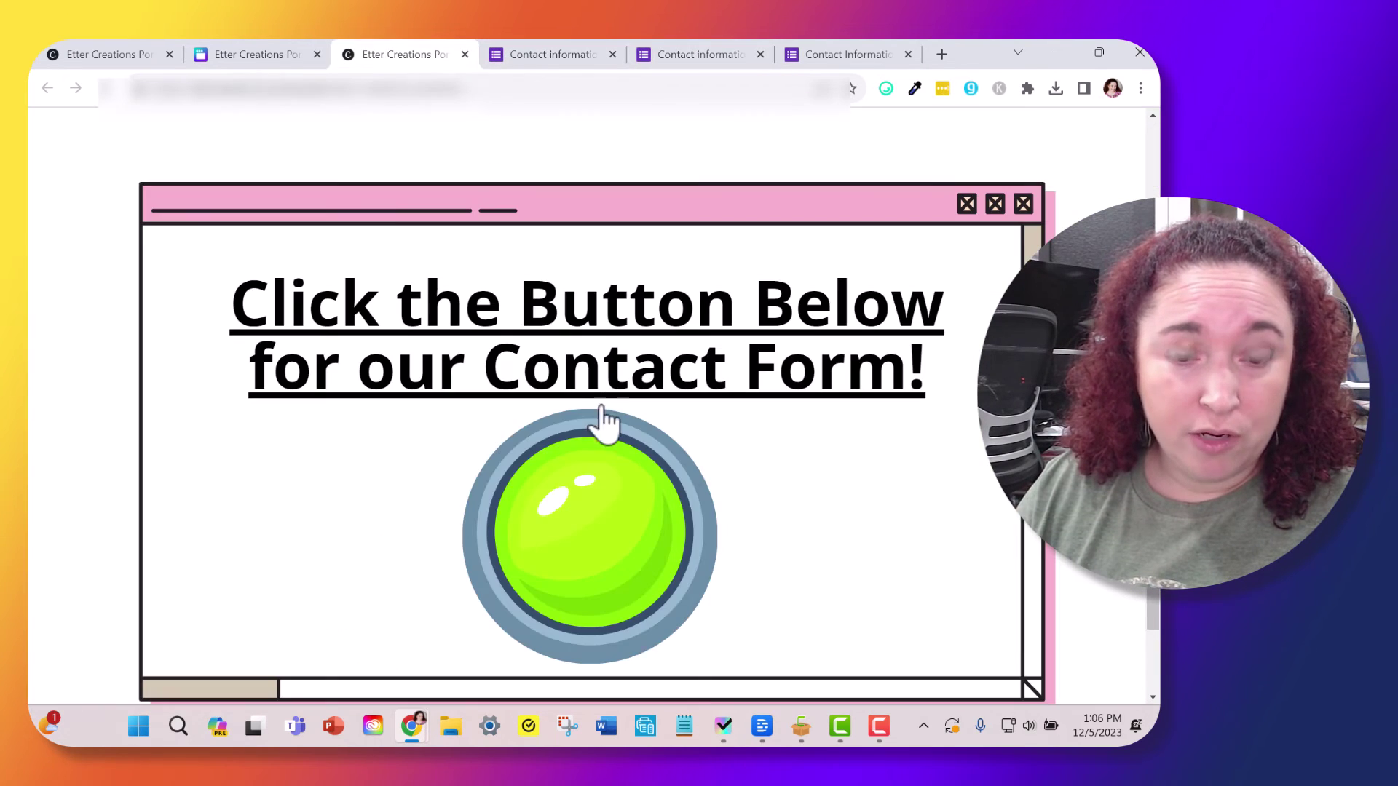
click(587, 530)
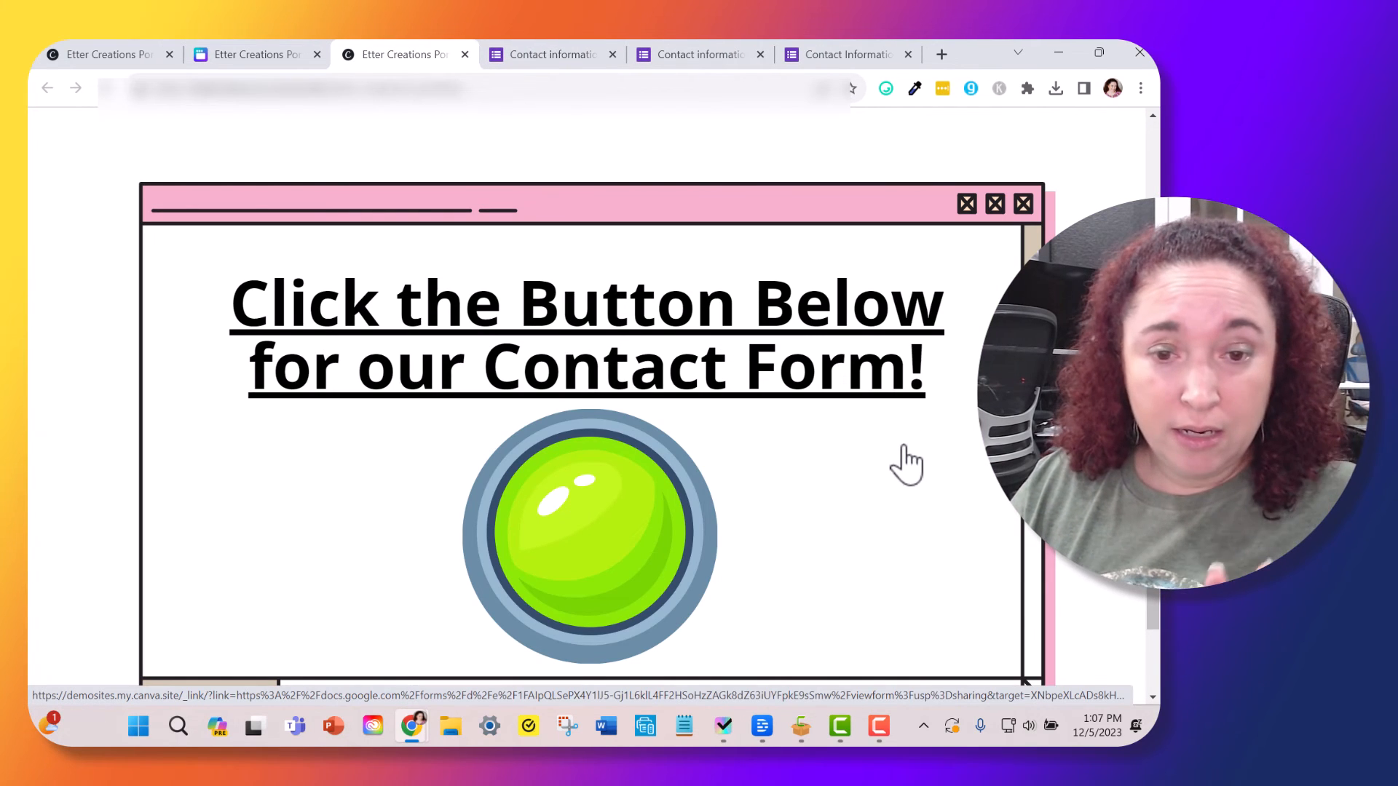
mouse_move(876, 470)
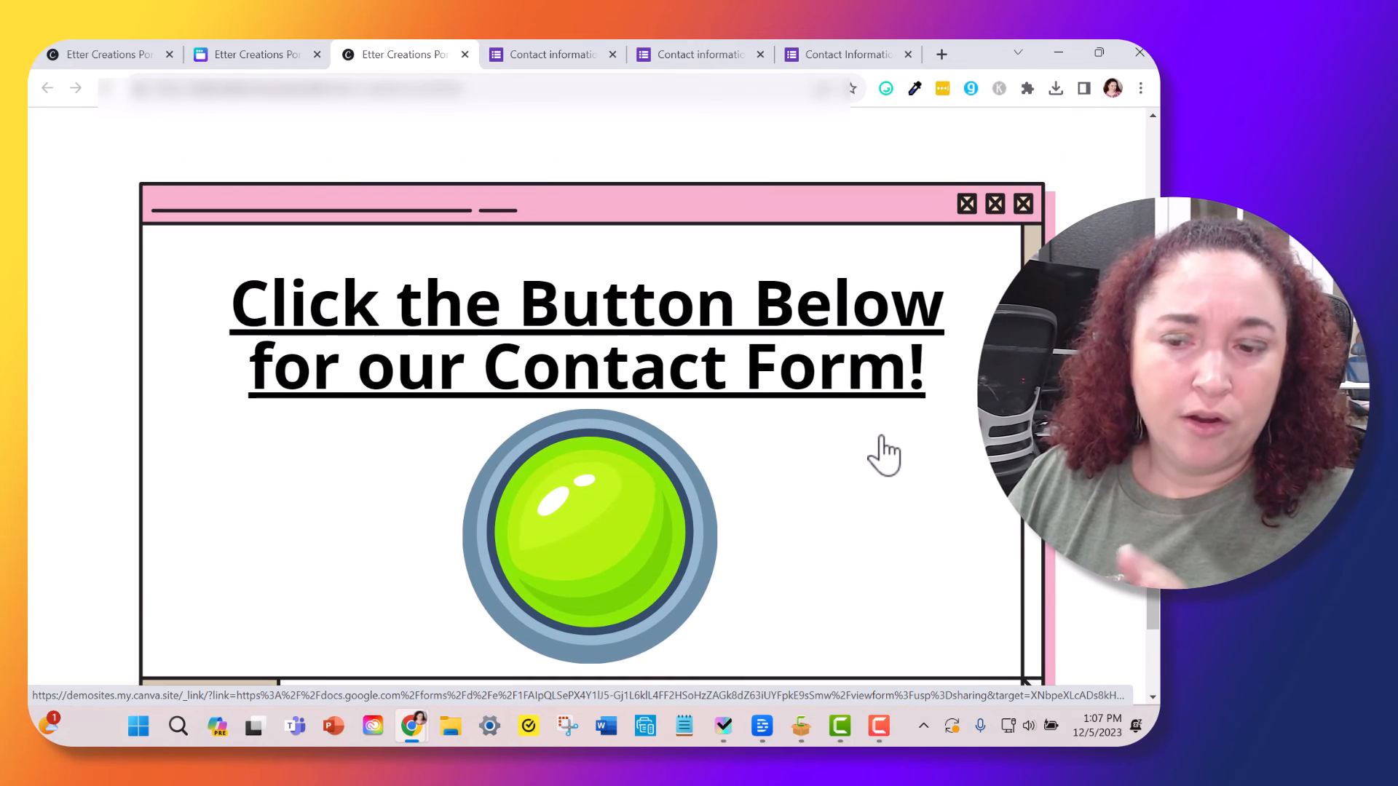
mouse_move(606, 542)
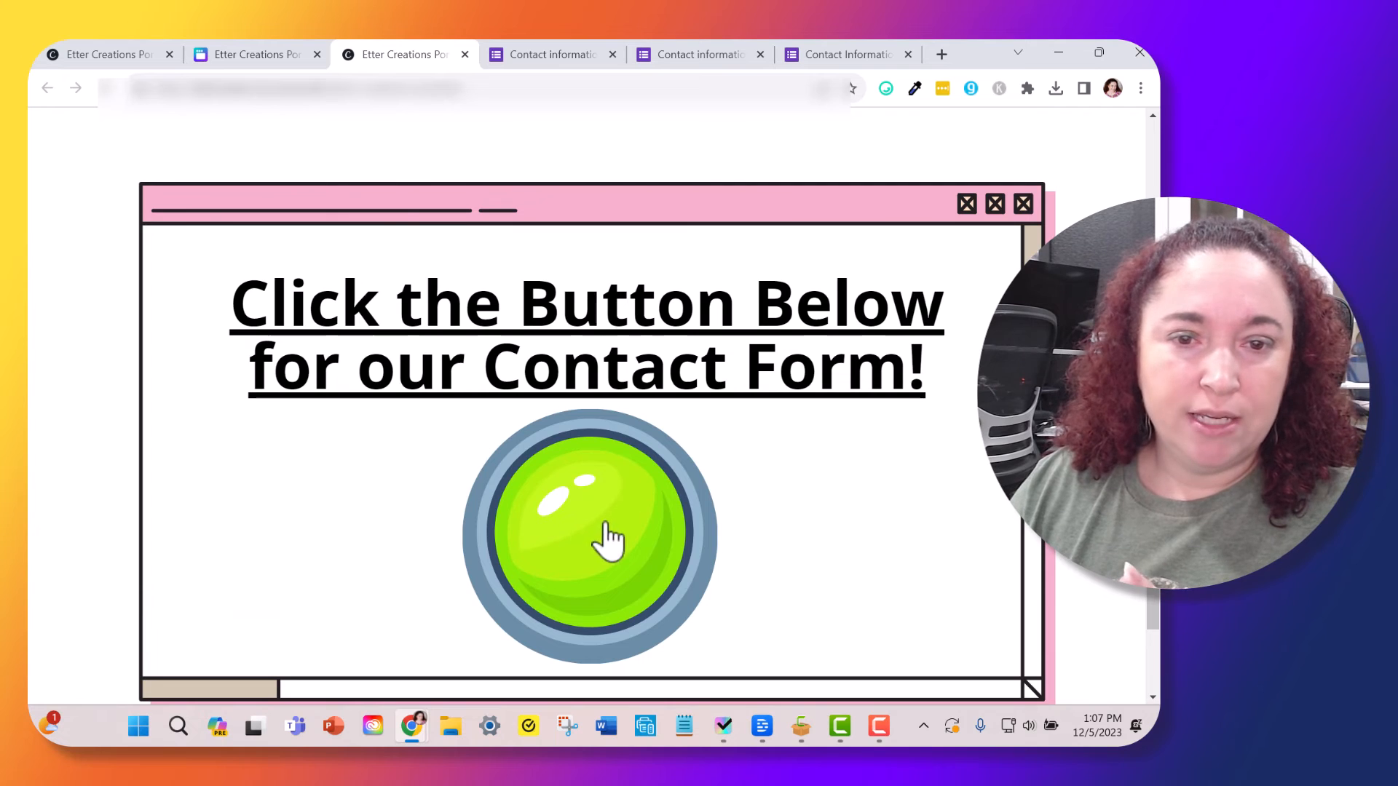
mouse_move(610, 539)
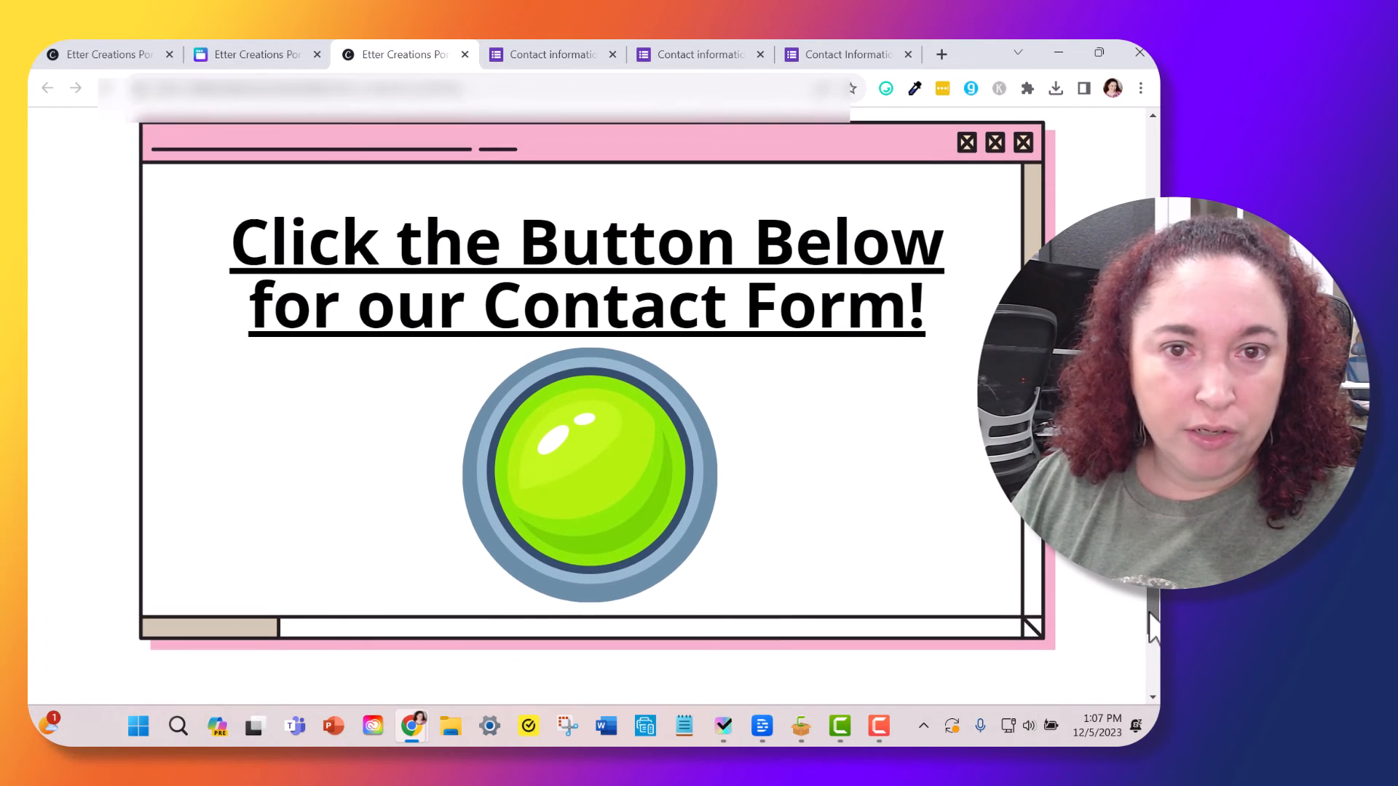
scroll(up, 3)
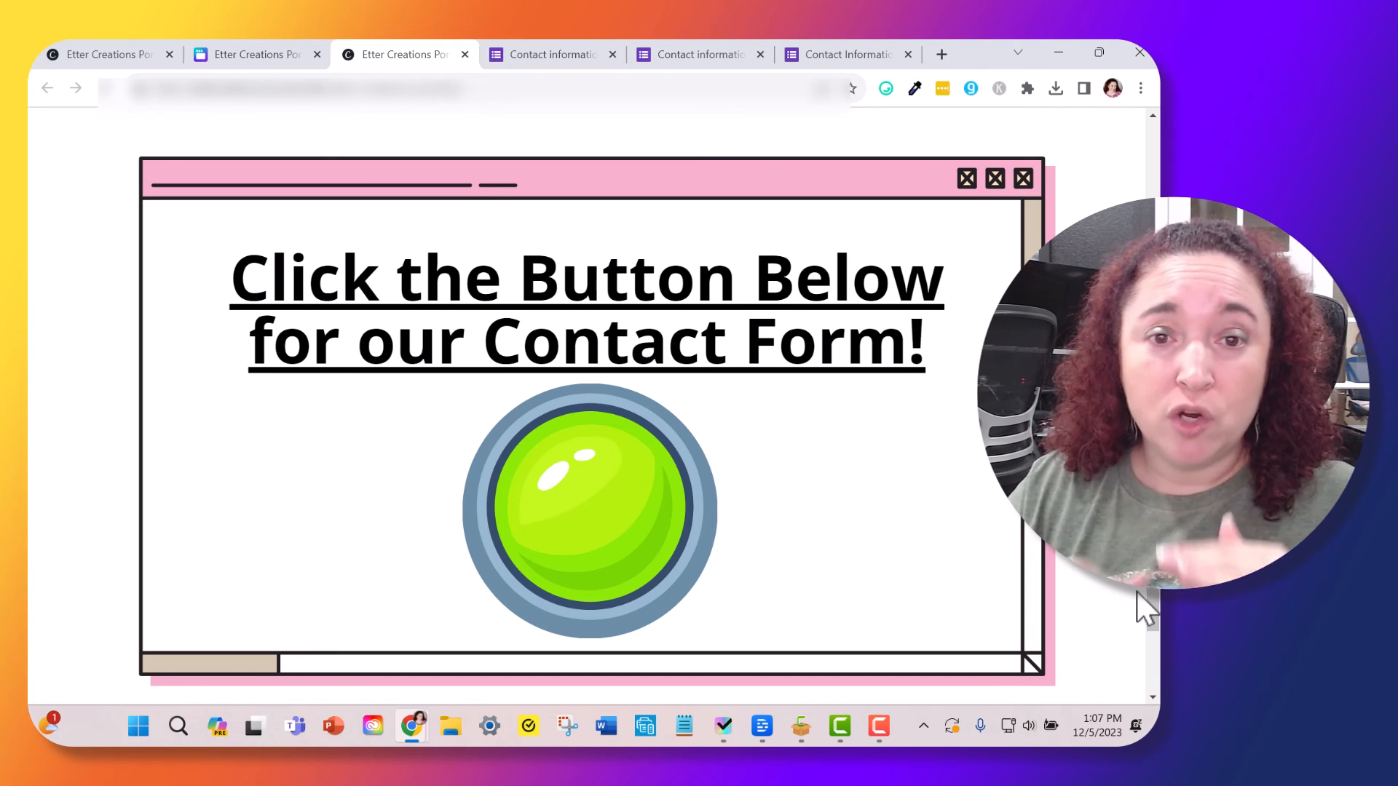
mouse_move(1109, 614)
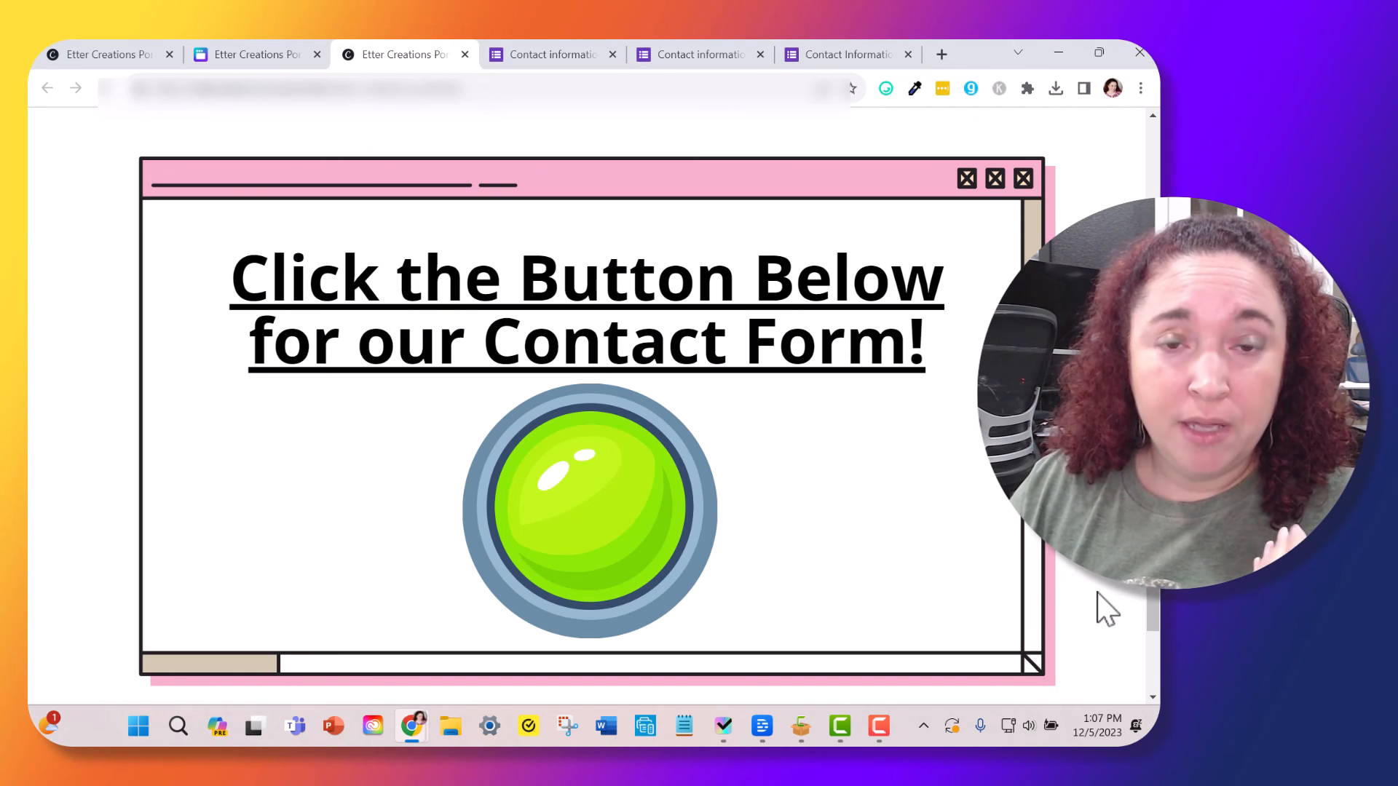
mouse_move(1104, 598)
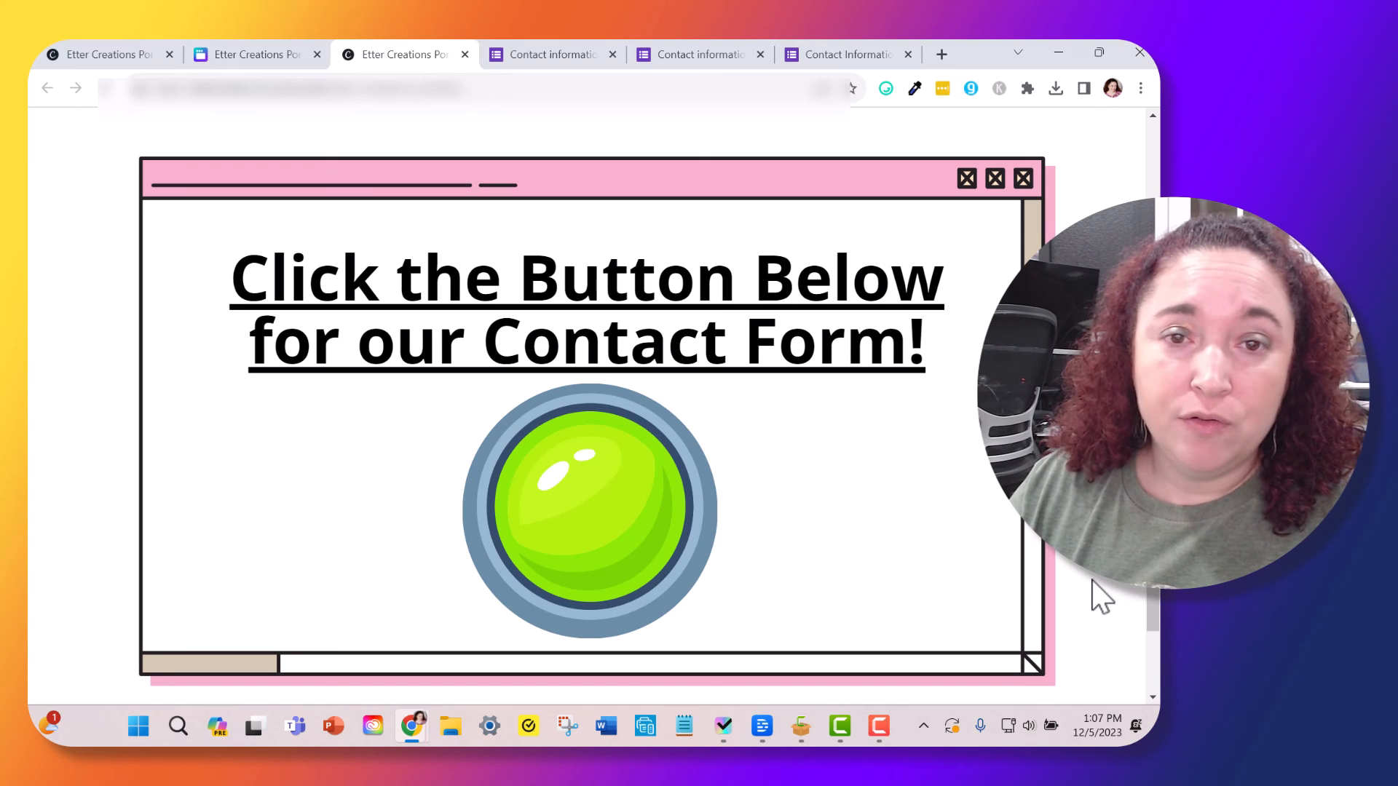